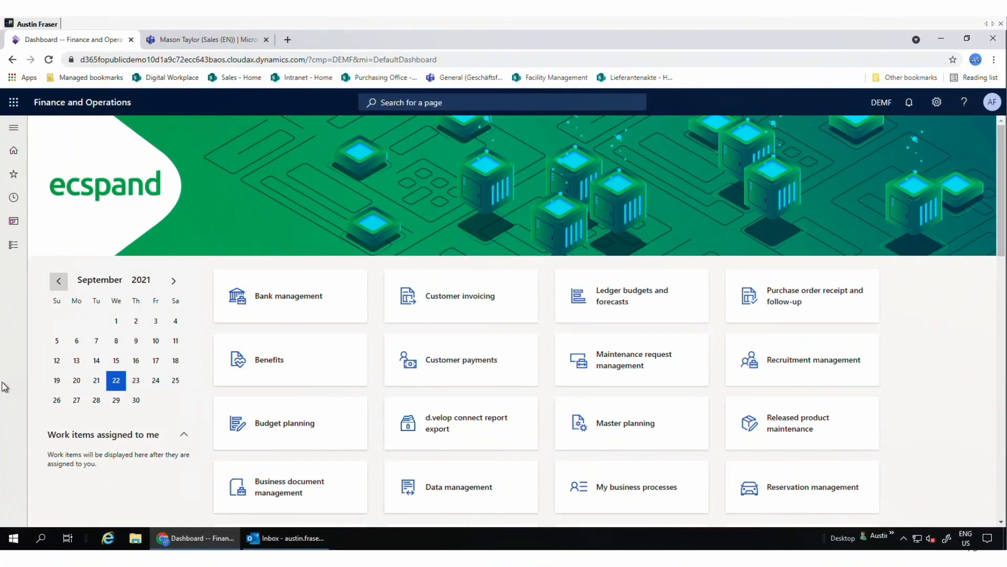
pyautogui.moveTo(38, 133)
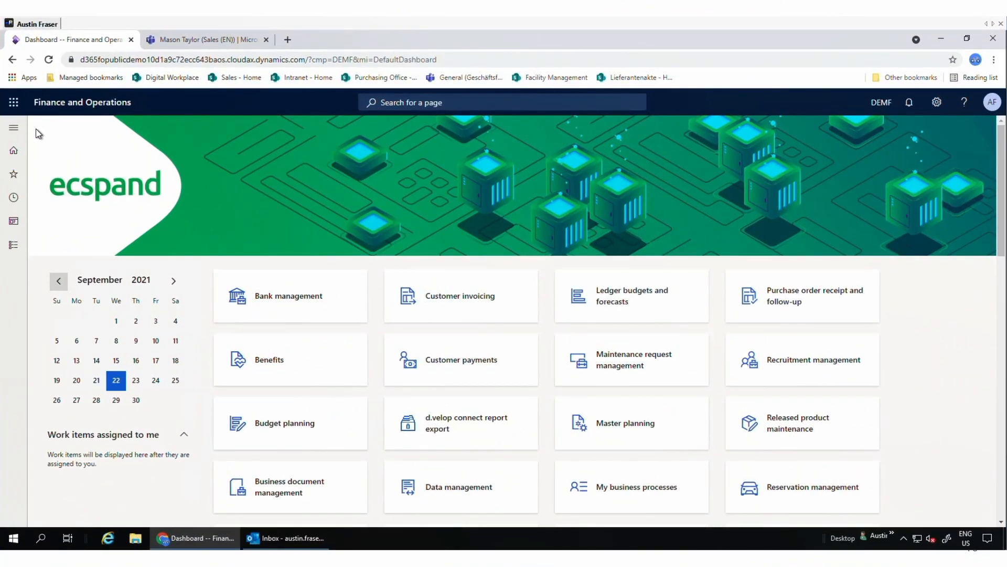
pyautogui.moveTo(313, 193)
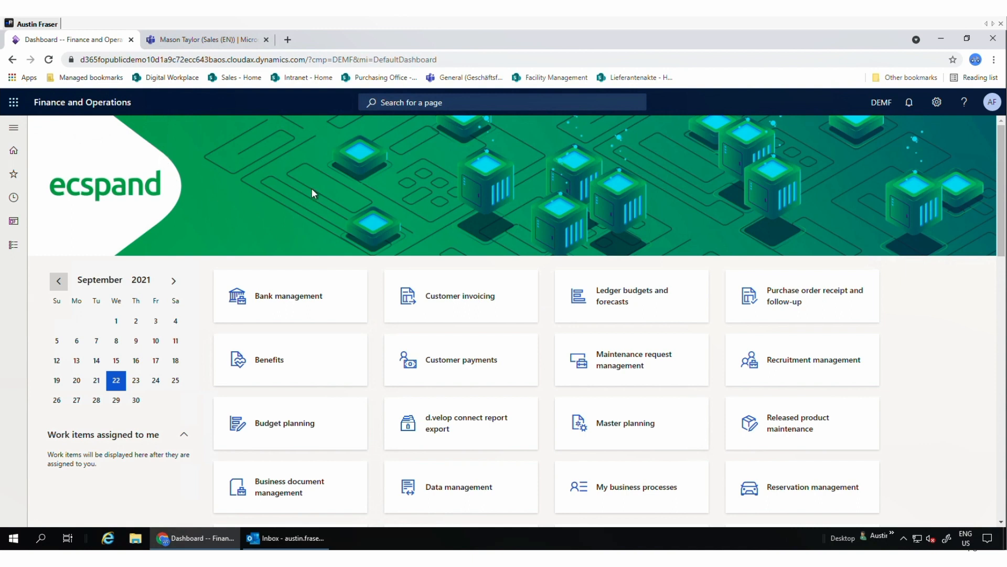
pyautogui.moveTo(93, 188)
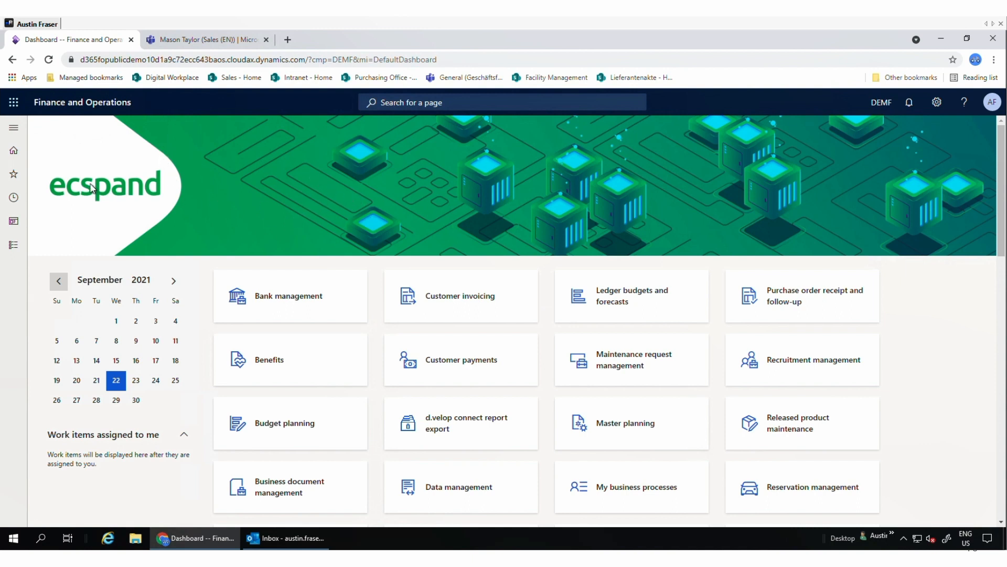
# Step: Show the All quotations list from the Favorites section of the navigation pane
pyautogui.click(14, 173)
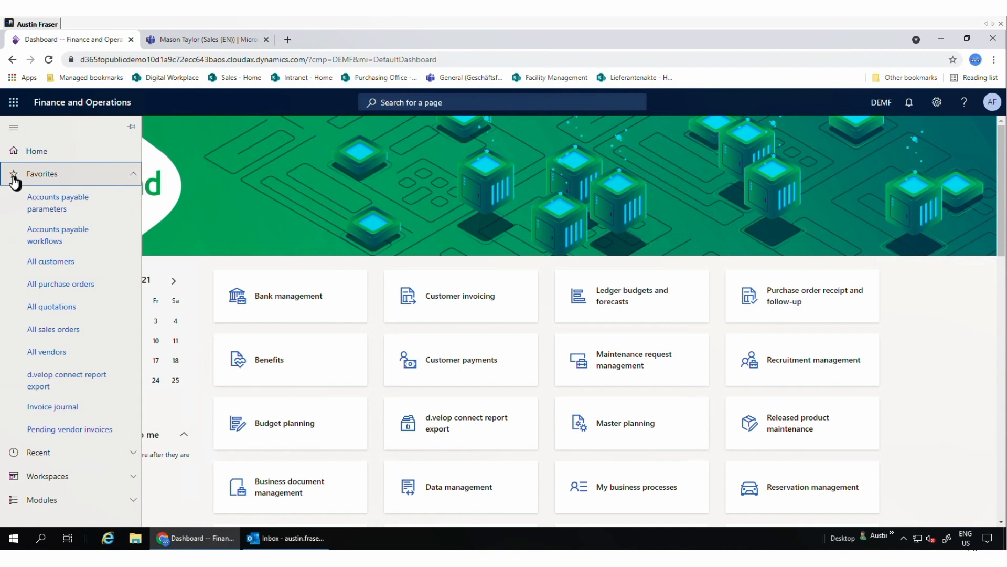
pyautogui.moveTo(51, 306)
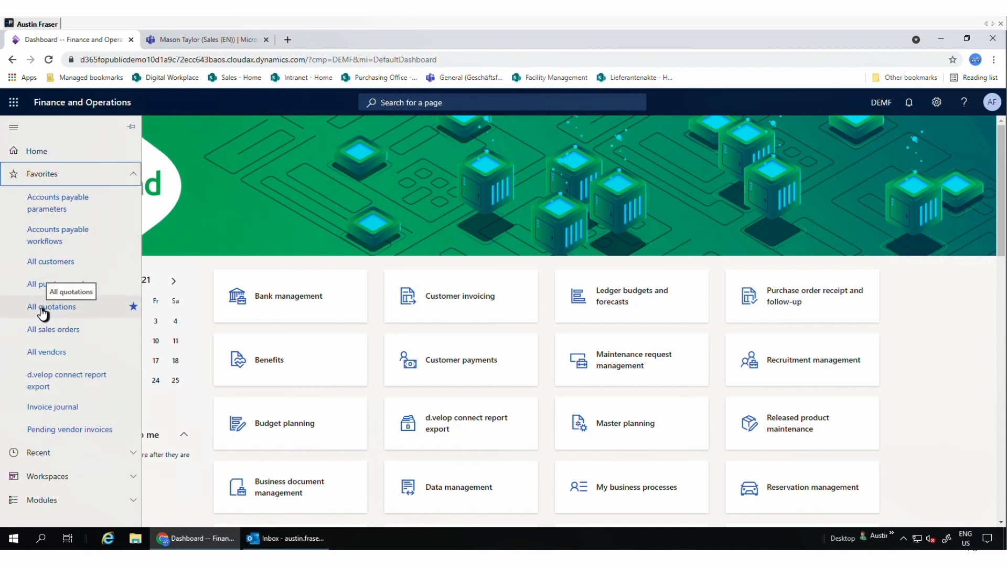
pyautogui.click(52, 306)
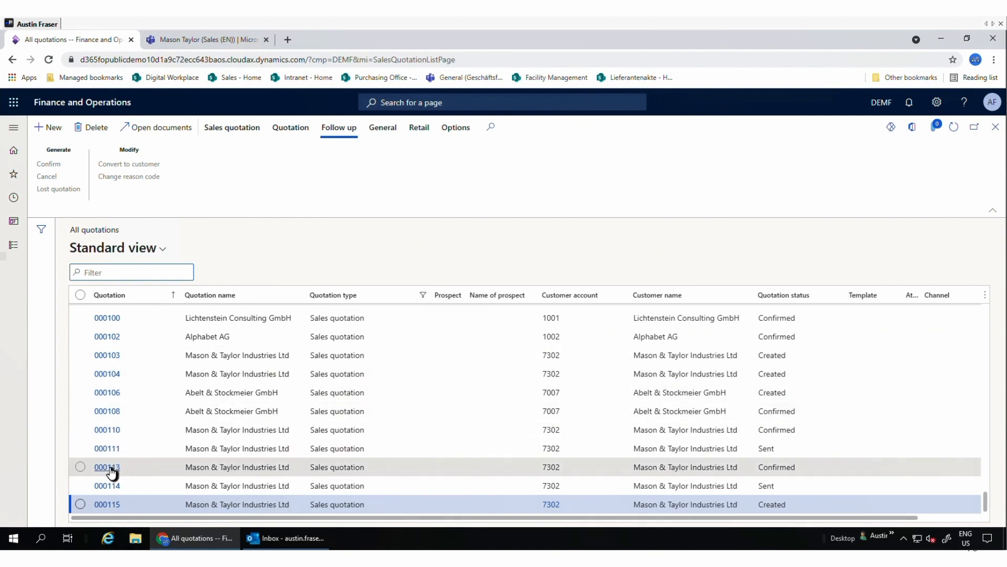
# Step: Select quotation 000113 in the grid and open its details via the quotation number link
pyautogui.click(81, 466)
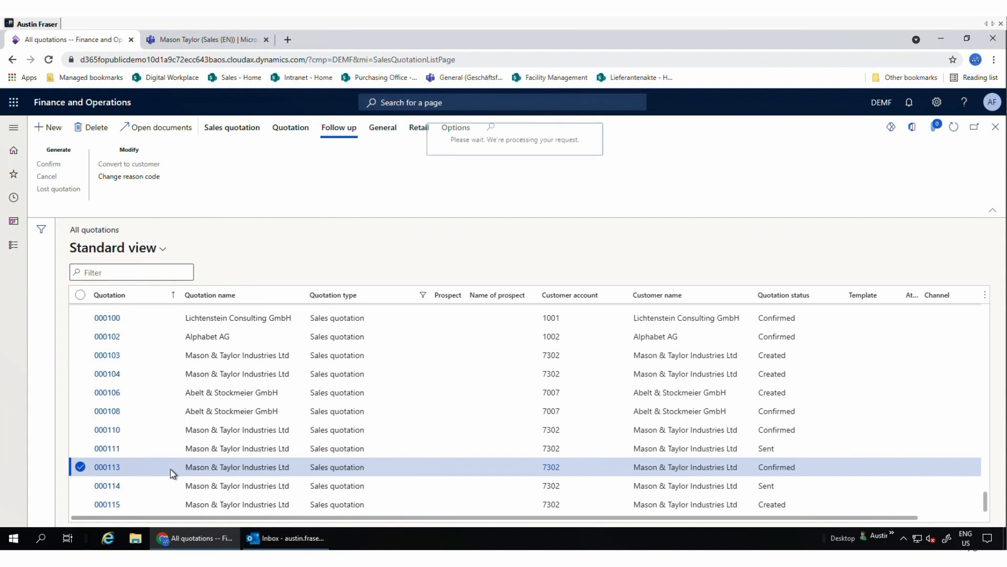
pyautogui.click(107, 466)
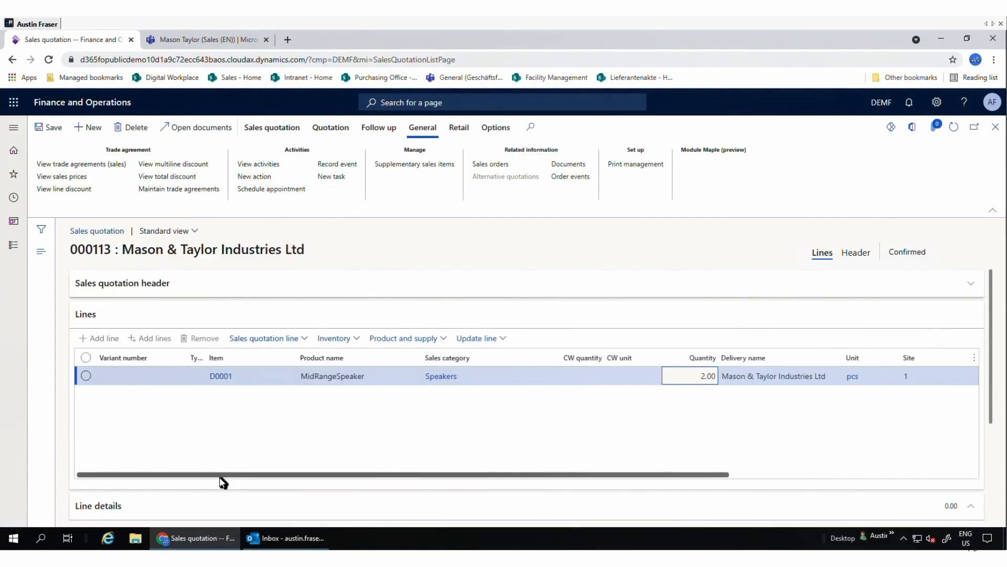
pyautogui.moveTo(311, 223)
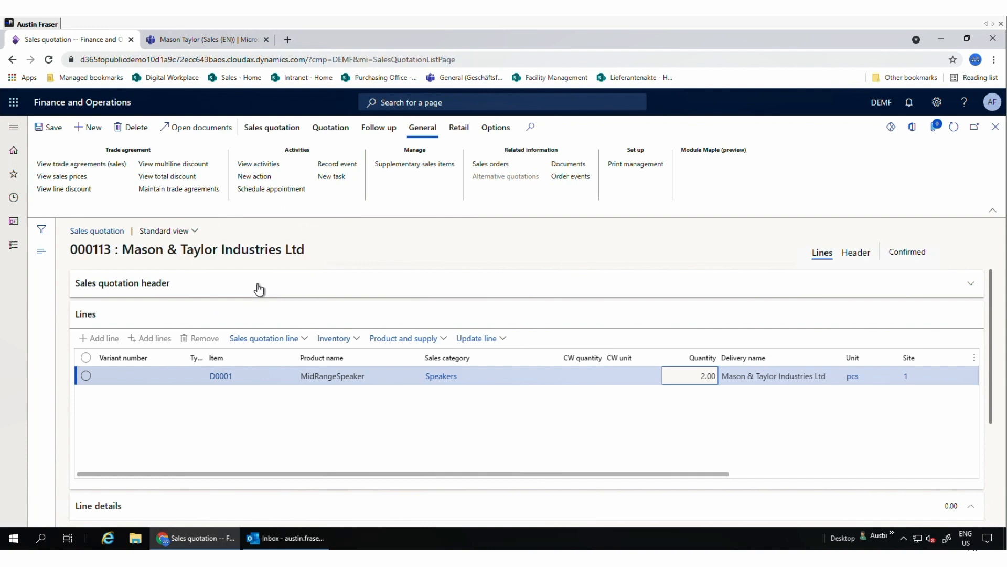
pyautogui.moveTo(396, 412)
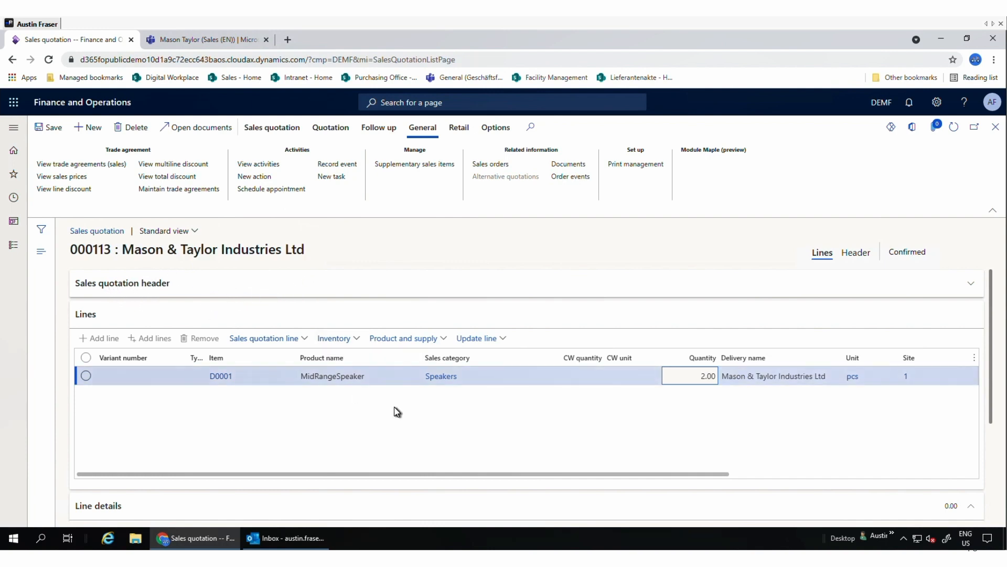
pyautogui.moveTo(437, 450)
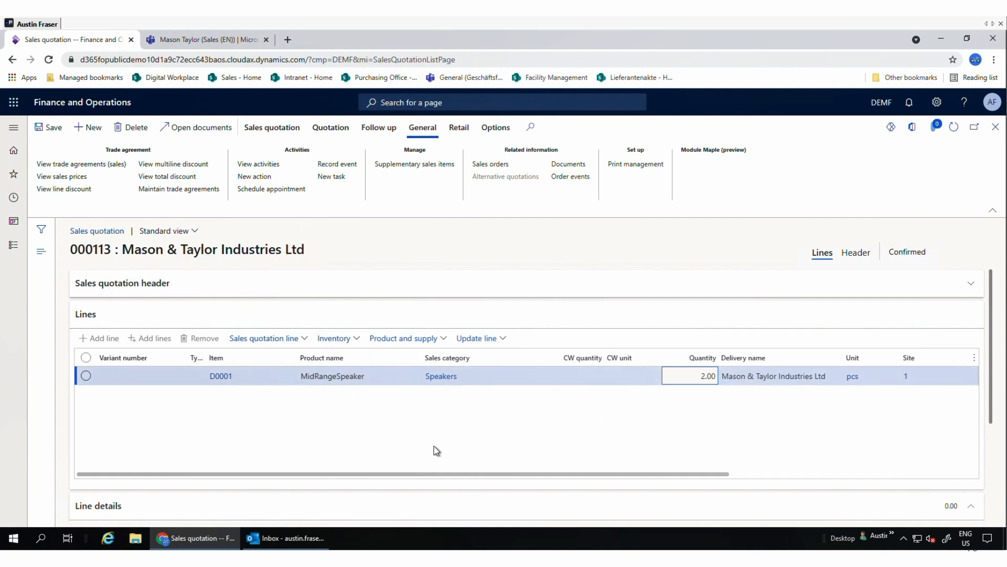
pyautogui.moveTo(353, 399)
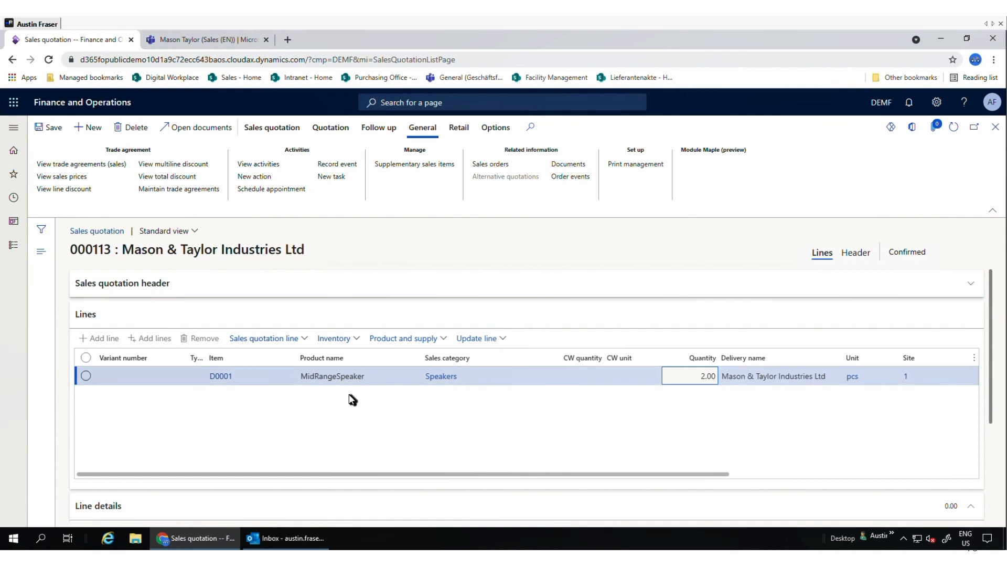
pyautogui.moveTo(759, 415)
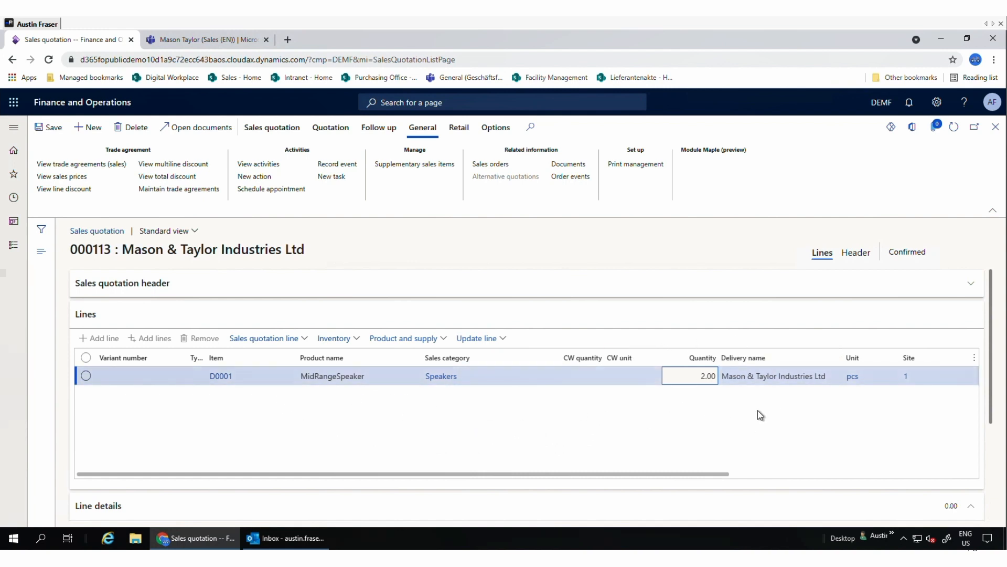
pyautogui.moveTo(805, 418)
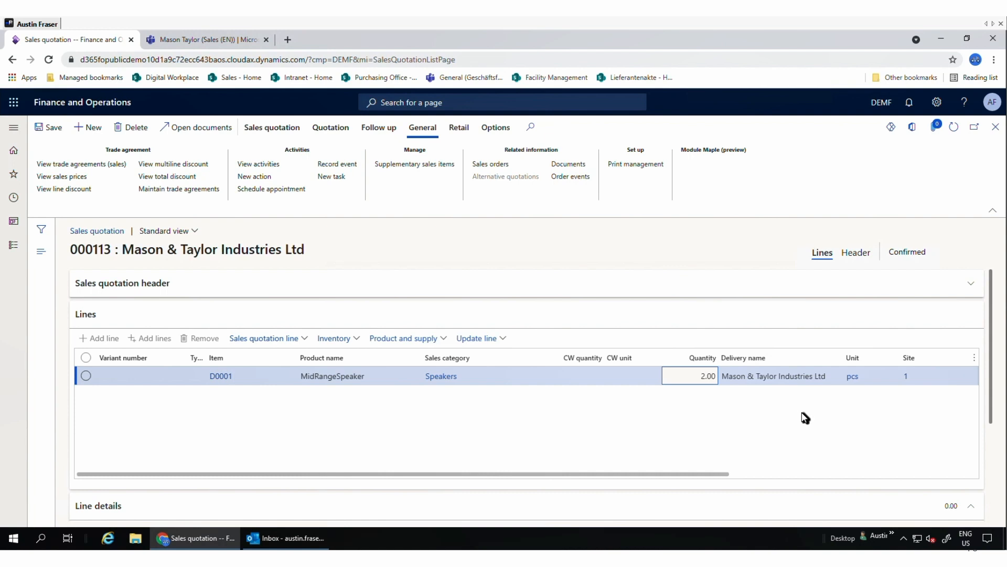
pyautogui.moveTo(35, 305)
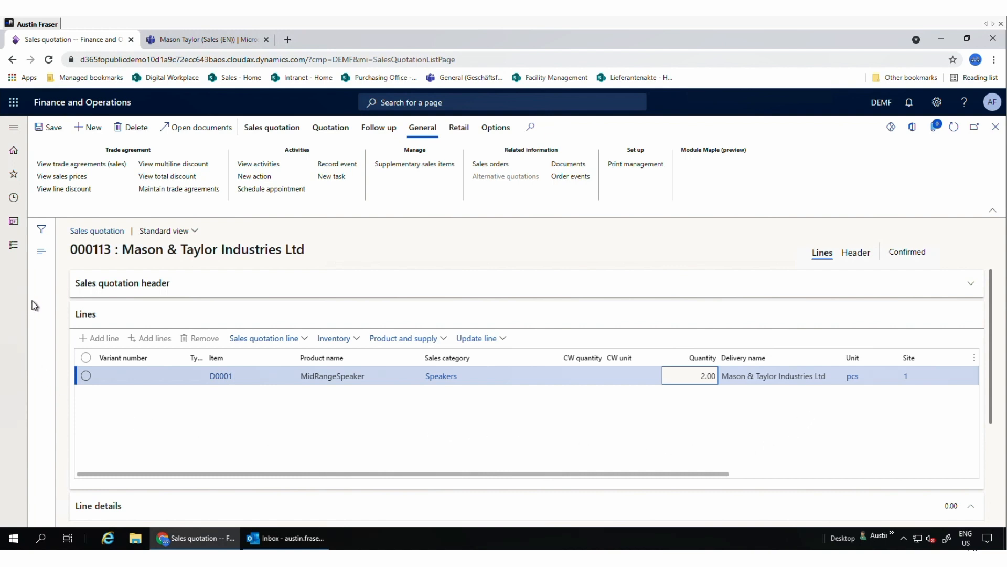
pyautogui.moveTo(201, 127)
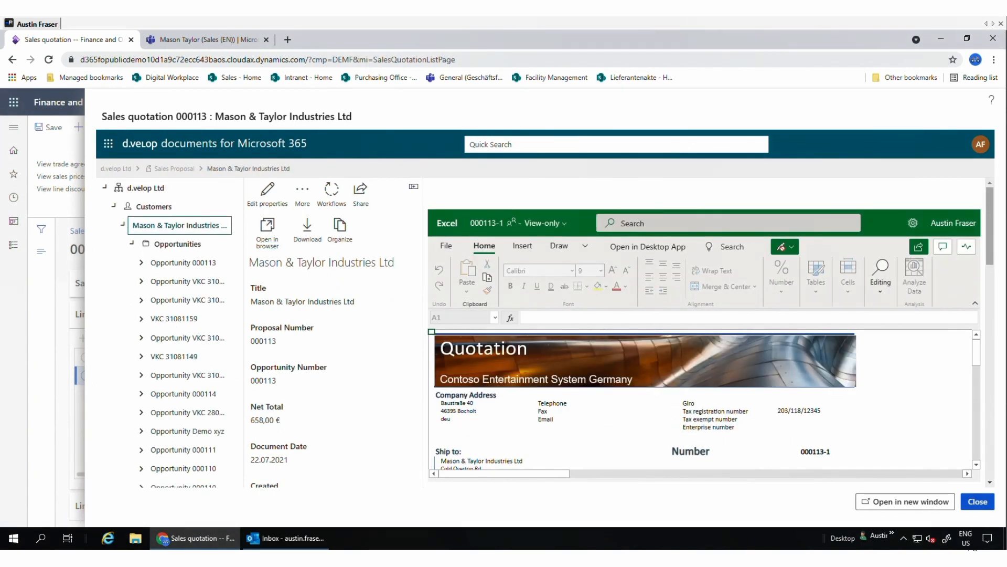
# Step: Scroll through the Excel preview of quotation 000113-1 showing the speaker line and 658.00 EUR total
pyautogui.scroll(-3)
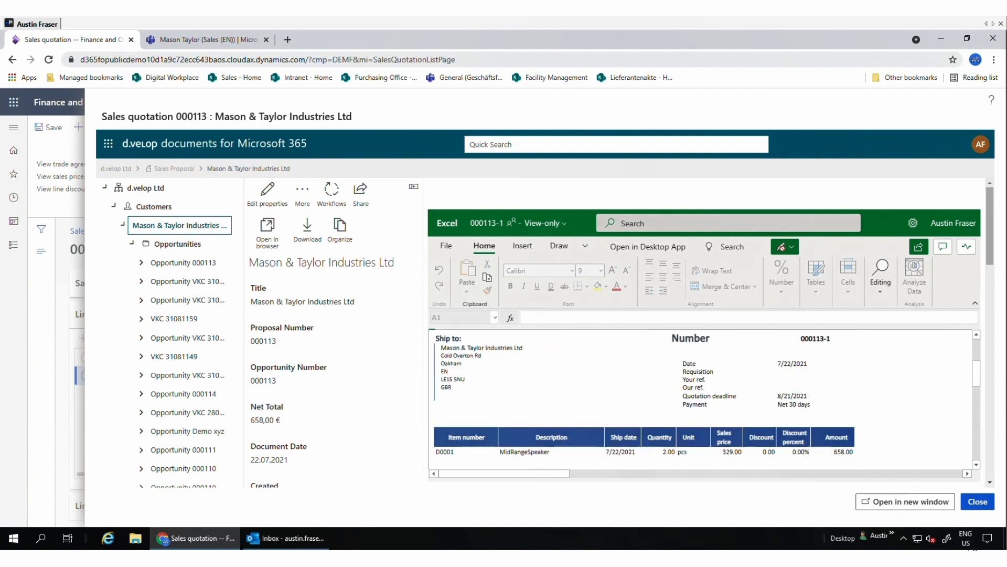
pyautogui.scroll(-3)
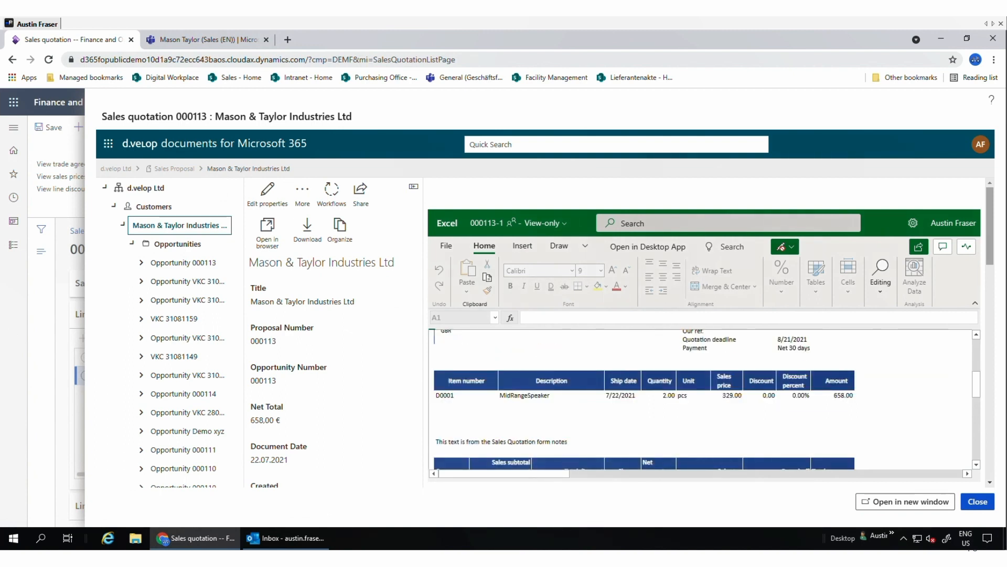
pyautogui.scroll(-3)
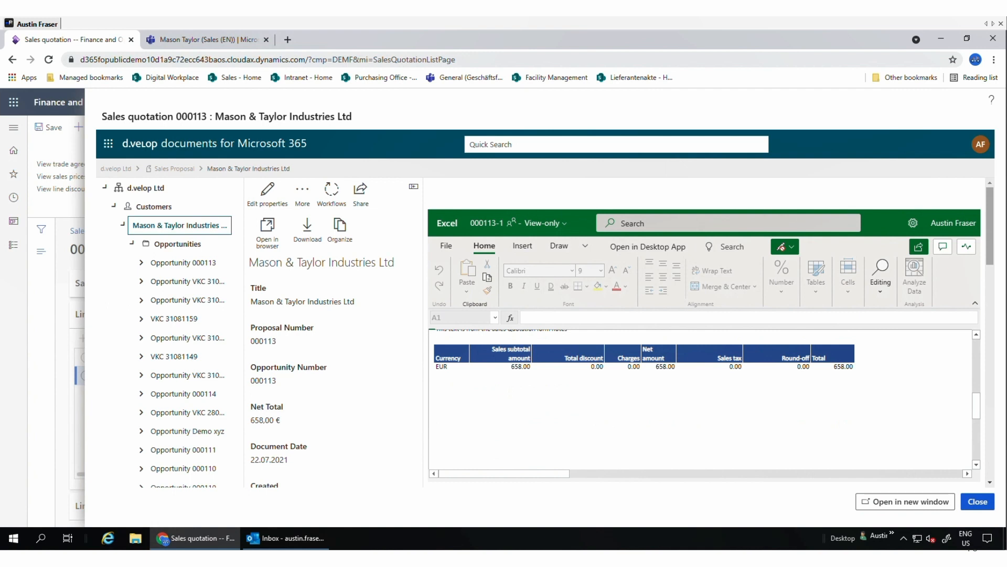
pyautogui.scroll(3)
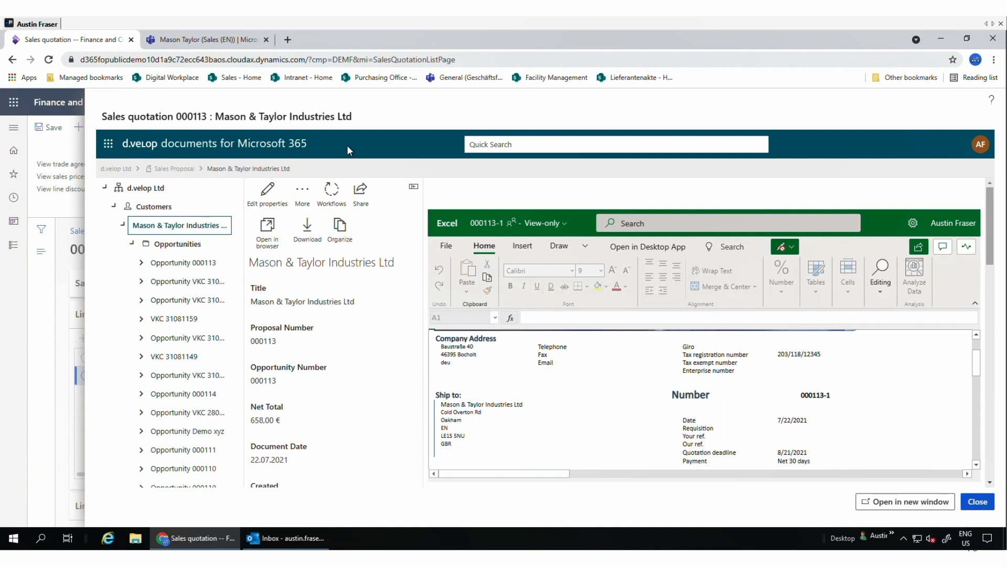
pyautogui.moveTo(348, 152)
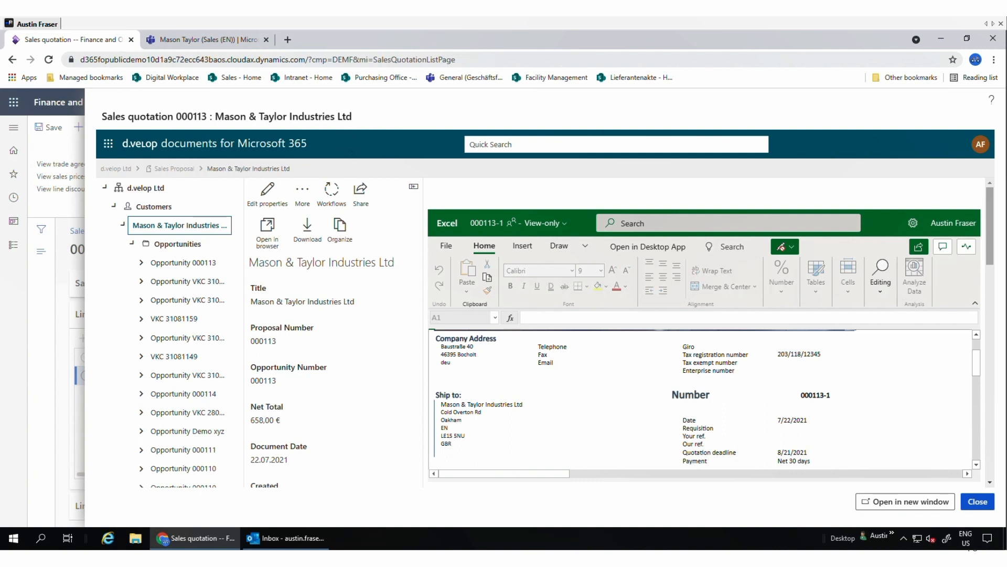
pyautogui.moveTo(107, 348)
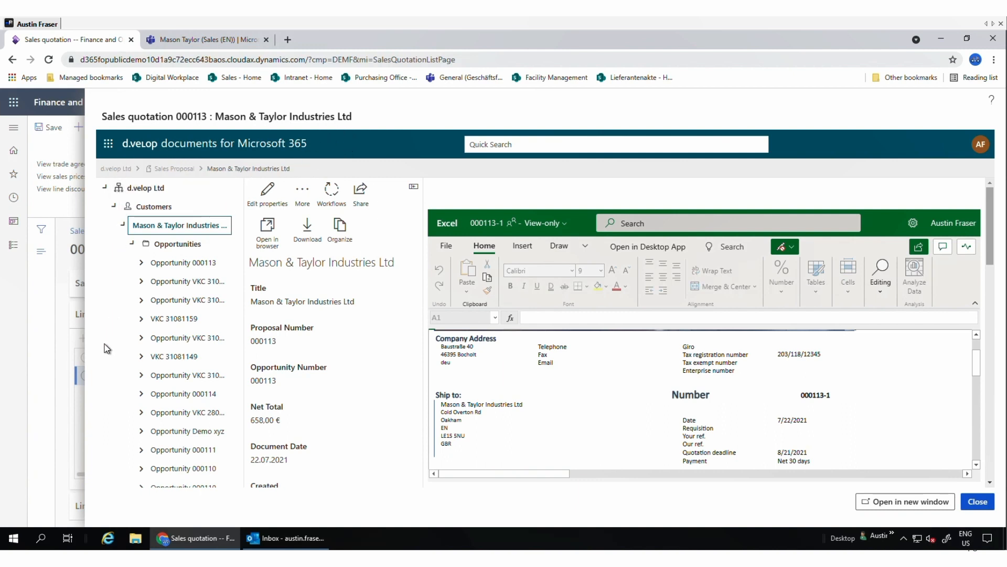
pyautogui.moveTo(344, 293)
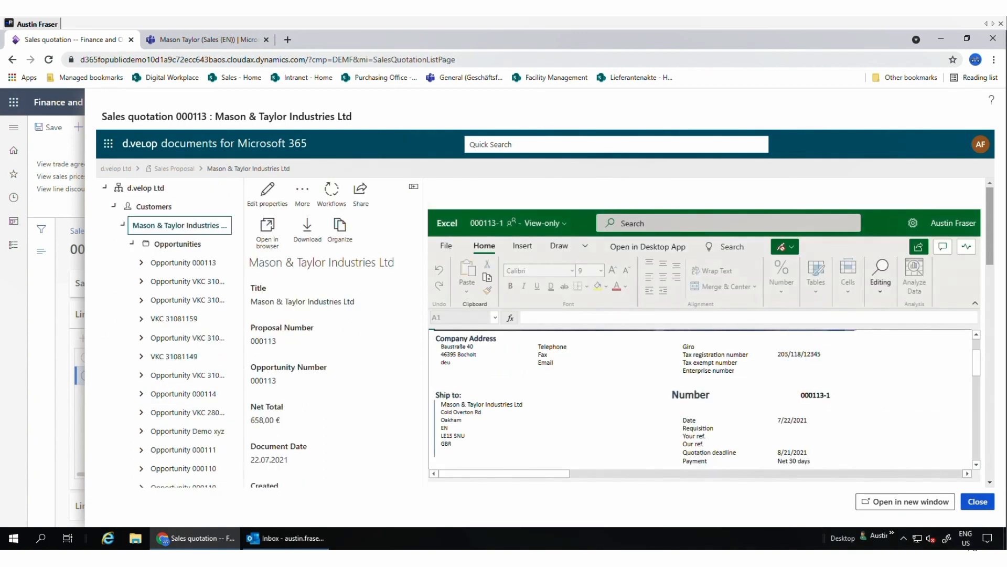
pyautogui.moveTo(287, 274)
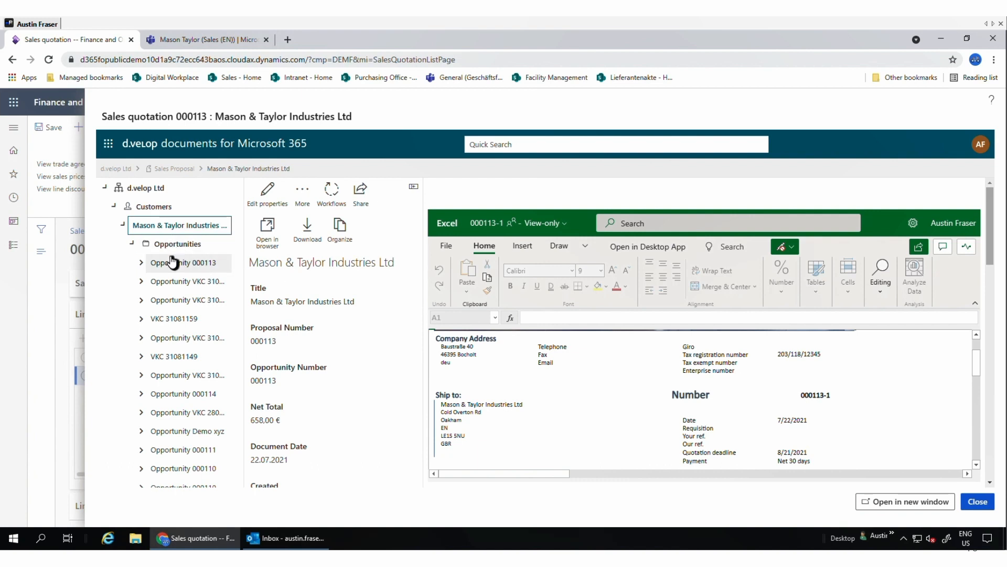
# Step: Review opportunity 000113's Request For Proposal email, then show its Sales Proposal documents
pyautogui.click(186, 262)
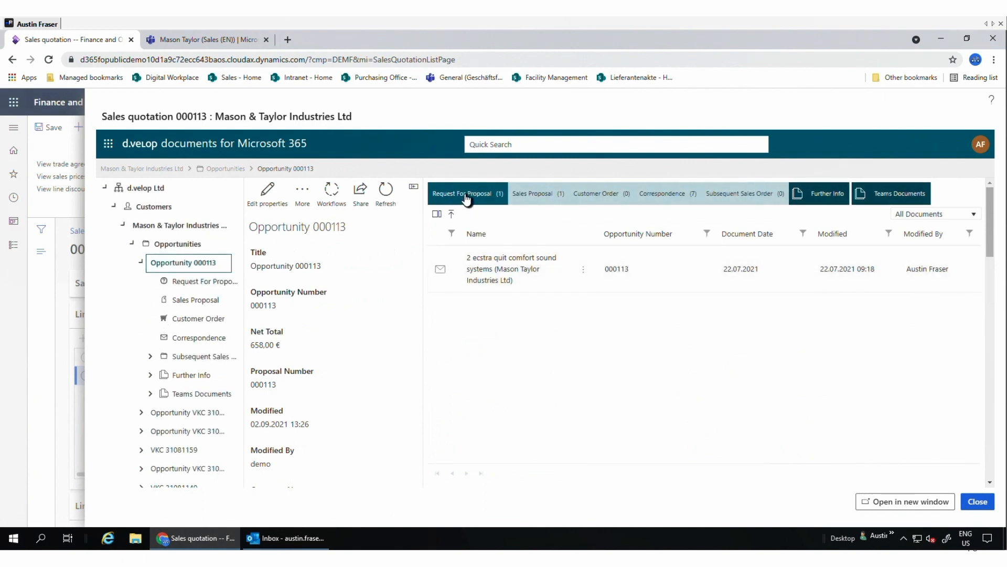
pyautogui.click(511, 269)
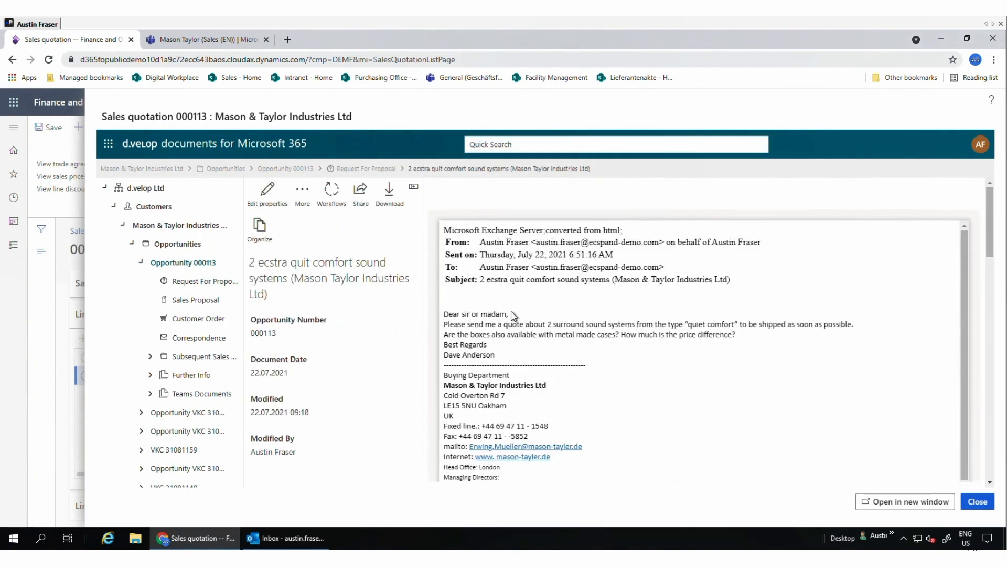
pyautogui.moveTo(638, 366)
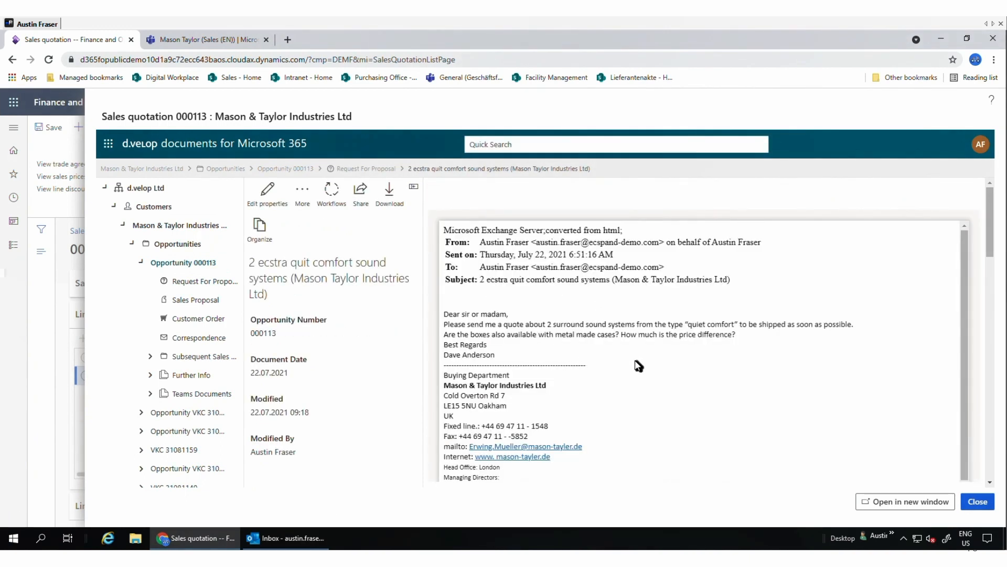
pyautogui.moveTo(331, 202)
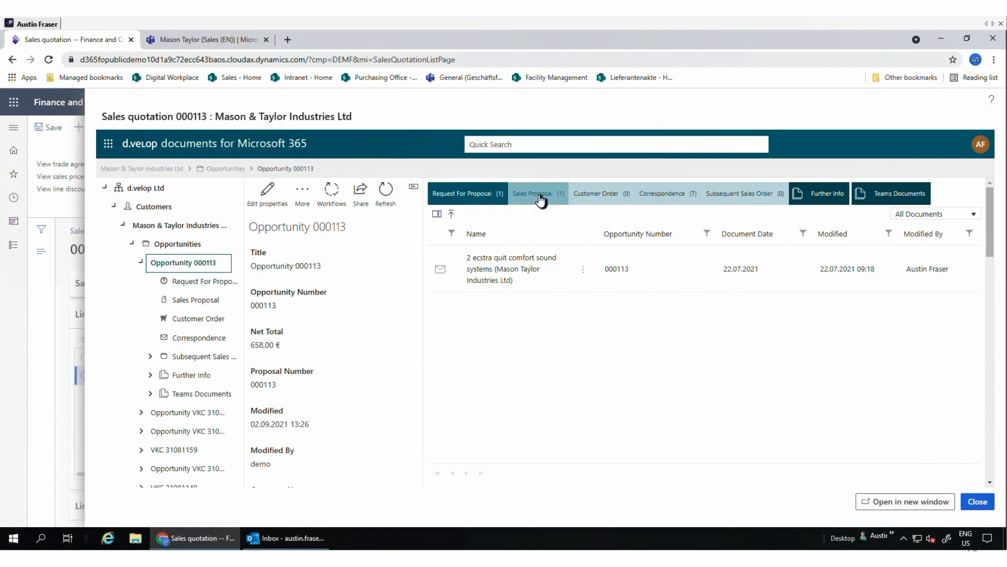
pyautogui.click(533, 193)
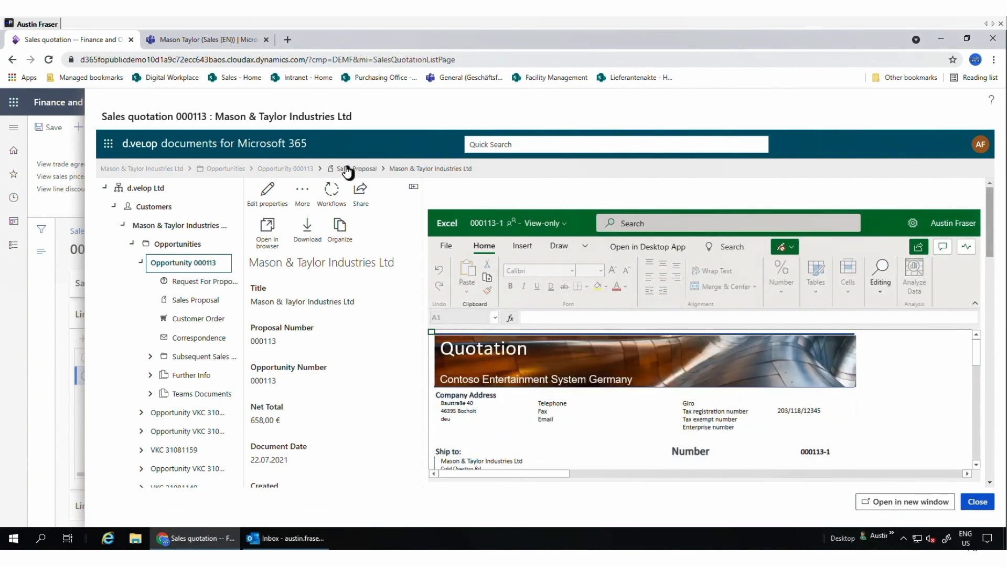
# Step: Browse Sales Proposal, Correspondence and Further Info categories, ending on the seven correspondence items
pyautogui.click(285, 168)
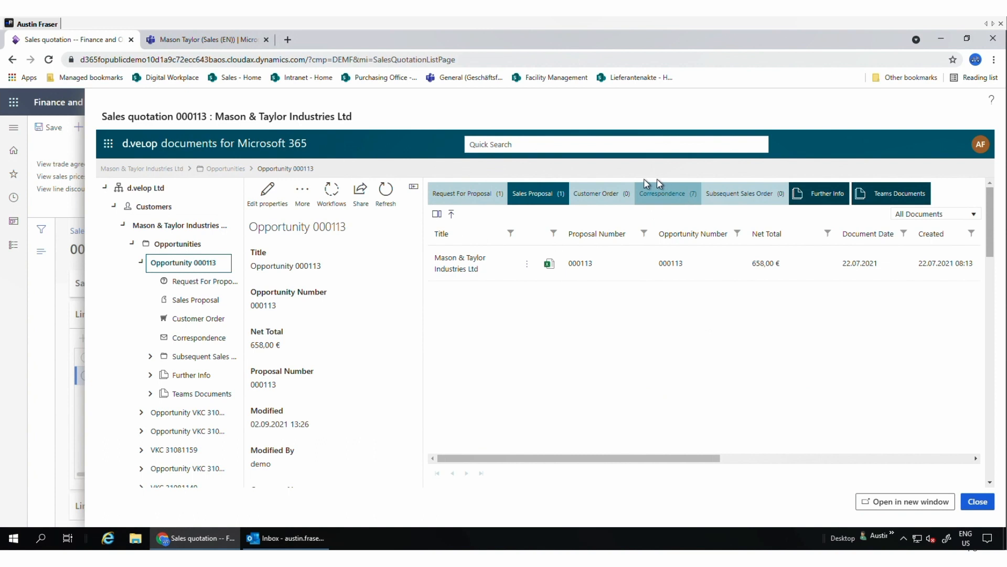
pyautogui.click(666, 193)
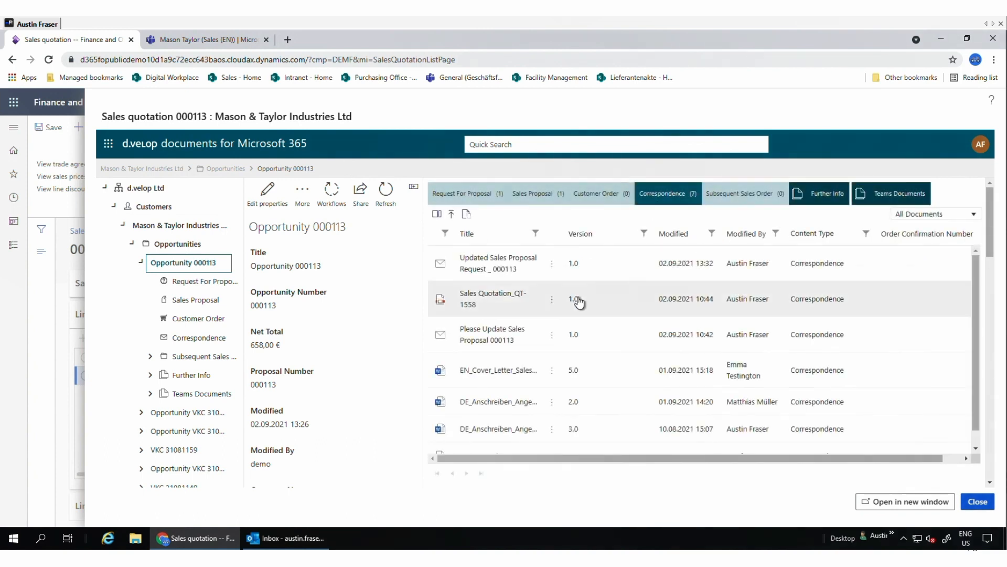
pyautogui.moveTo(547, 285)
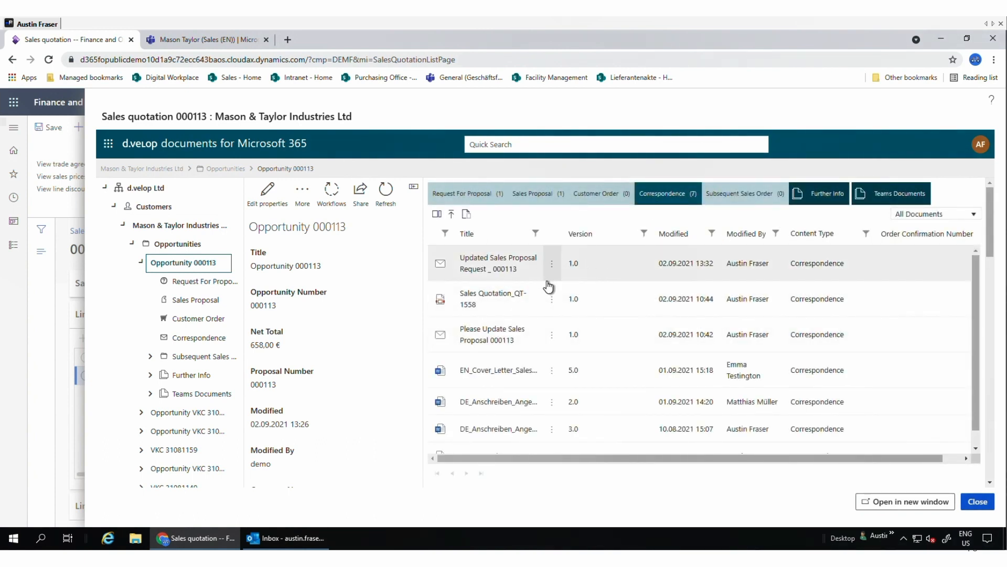
pyautogui.scroll(-3)
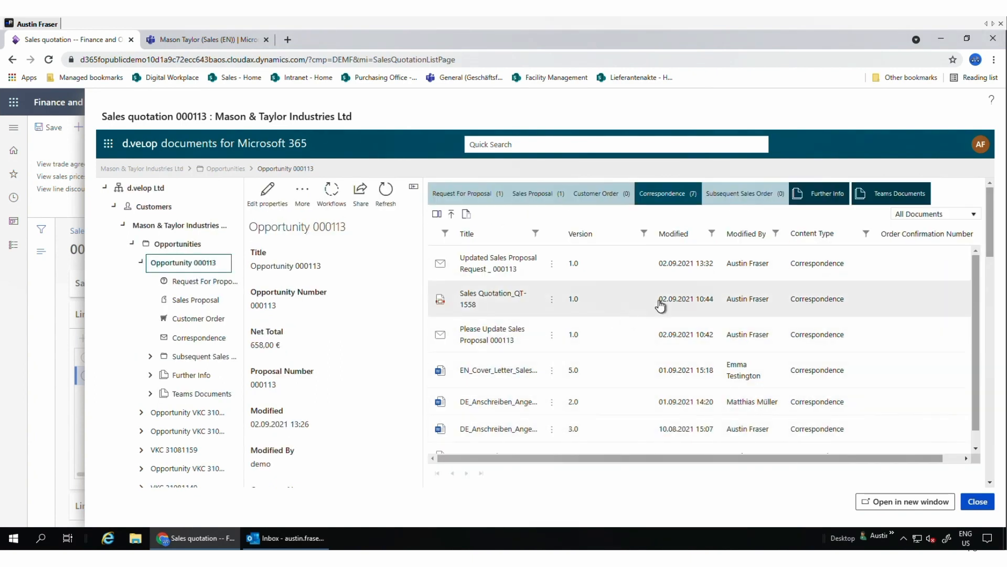
pyautogui.moveTo(826, 193)
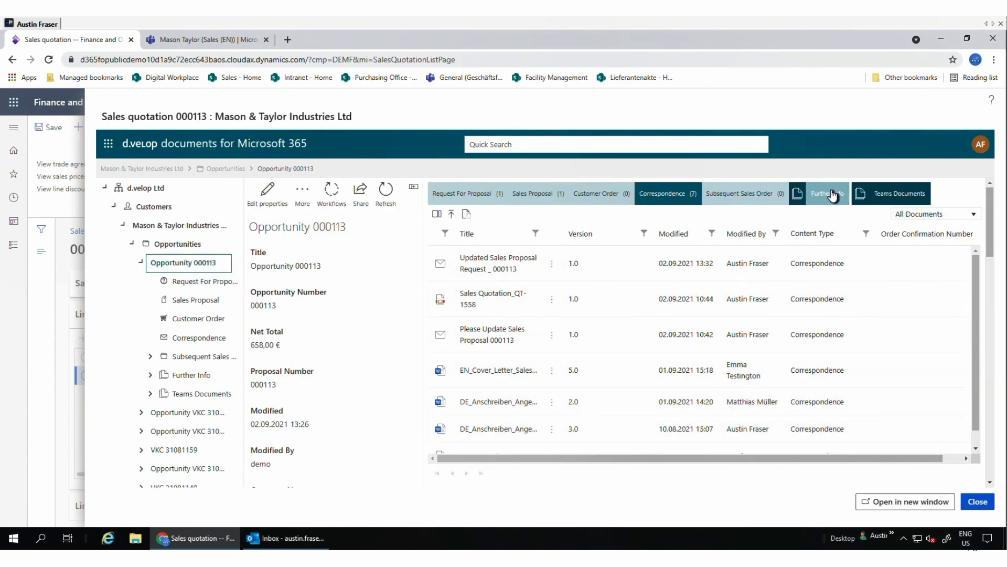
pyautogui.click(831, 193)
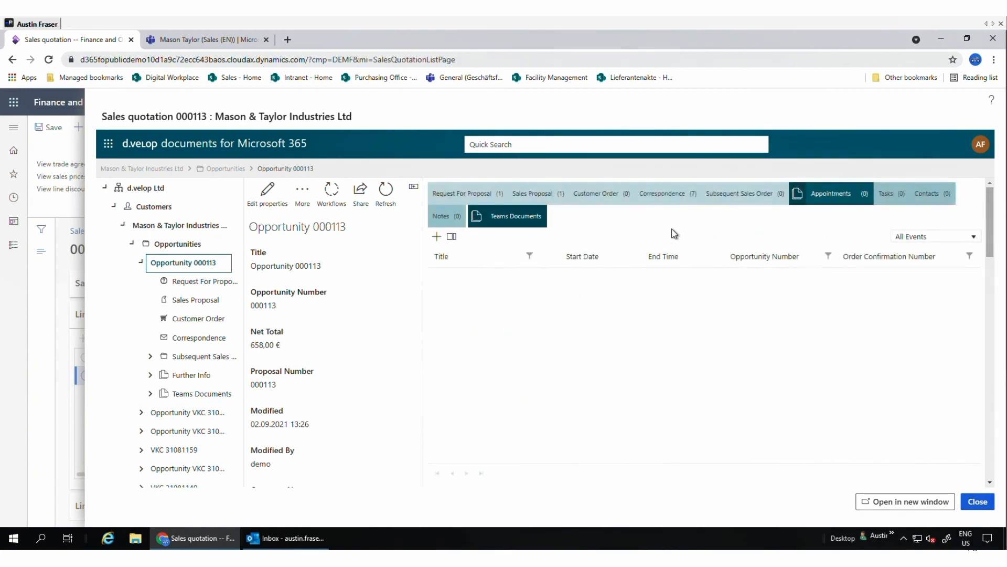
pyautogui.click(662, 193)
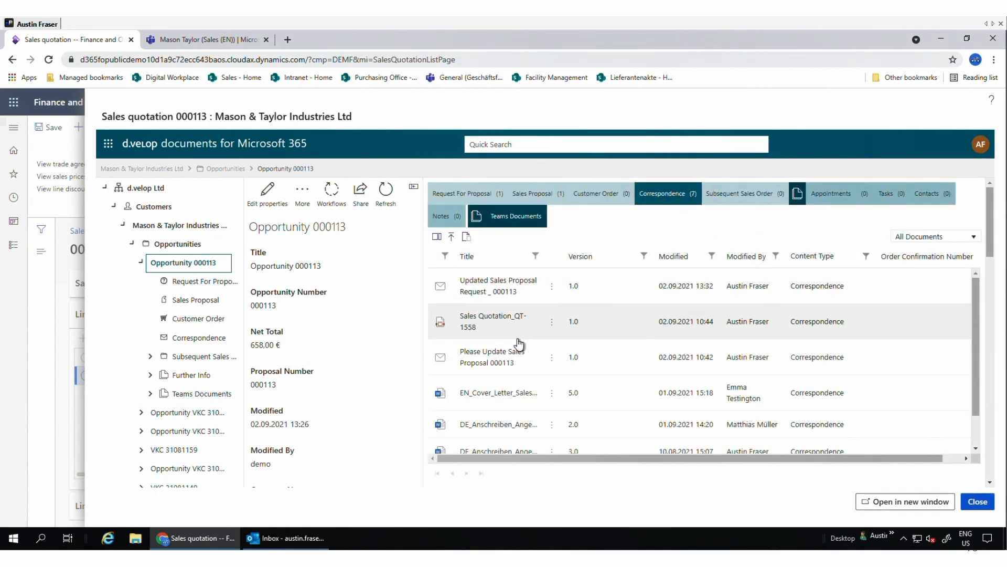
pyautogui.moveTo(431, 362)
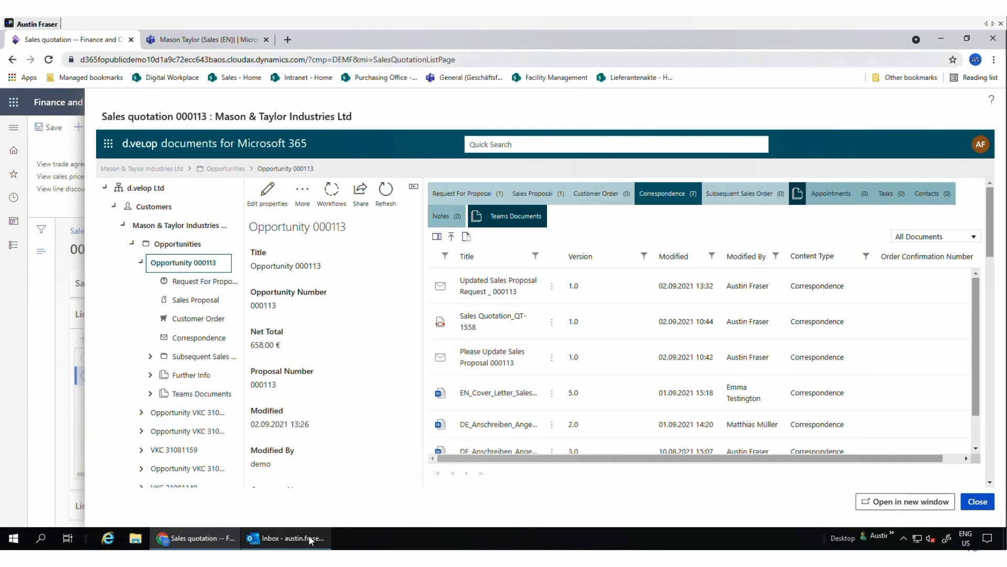
# Step: Read the Updated Sales Proposal Request / 000113 email in its own window, then close it
pyautogui.click(286, 538)
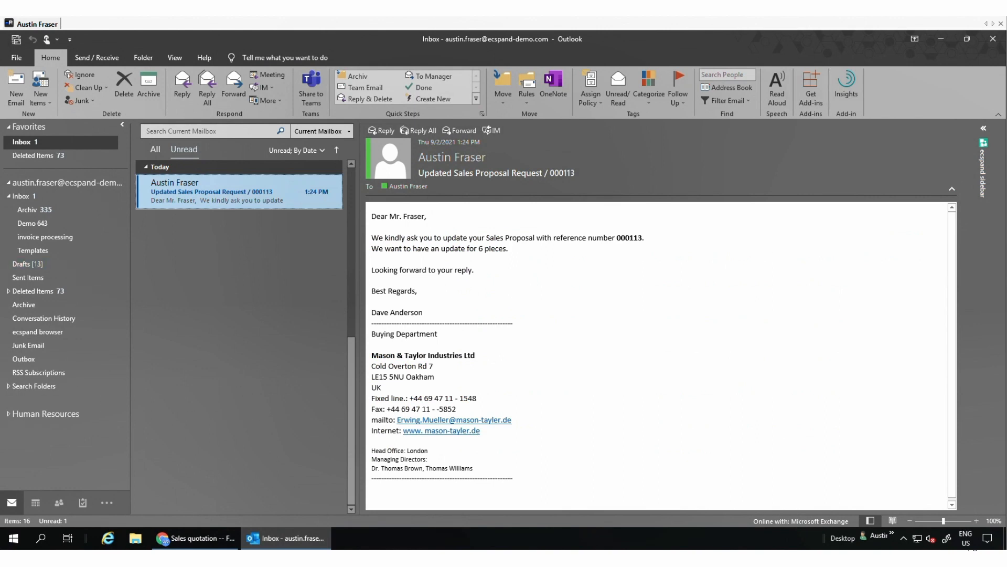
pyautogui.moveTo(251, 288)
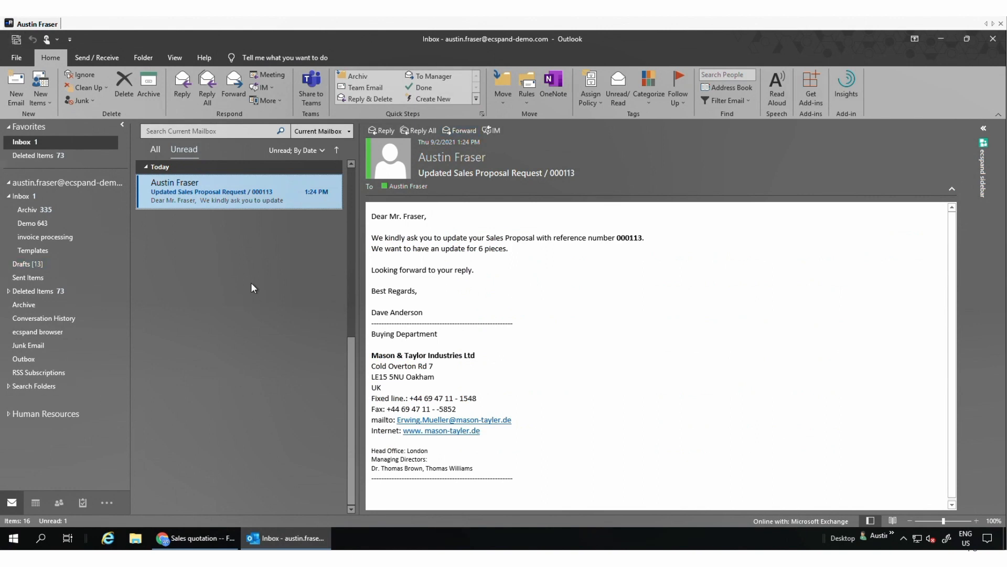
pyautogui.moveTo(270, 202)
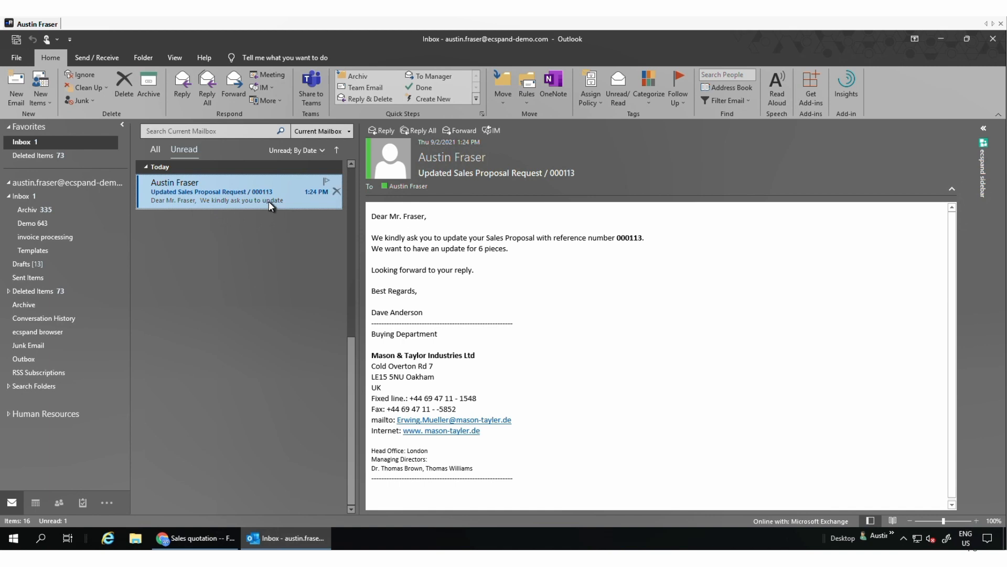
pyautogui.doubleClick(212, 191)
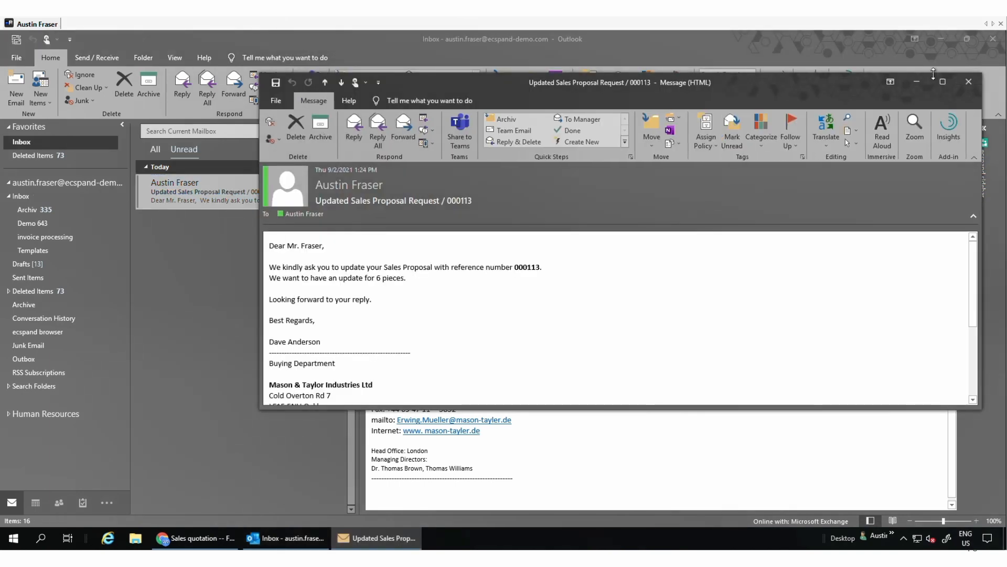
pyautogui.click(942, 81)
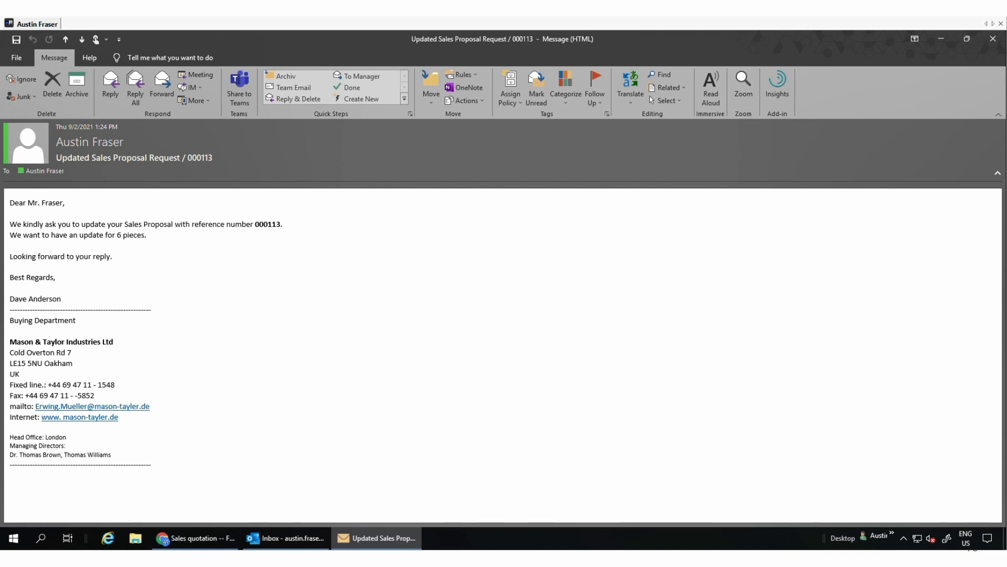
pyautogui.click(967, 39)
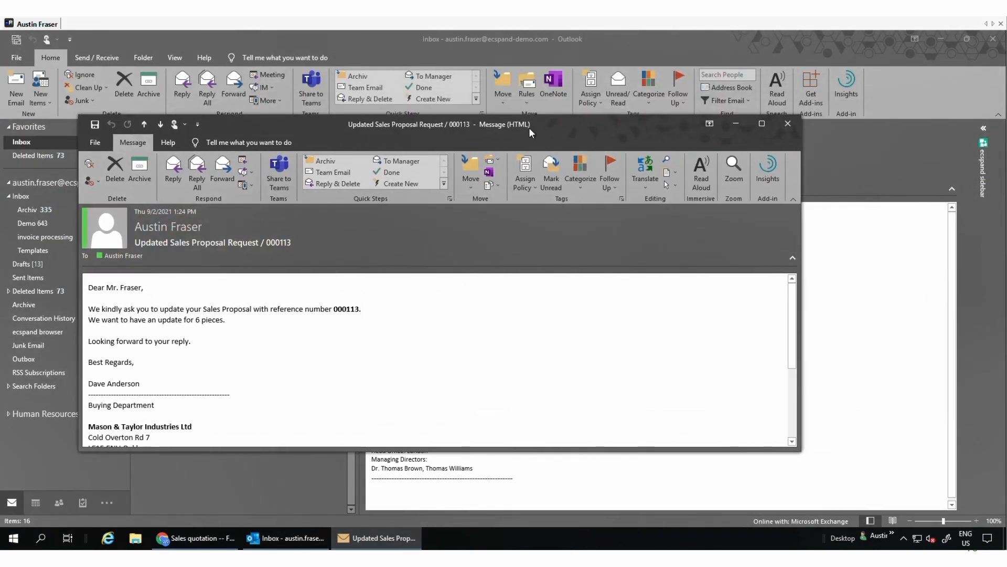
pyautogui.click(787, 124)
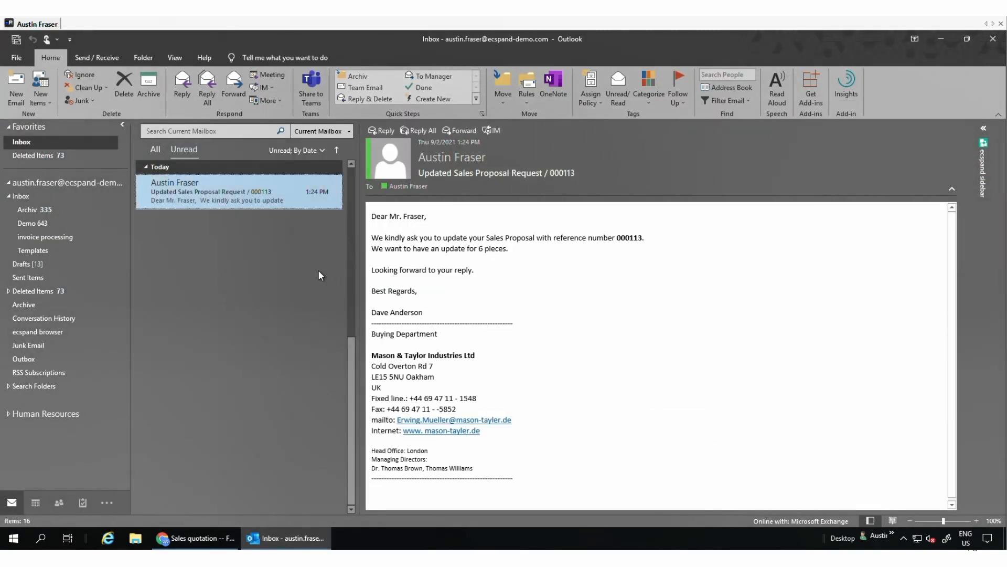
pyautogui.moveTo(285, 327)
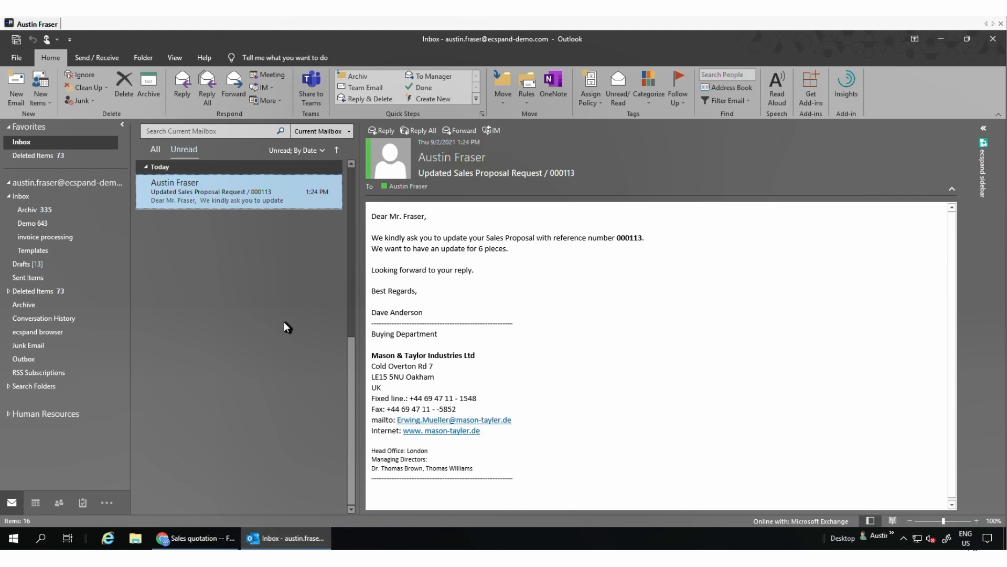
pyautogui.moveTo(989, 218)
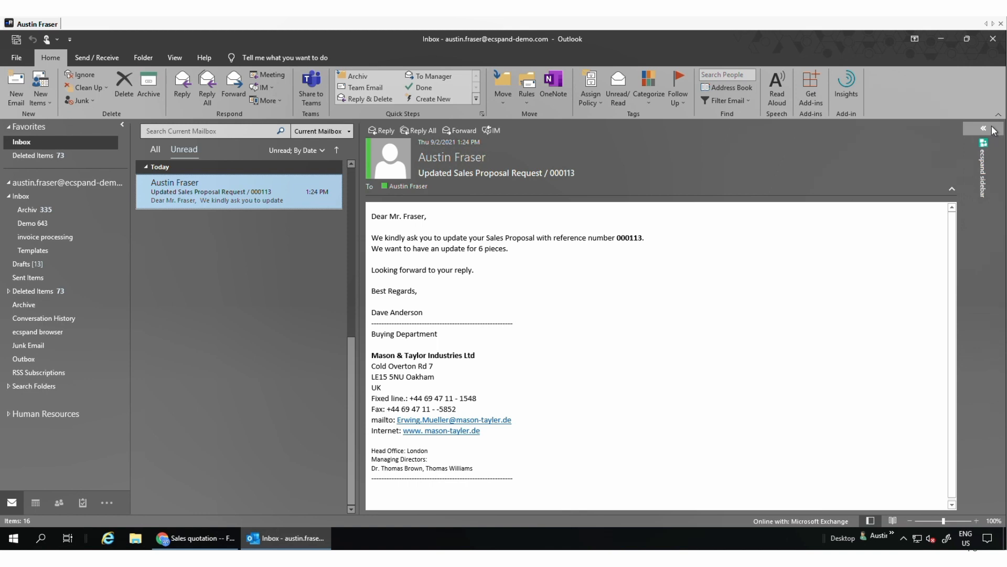
# Step: Show the Sales connection's records in the ecspand sidebar and expand d.velop Ltd's customers
pyautogui.click(983, 130)
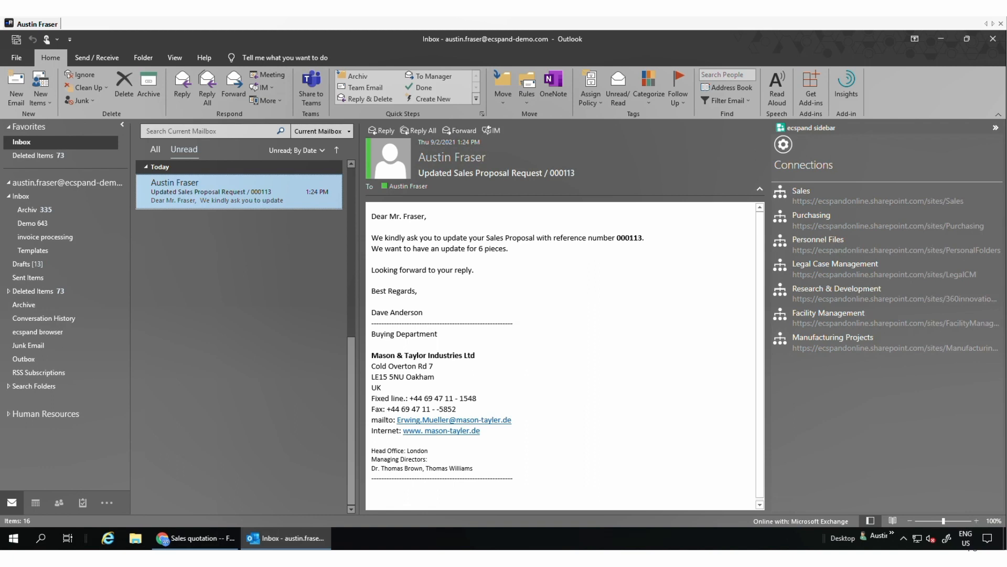
pyautogui.moveTo(810, 196)
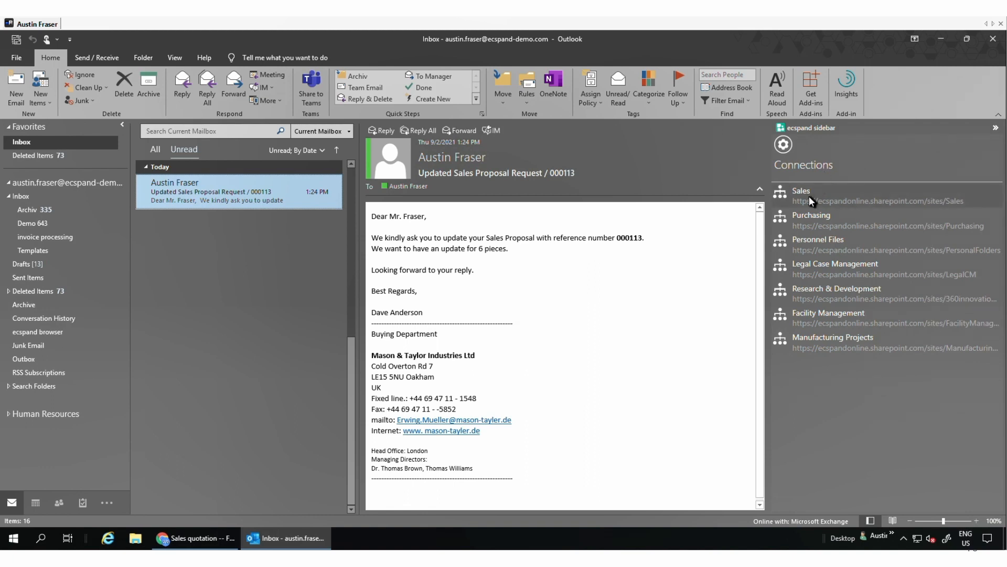
pyautogui.click(801, 191)
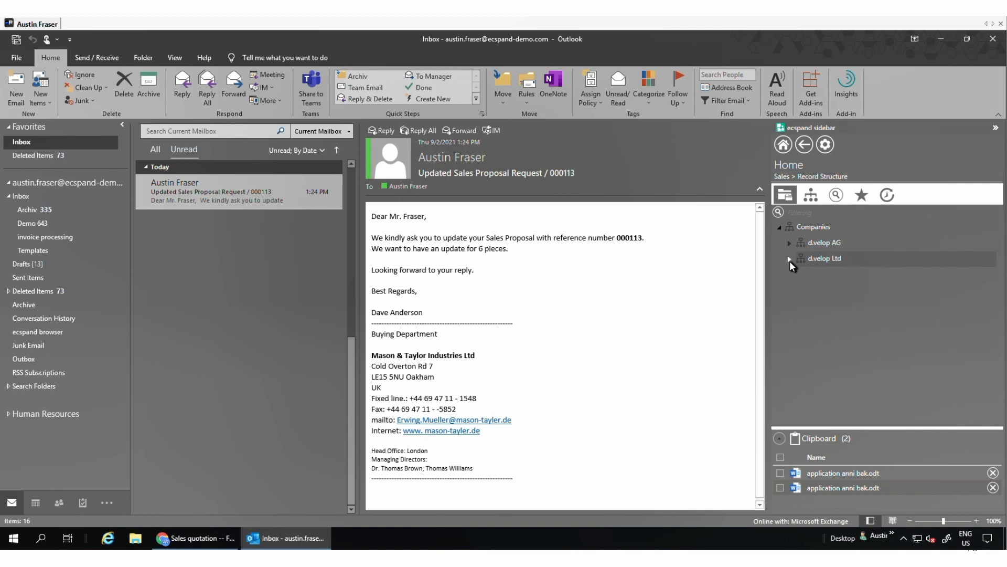
pyautogui.click(789, 259)
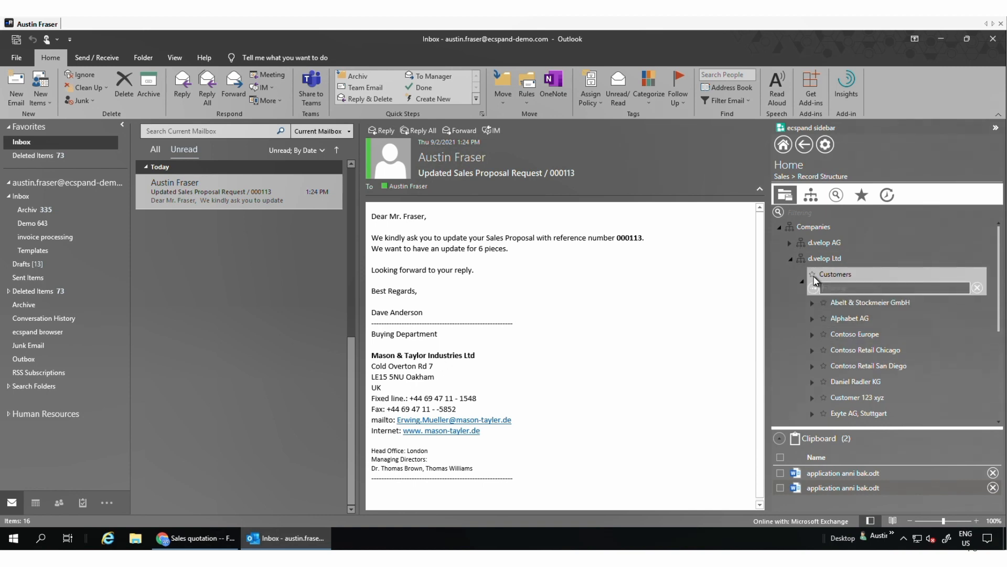
# Step: Filter customers by 'MASO' and expand Mason & Taylor's Opportunity 000113 with Correspondence and Sales Proposal files
pyautogui.write('MASON')
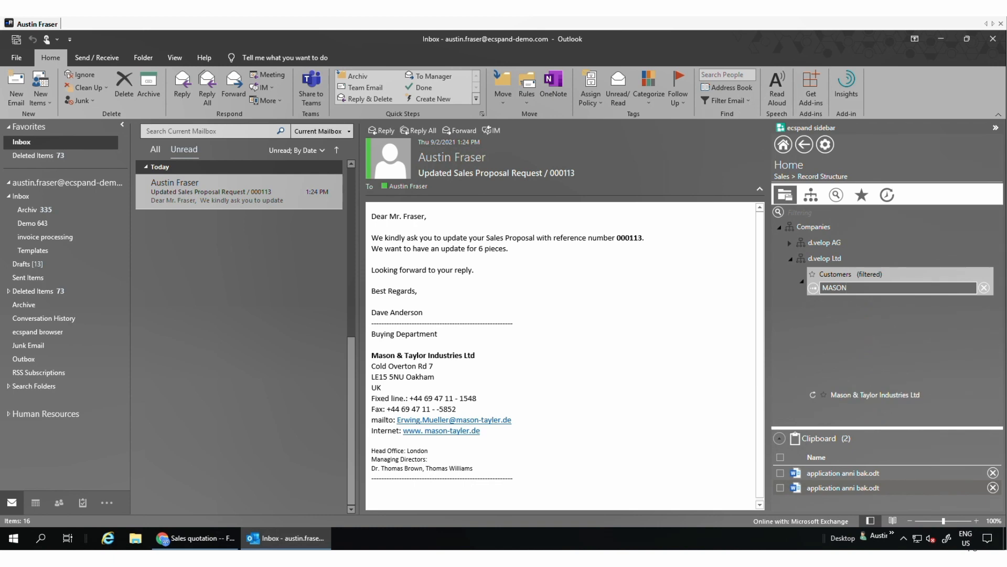
pyautogui.click(875, 303)
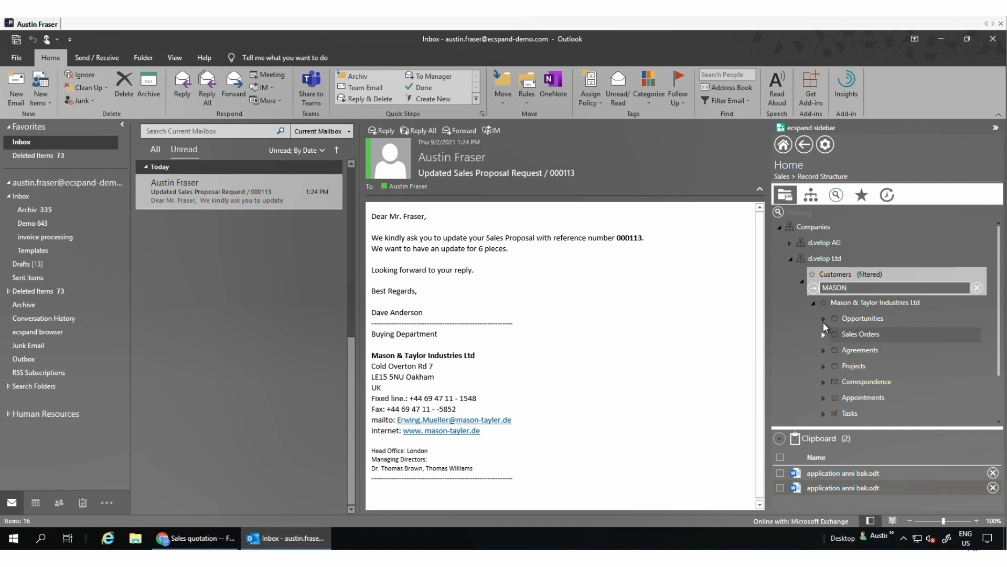
pyautogui.click(824, 318)
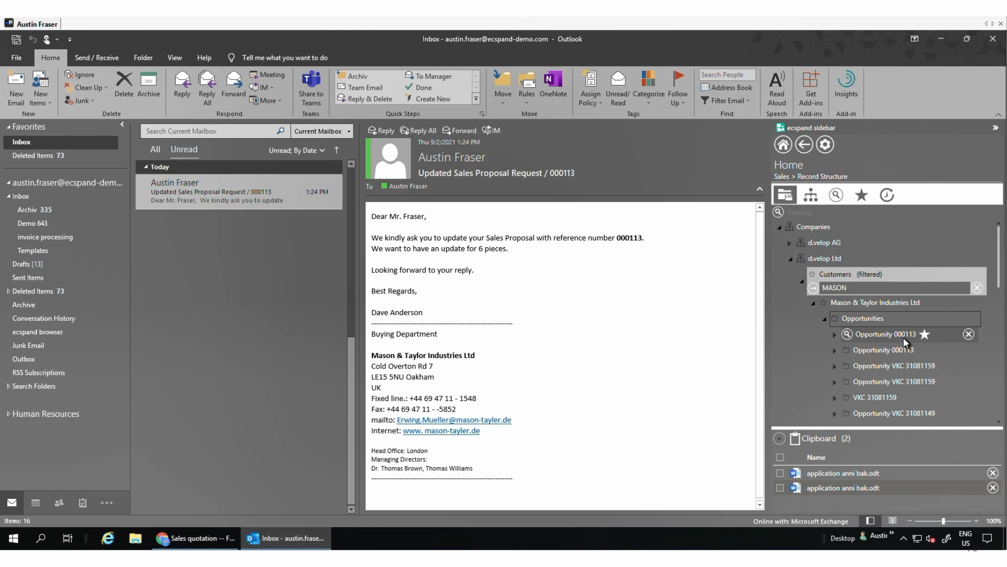
pyautogui.click(836, 334)
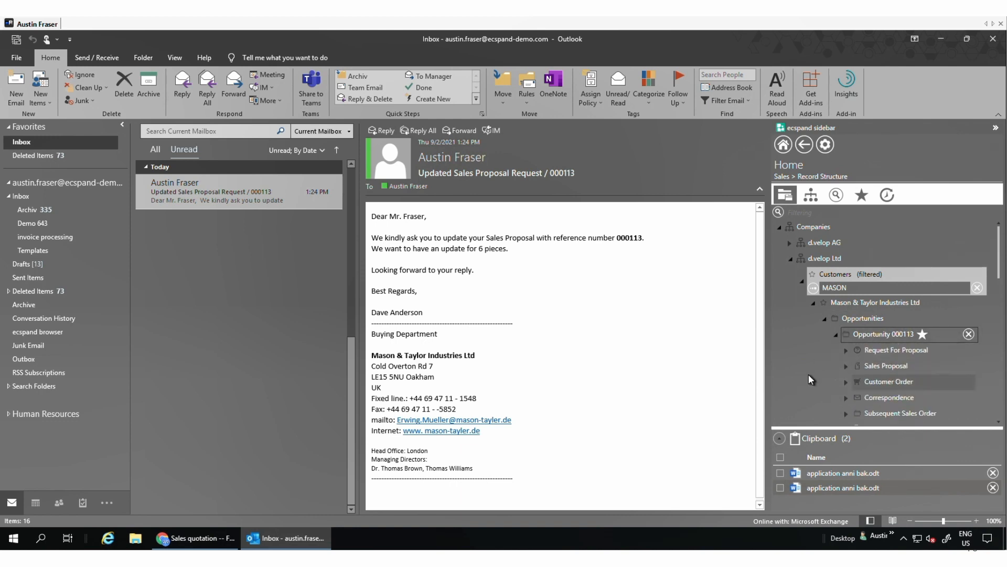
pyautogui.moveTo(924, 381)
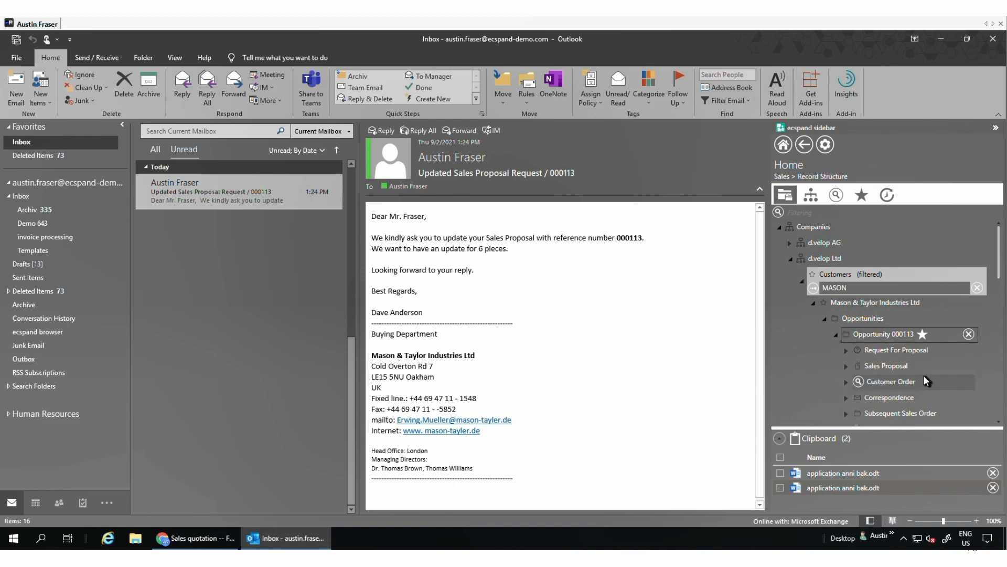
pyautogui.moveTo(845, 402)
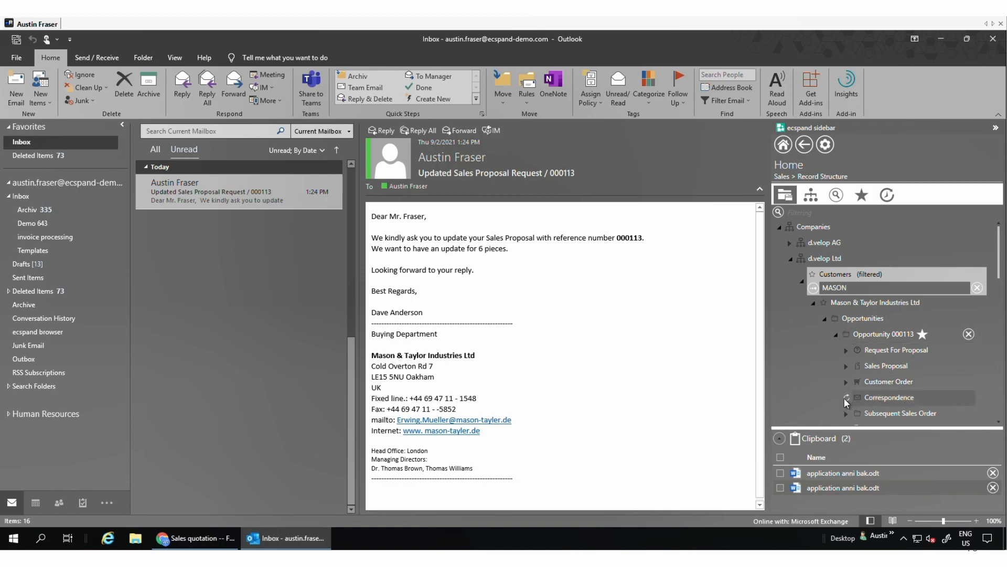
pyautogui.click(847, 396)
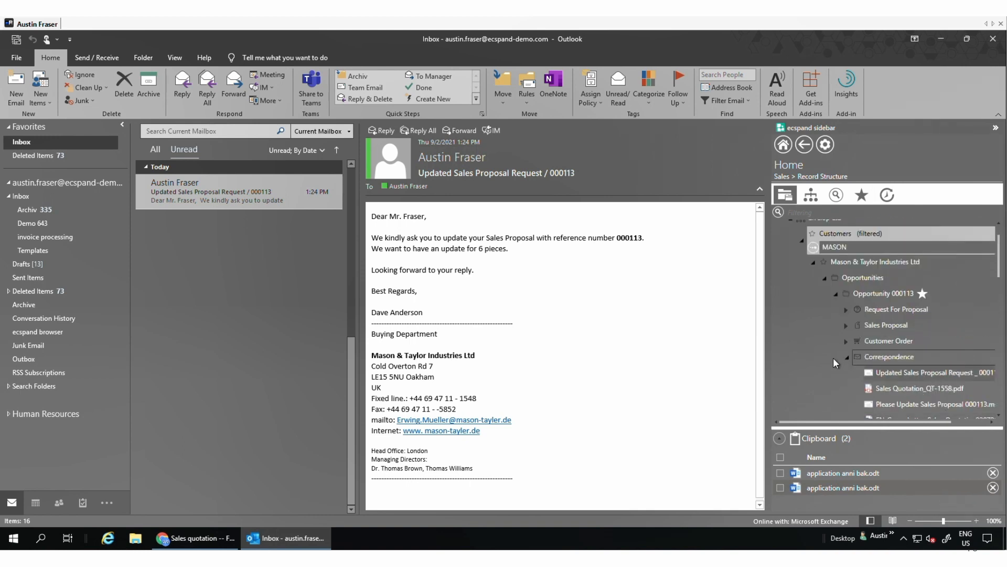
pyautogui.click(847, 324)
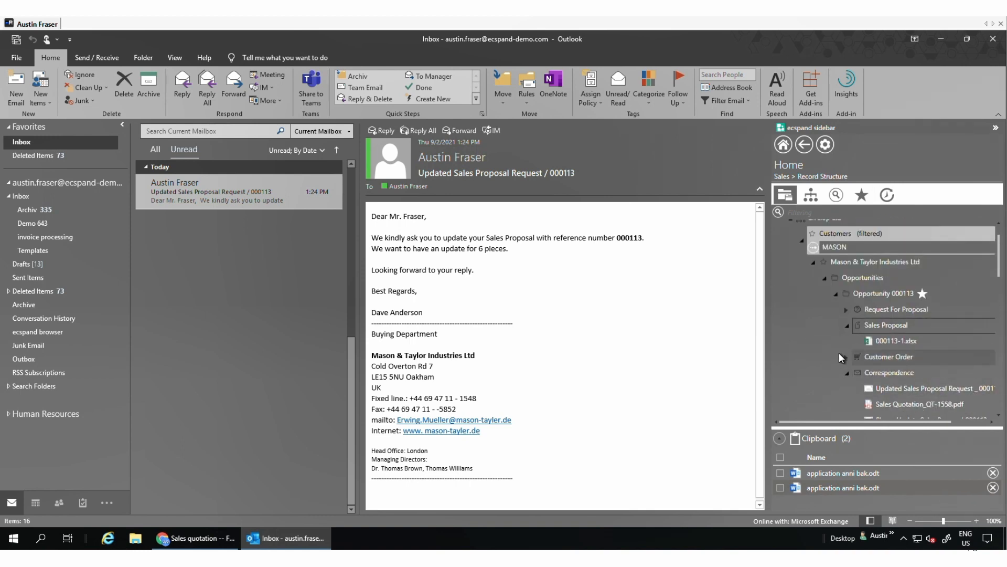
# Step: Change the speaker quantity in 000113-1.xlsx to 6.00, then close the workbook without saving
pyautogui.doubleClick(896, 340)
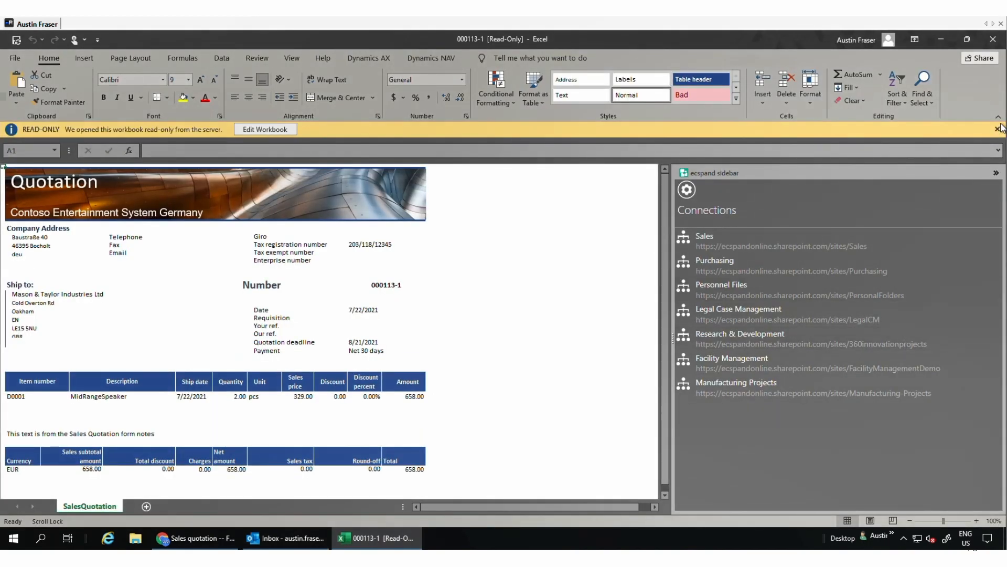
pyautogui.click(997, 129)
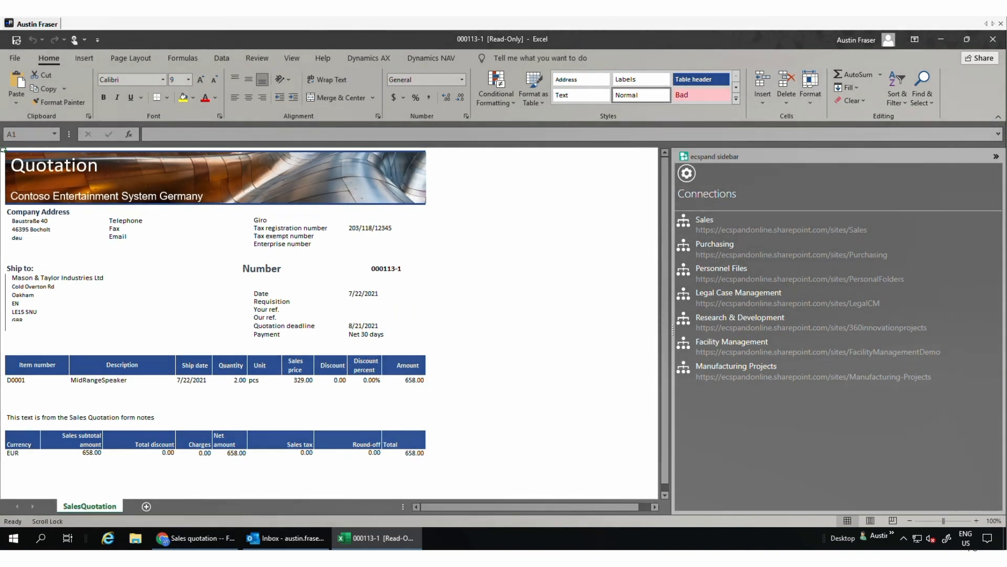
pyautogui.click(230, 380)
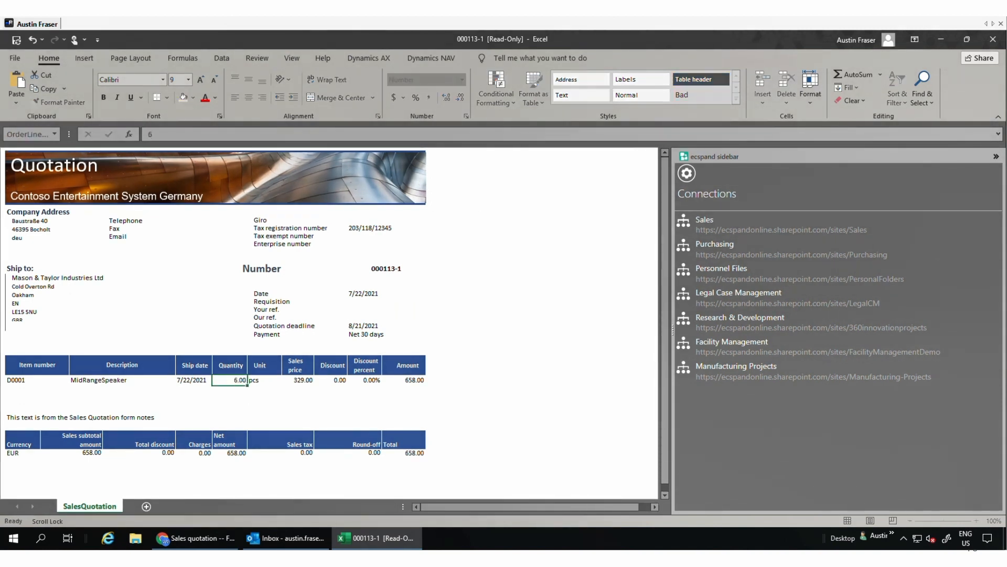
pyautogui.click(230, 388)
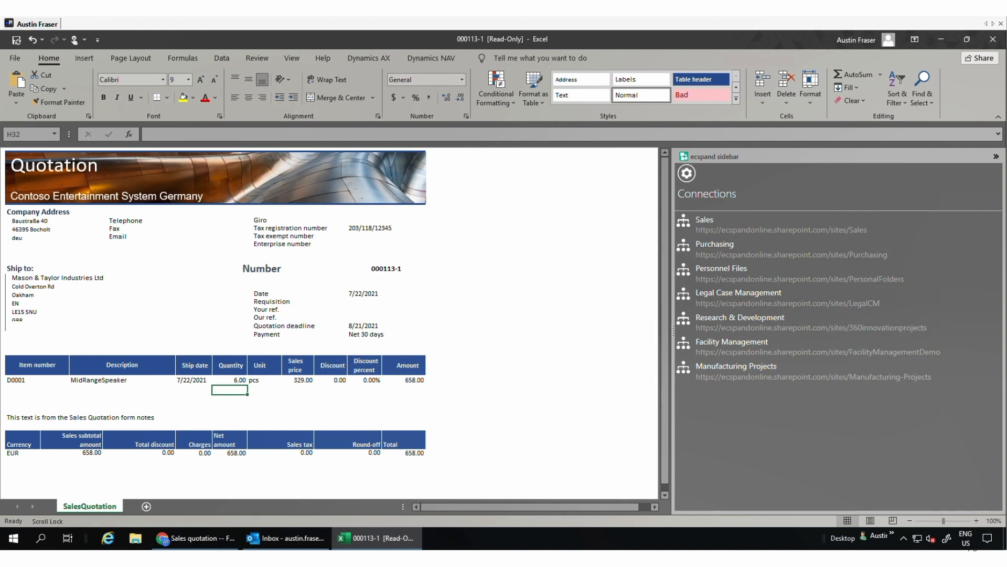
pyautogui.moveTo(680, 233)
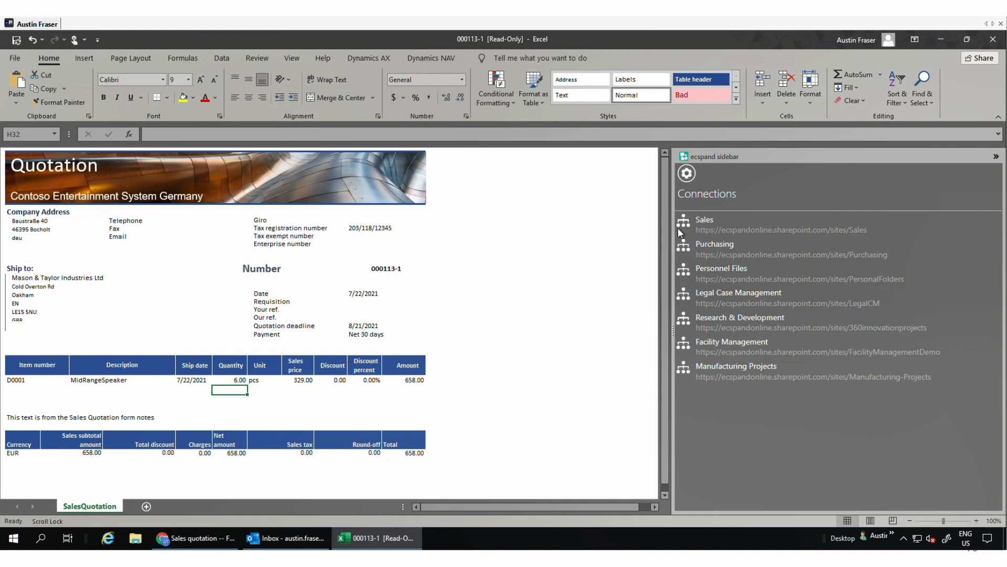
pyautogui.moveTo(994, 39)
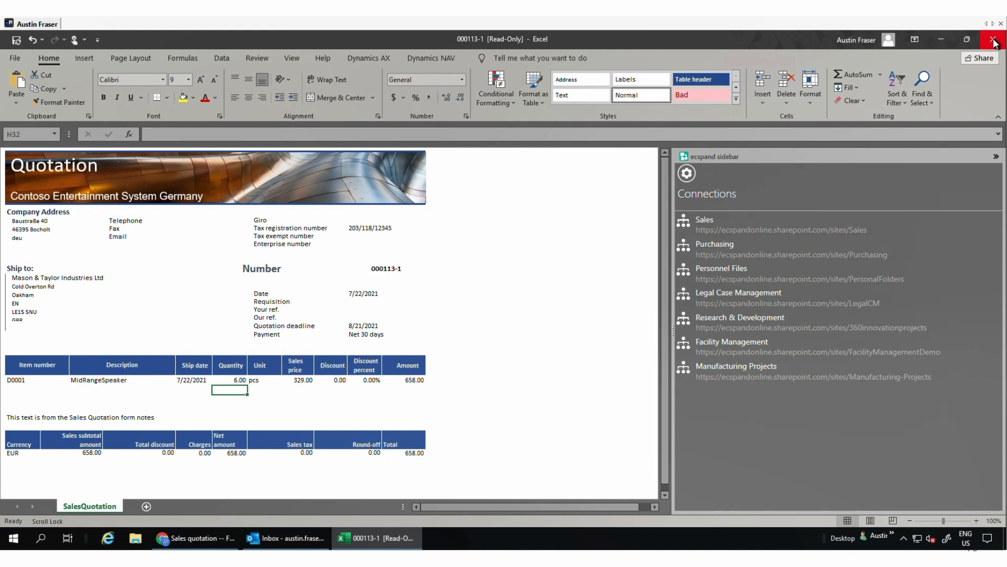
pyautogui.click(995, 24)
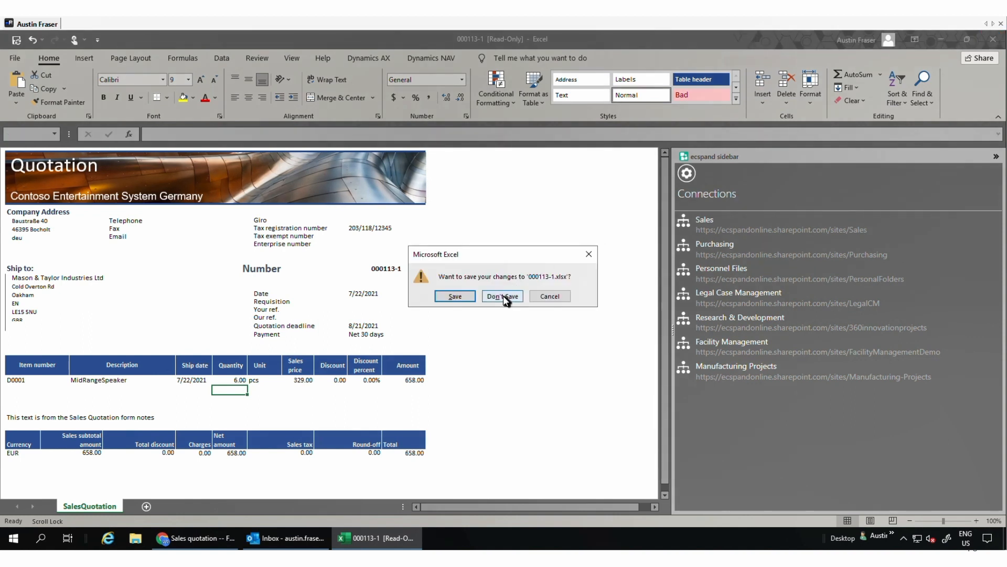
pyautogui.click(501, 296)
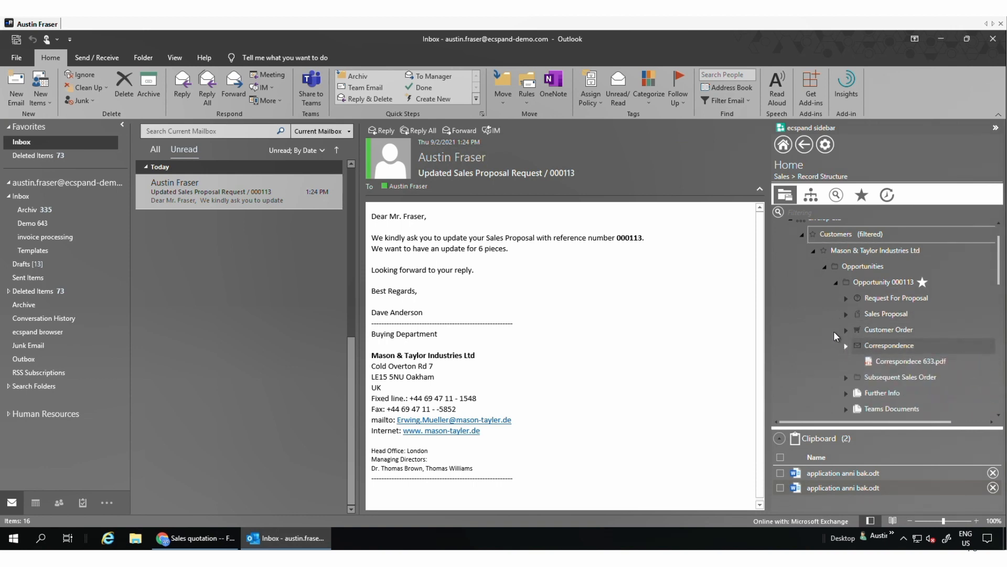
# Step: Collapse Correspondence and drop the update request email onto Request For Proposal to start the upload form
pyautogui.click(846, 345)
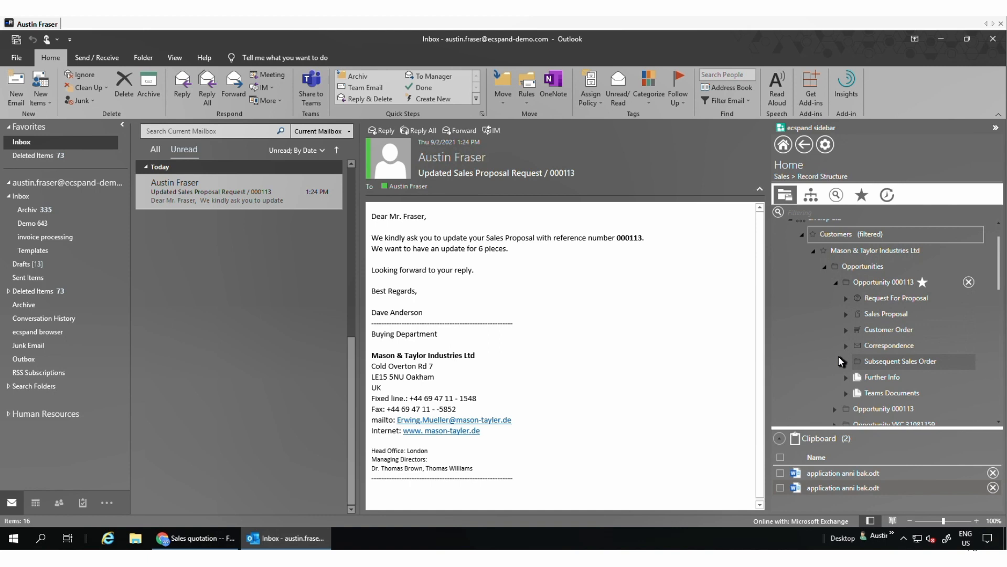
pyautogui.click(847, 297)
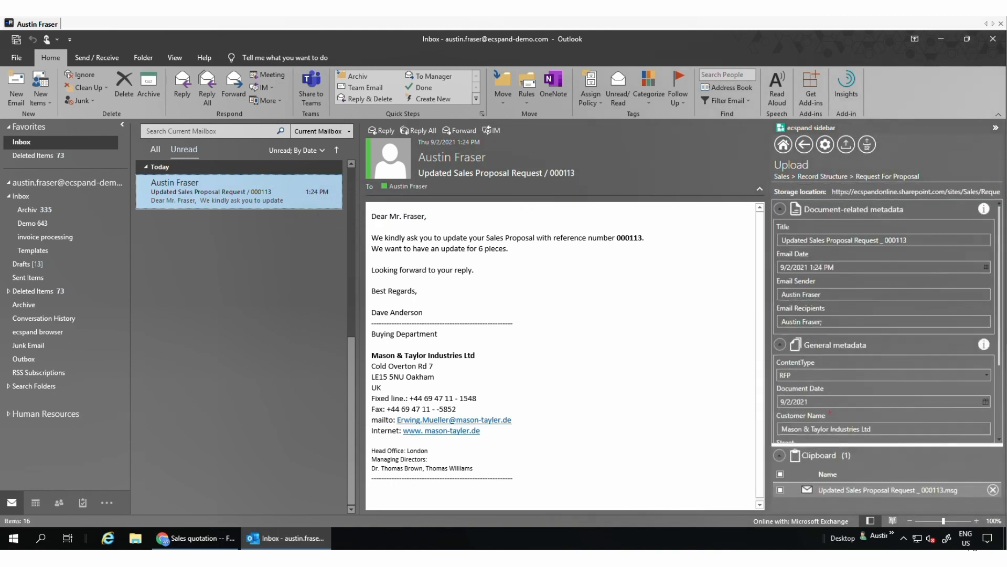
pyautogui.moveTo(808, 159)
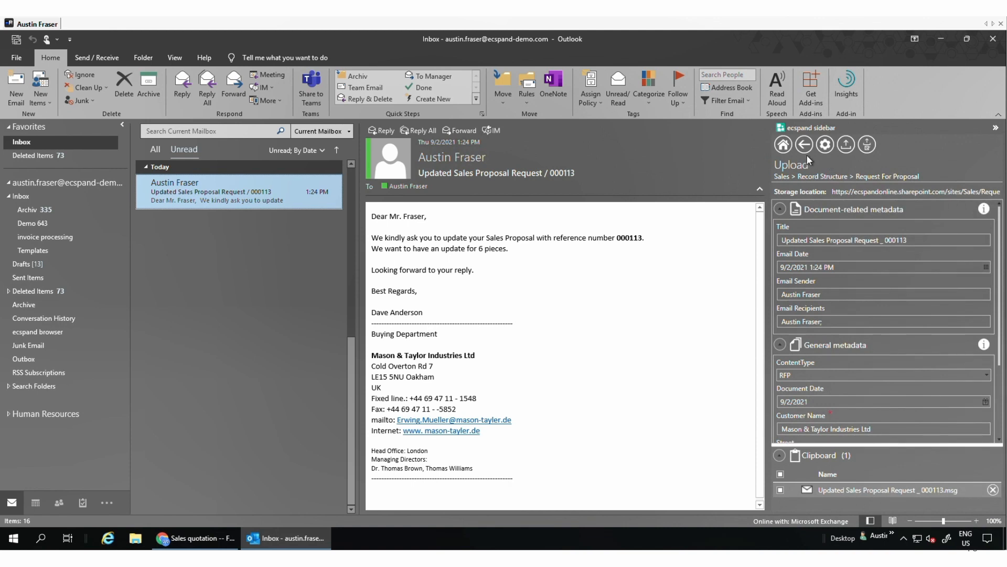
pyautogui.moveTo(927, 214)
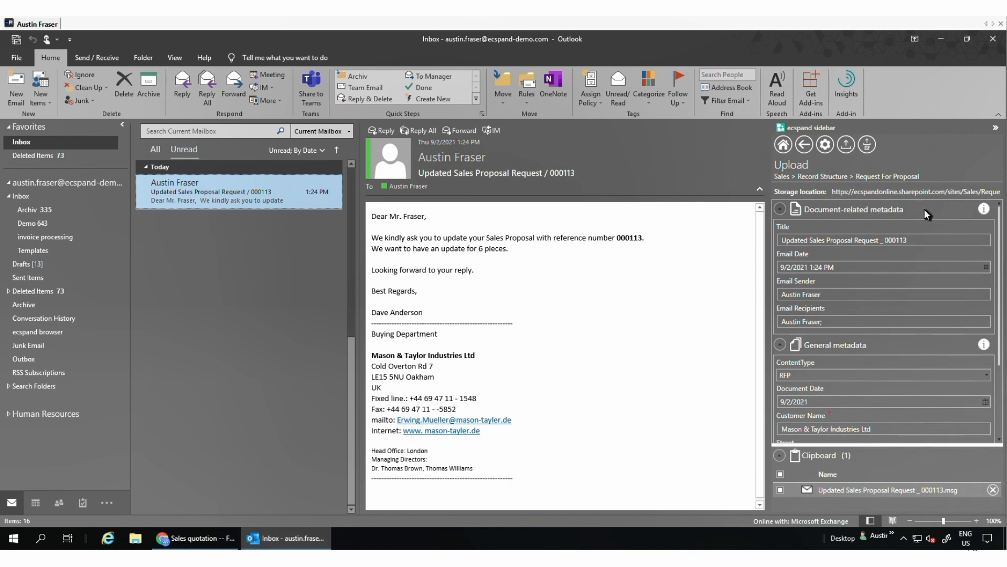
pyautogui.moveTo(804, 221)
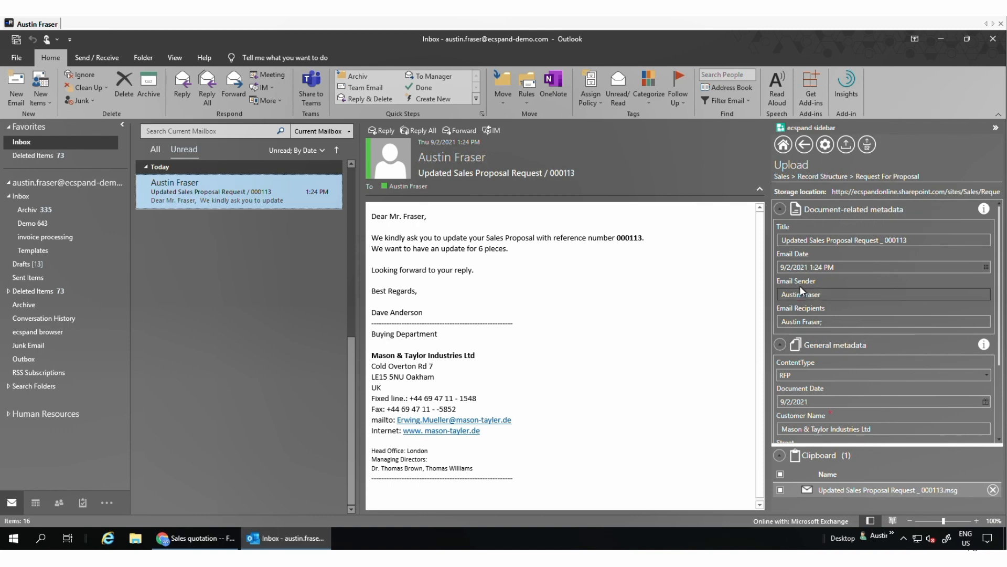
# Step: Review the upload metadata fields and file the email as an RFP for Mason & Taylor Industries Ltd
pyautogui.scroll(-3)
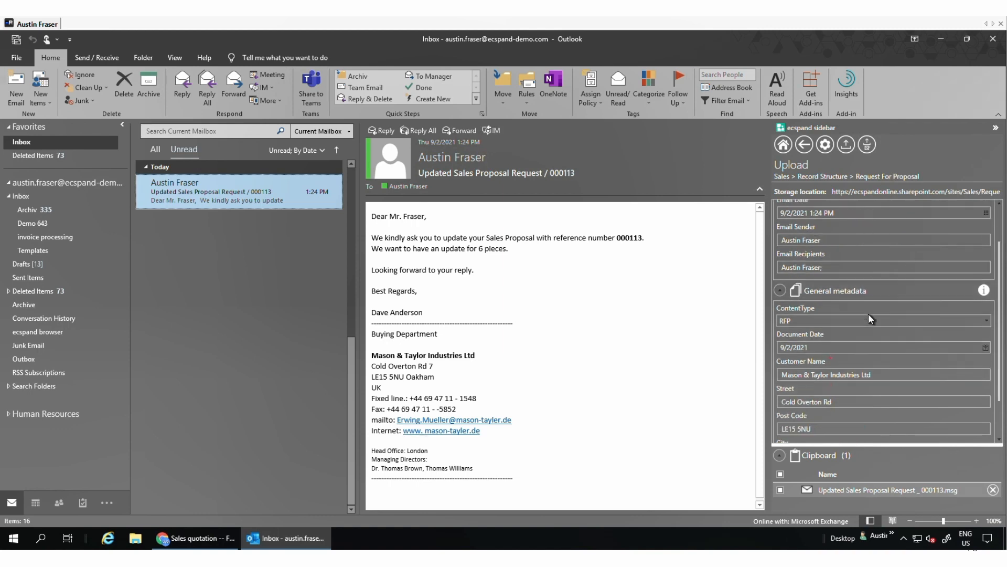
pyautogui.scroll(-3)
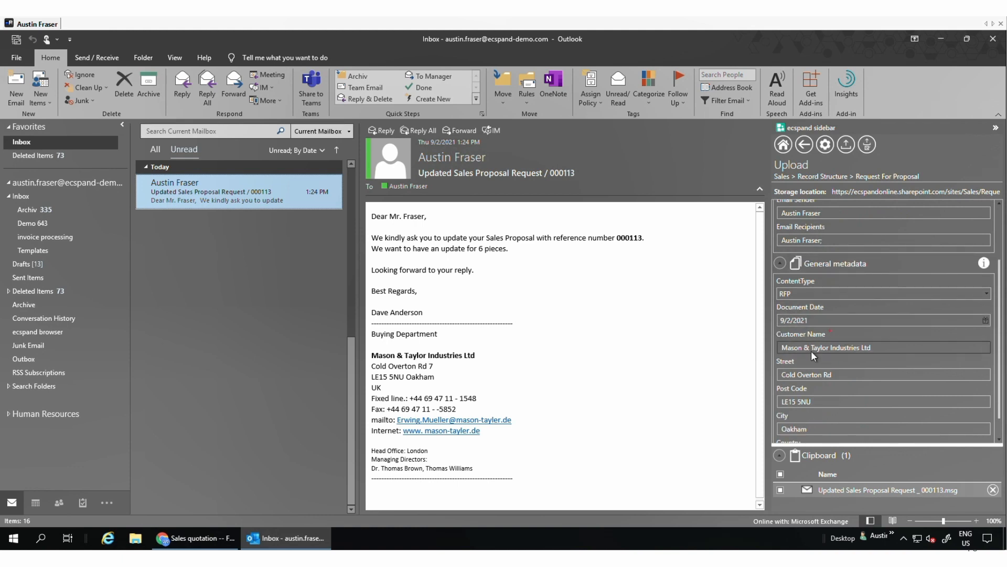
pyautogui.scroll(-3)
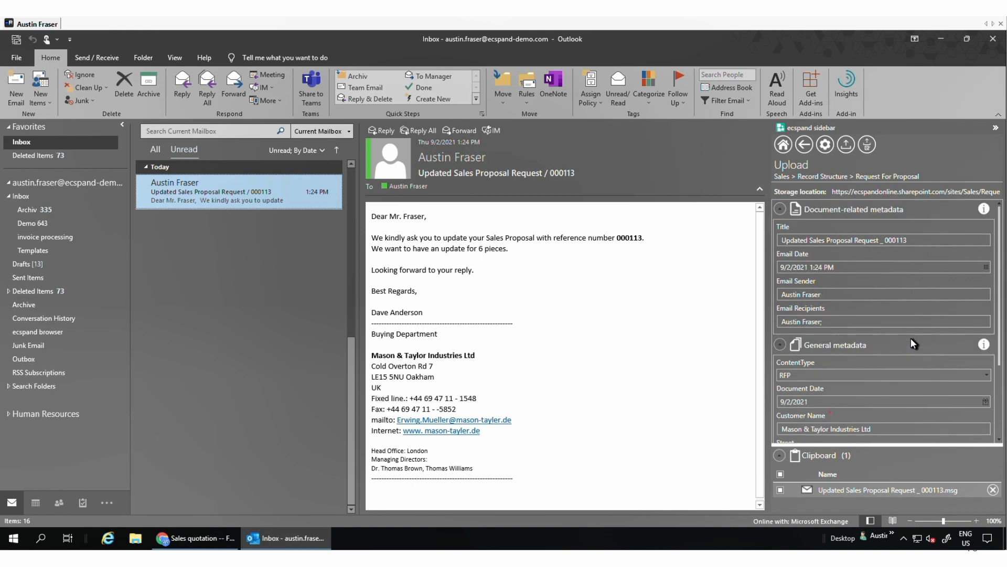
pyautogui.moveTo(895, 256)
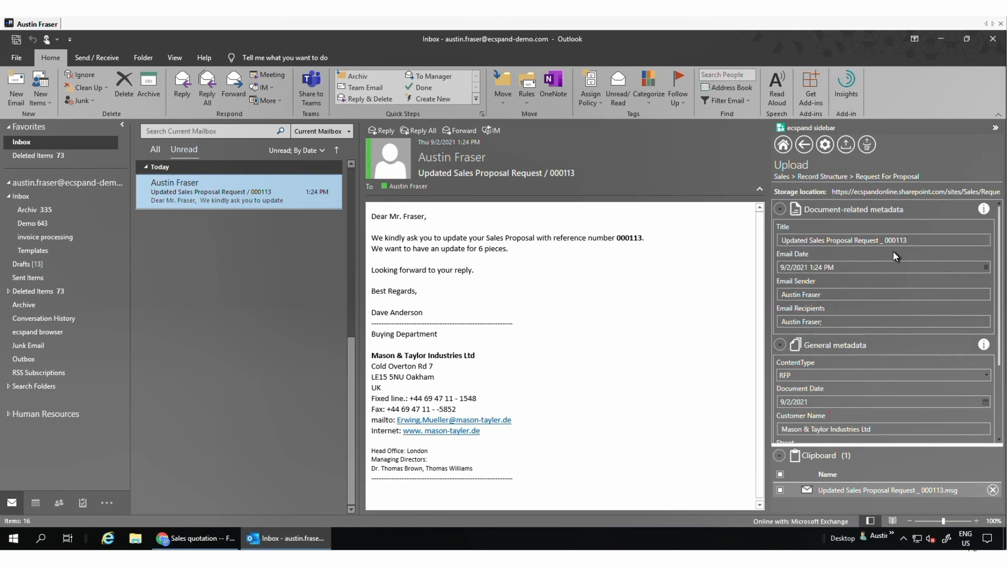
pyautogui.moveTo(845, 144)
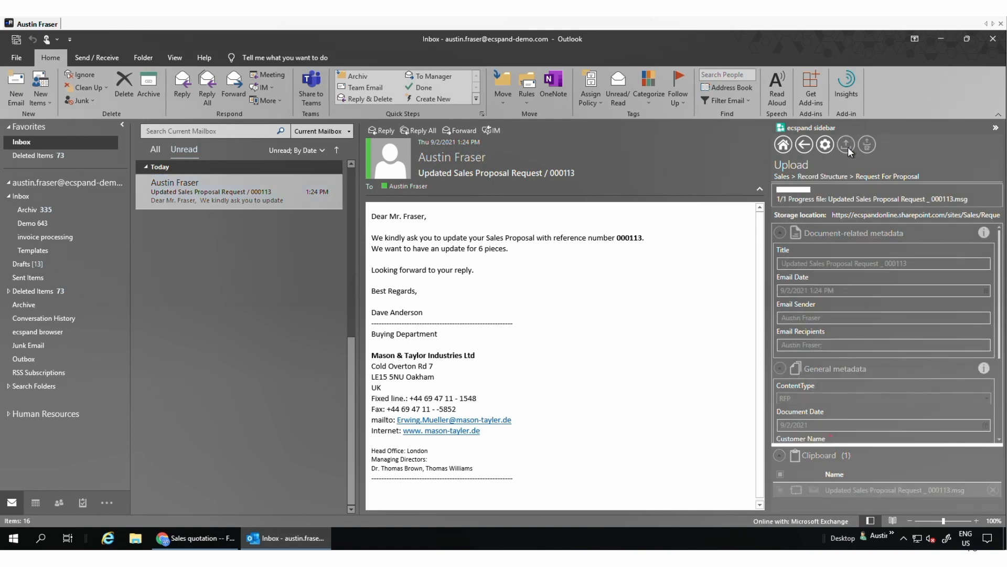
pyautogui.click(804, 144)
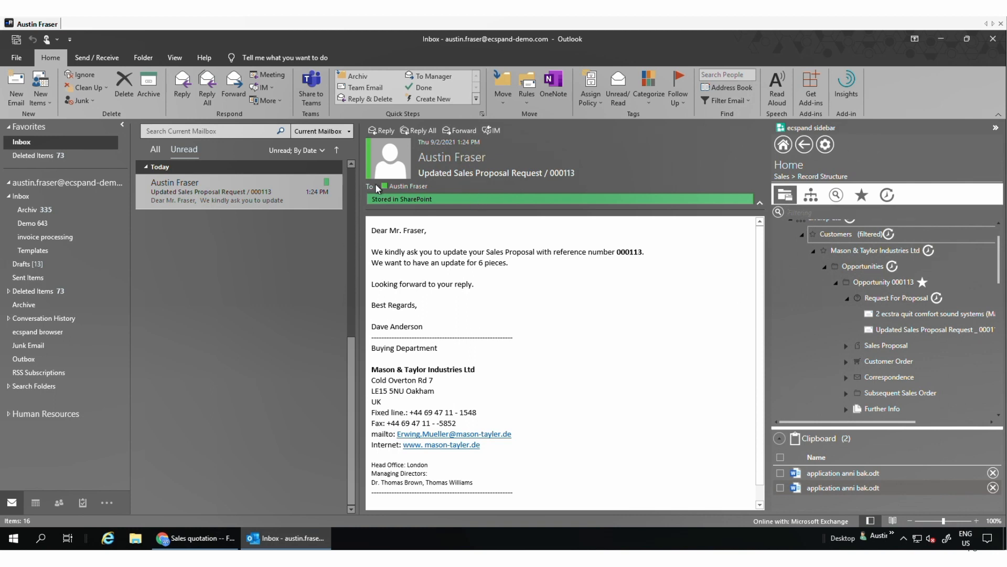
pyautogui.moveTo(560, 280)
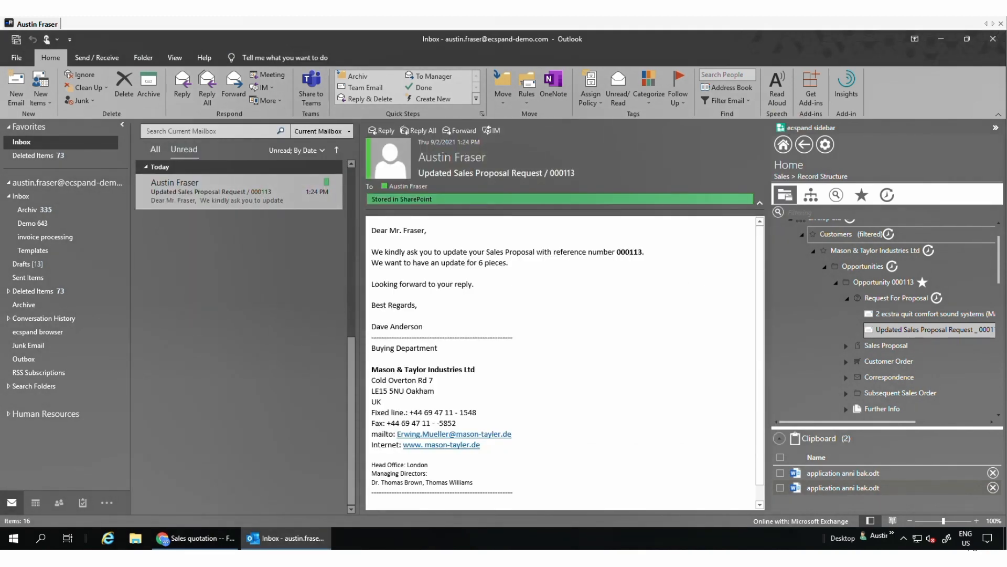
# Step: Collapse the ecspand sidebar, leaving the email marked Stored in SharePoint
pyautogui.click(995, 127)
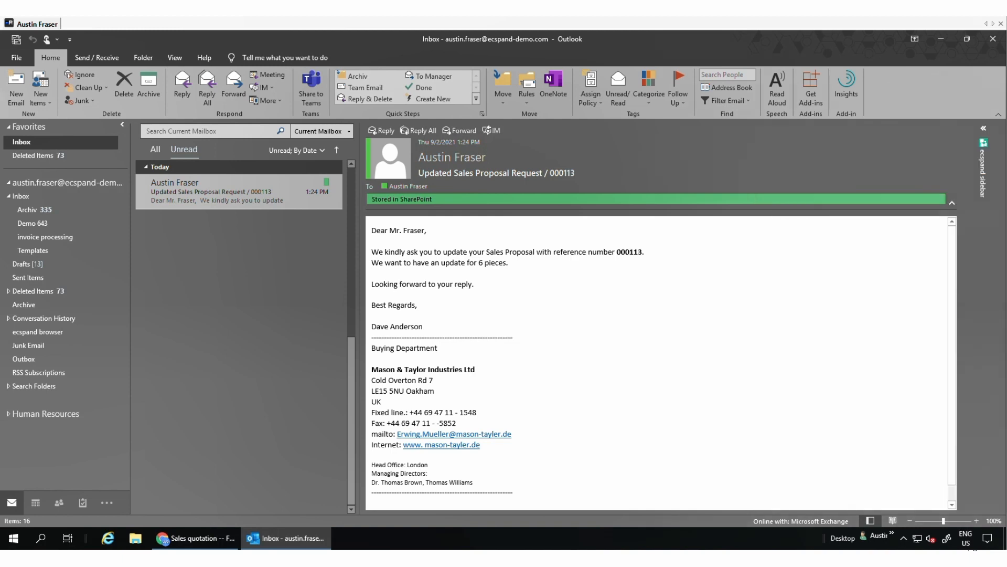
pyautogui.moveTo(190, 537)
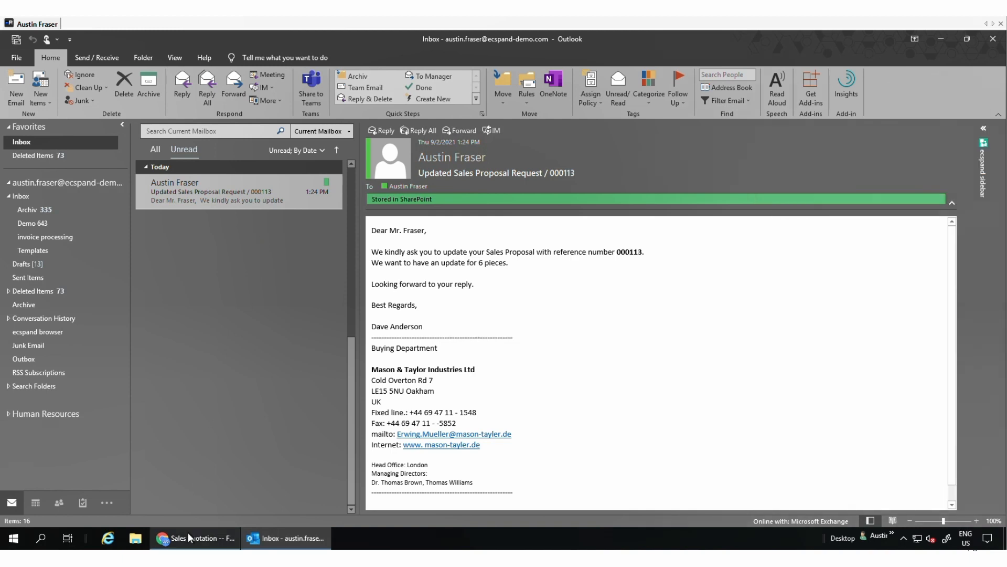
pyautogui.moveTo(190, 537)
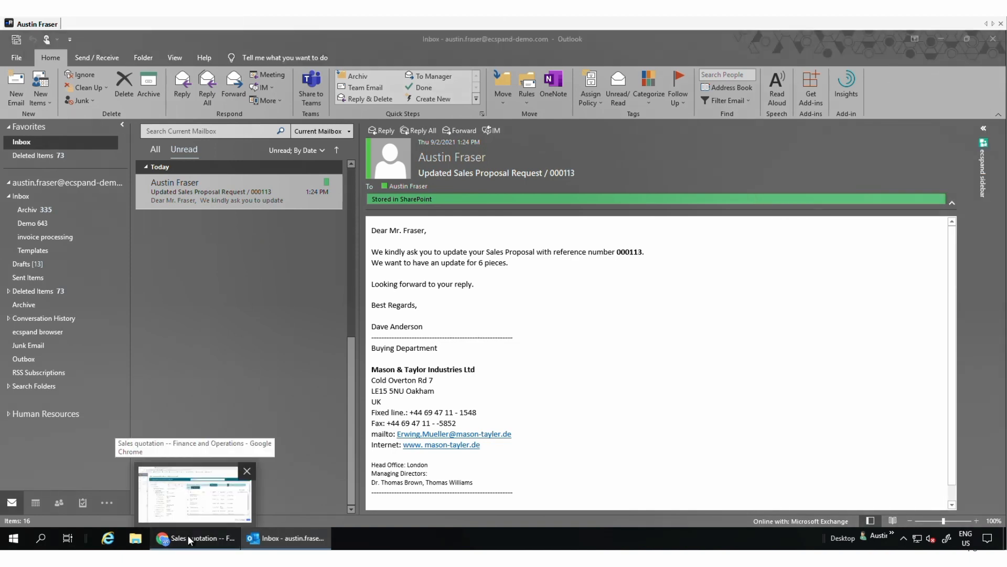
# Step: Switch to the Finance and Operations window showing quotation 000113's documents
pyautogui.click(196, 493)
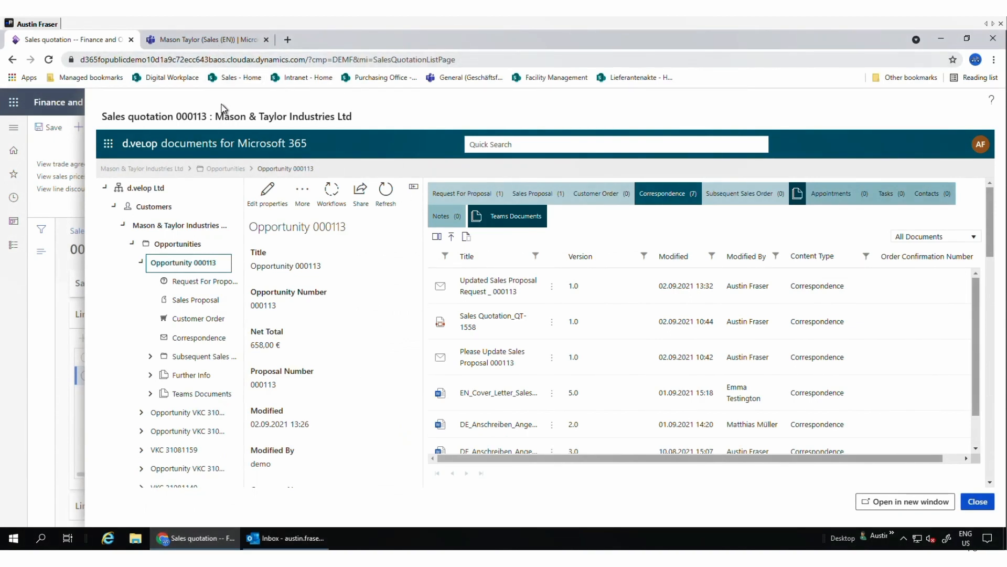
pyautogui.moveTo(249, 101)
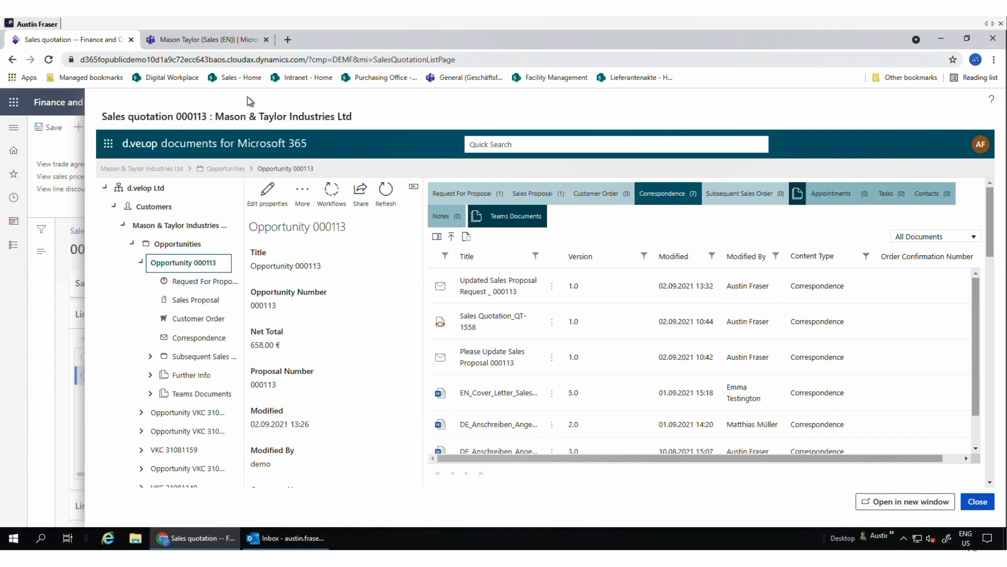
pyautogui.moveTo(200, 39)
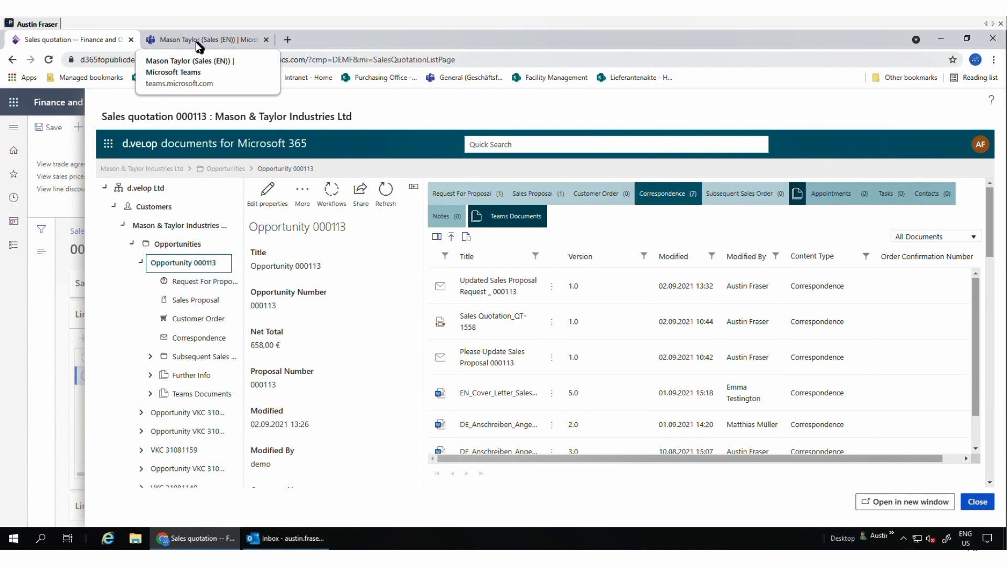
pyautogui.click(206, 38)
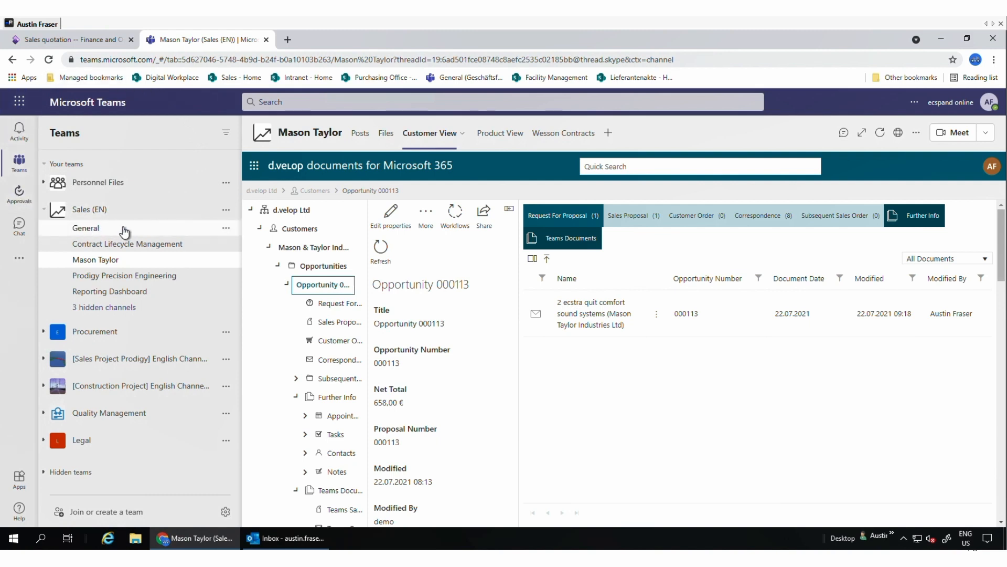
pyautogui.moveTo(85, 209)
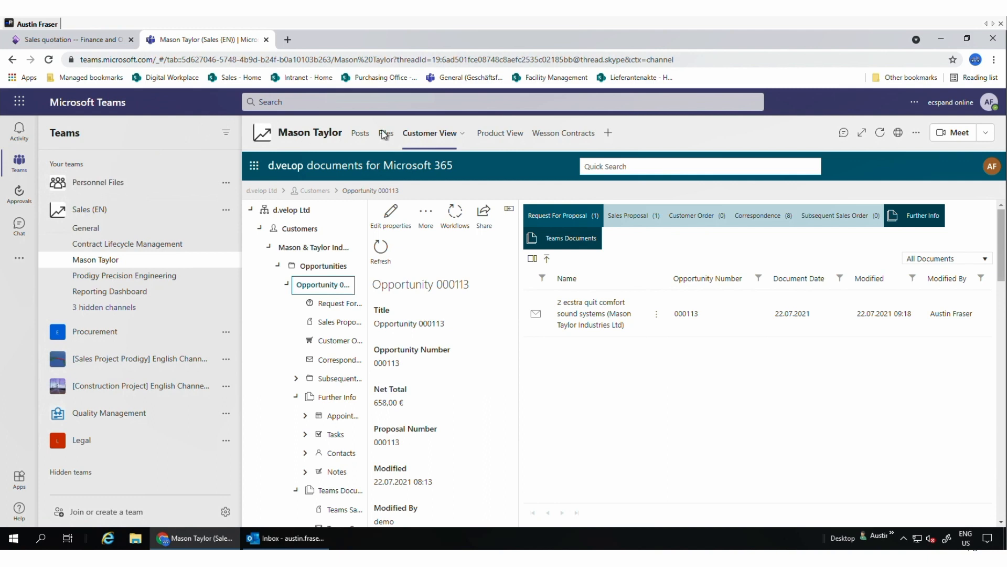
pyautogui.moveTo(384, 193)
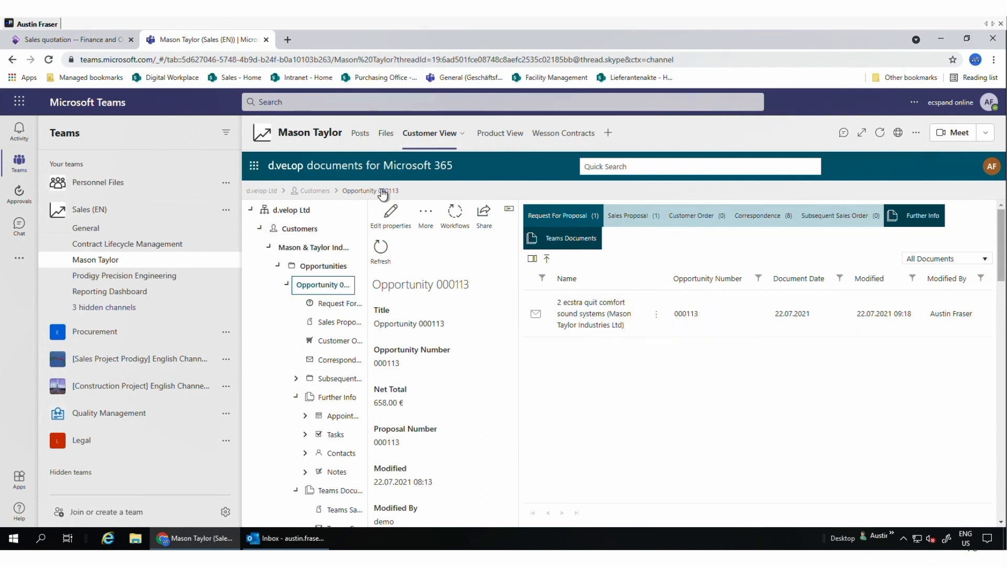
pyautogui.moveTo(402, 251)
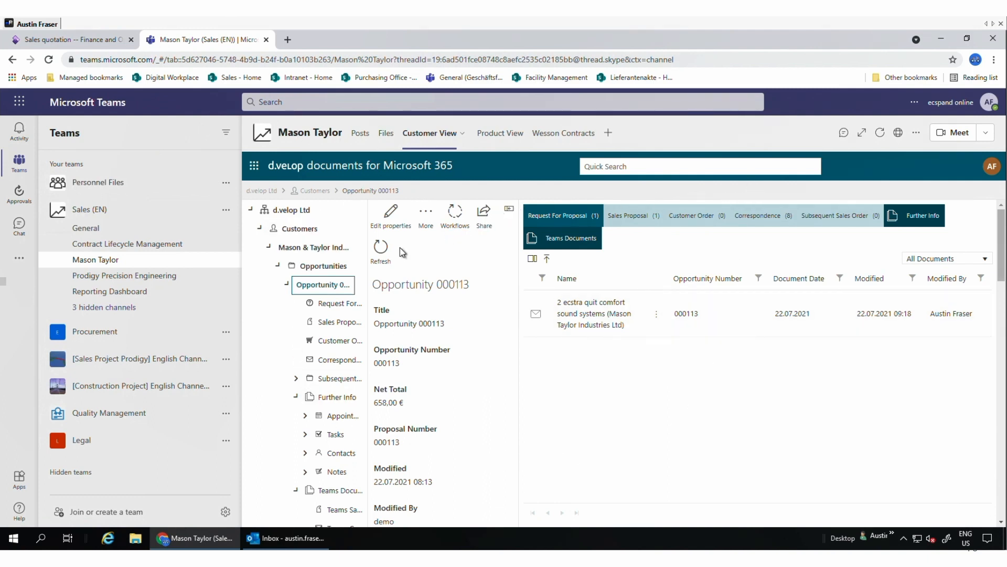
pyautogui.click(380, 245)
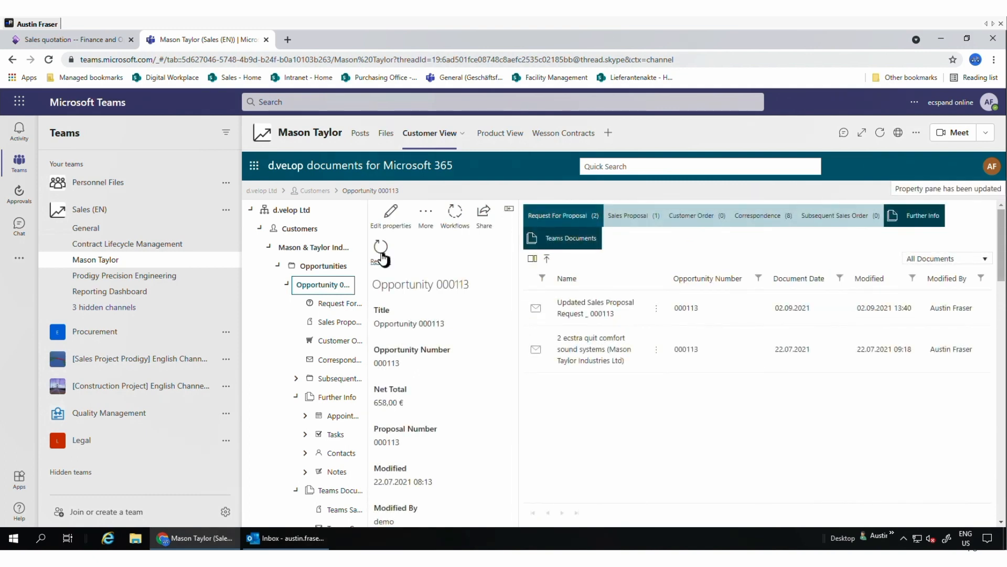
pyautogui.moveTo(438, 273)
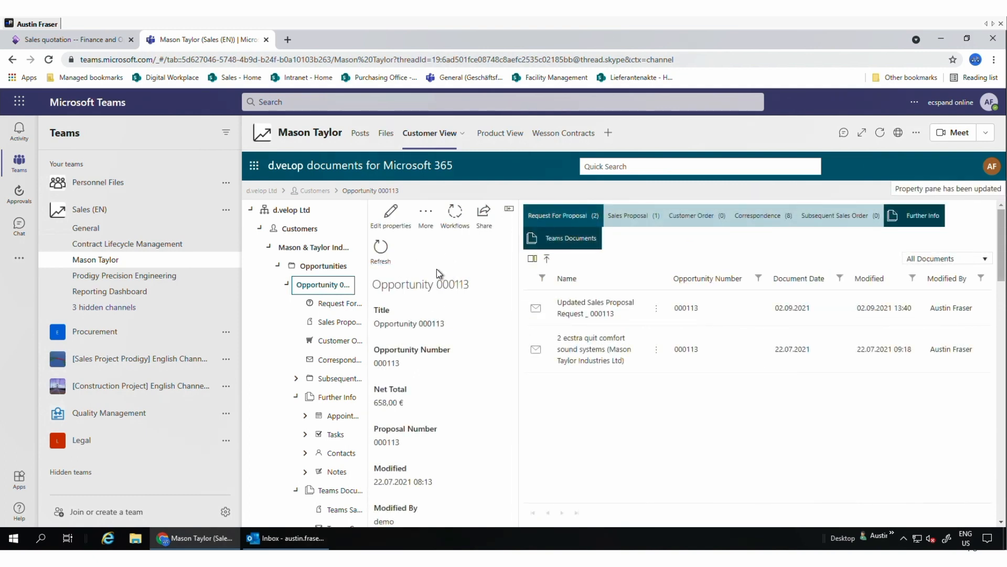
pyautogui.moveTo(417, 297)
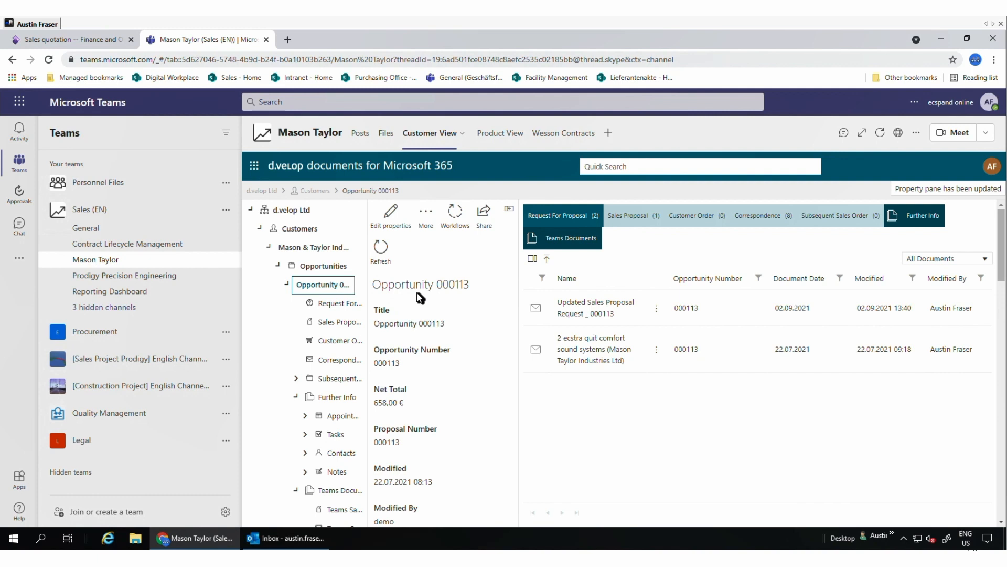
pyautogui.click(627, 215)
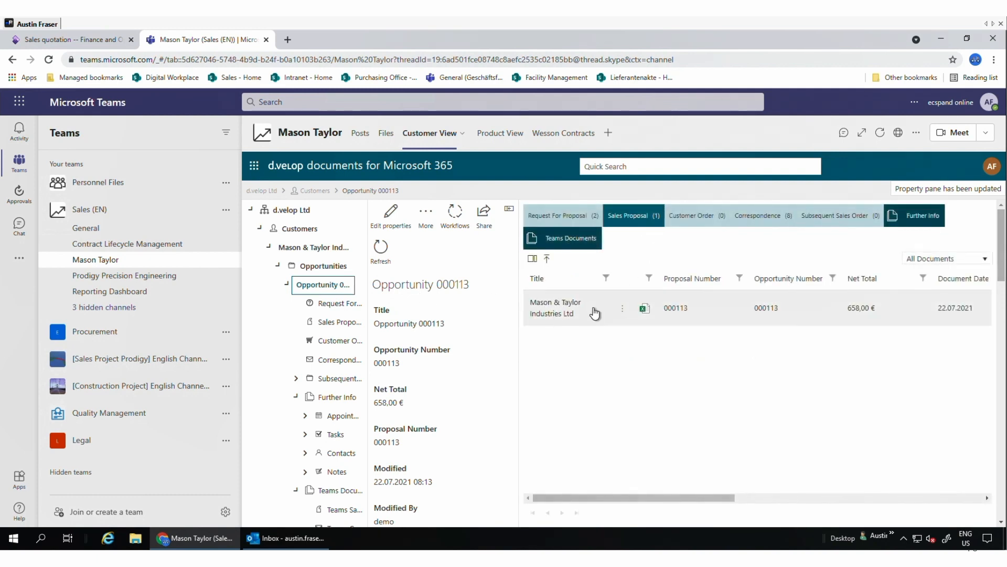
pyautogui.click(557, 215)
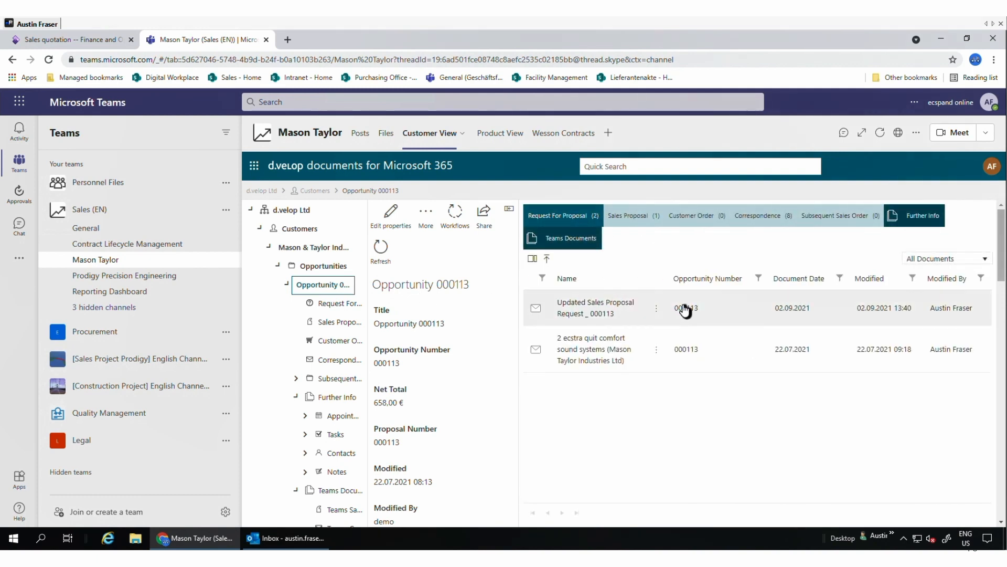
pyautogui.moveTo(795, 319)
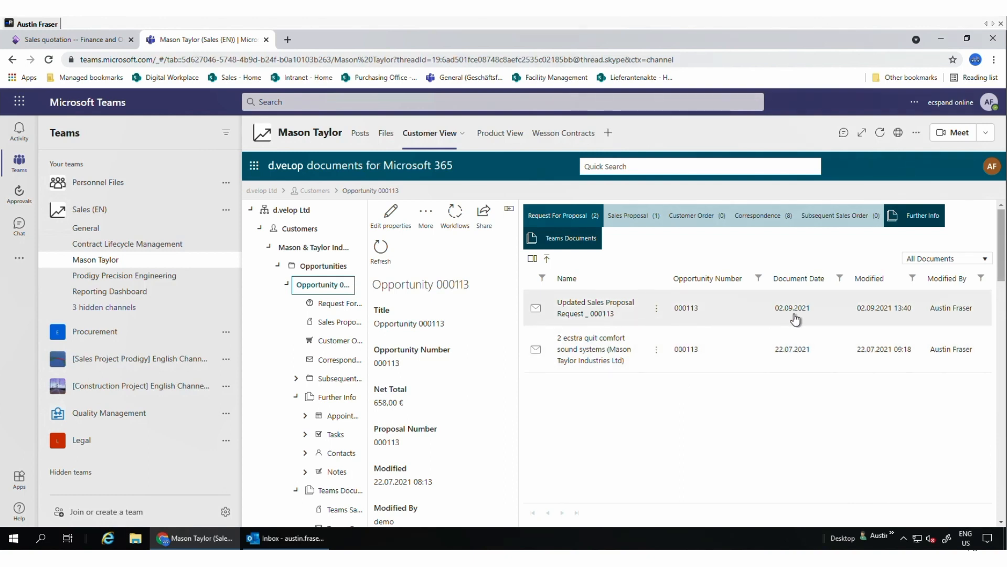
pyautogui.click(595, 307)
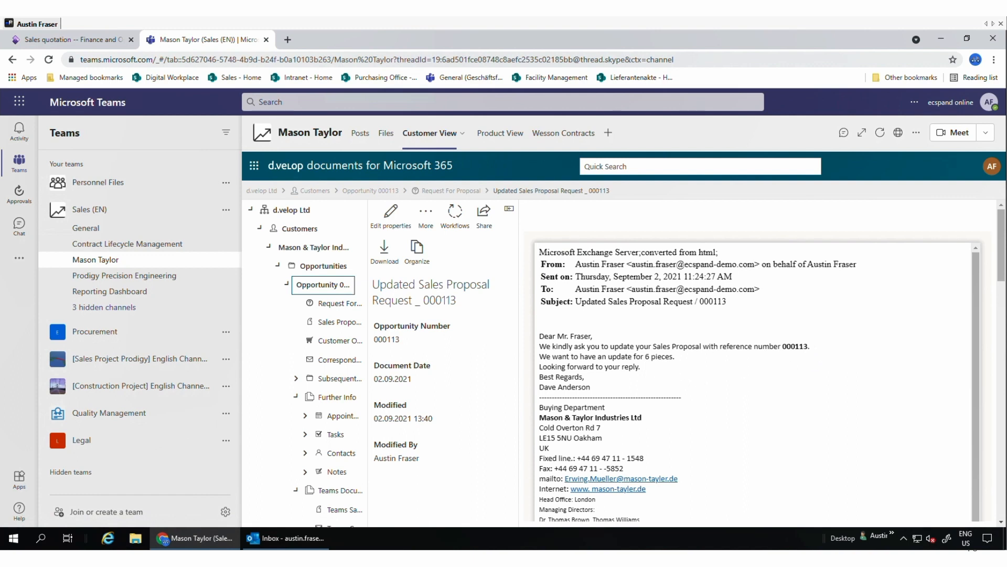
pyautogui.moveTo(654, 384)
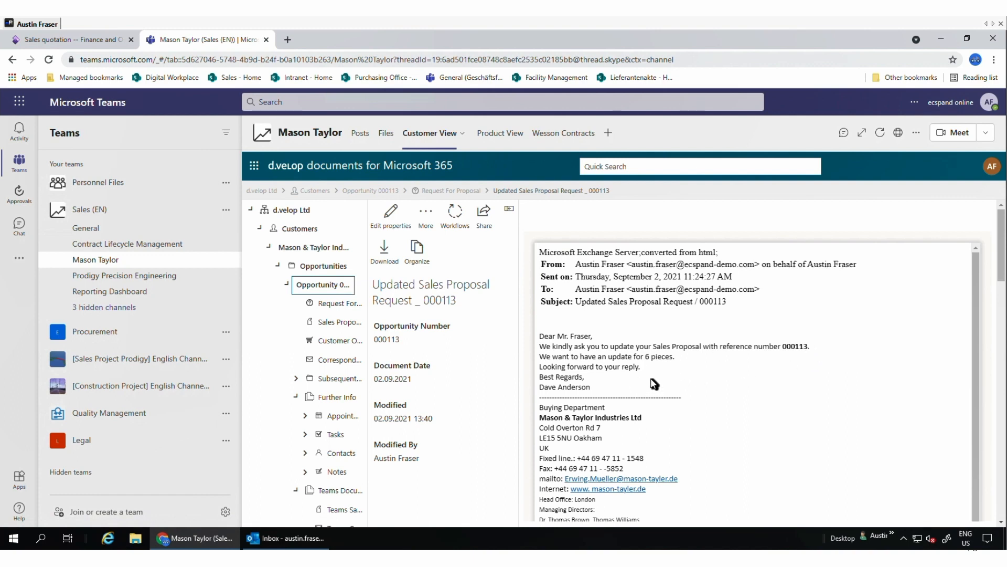
pyautogui.moveTo(604, 377)
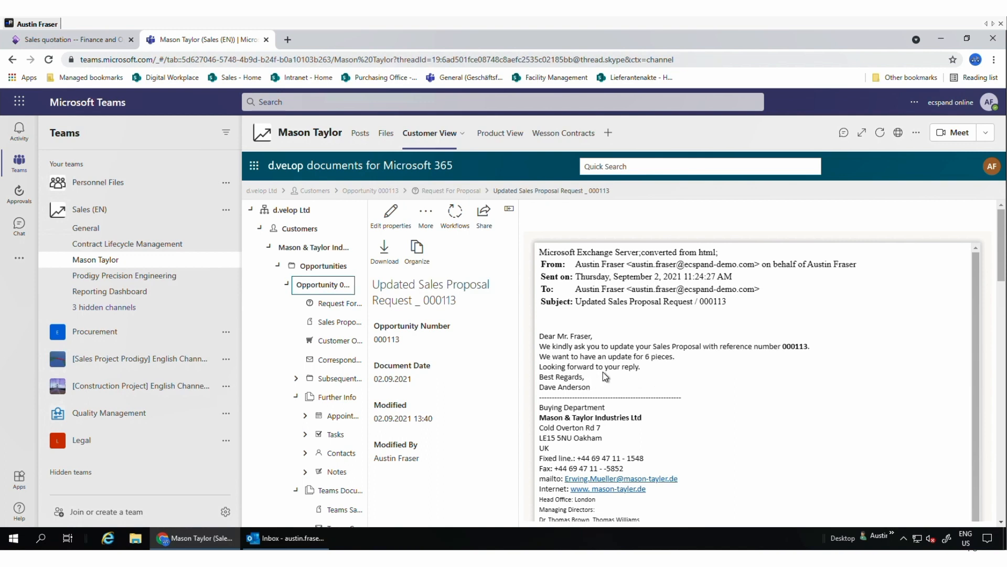
pyautogui.moveTo(630, 378)
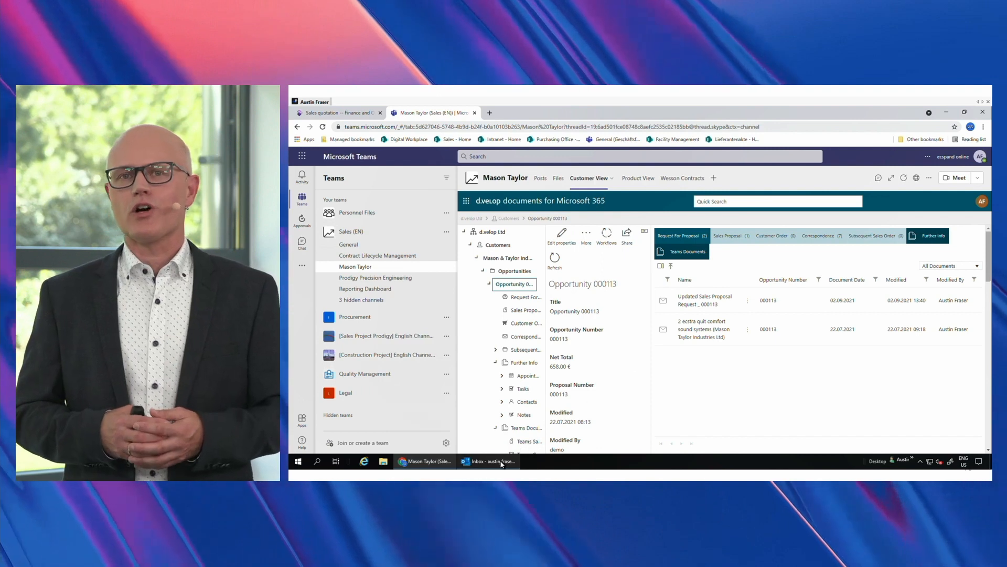
# Step: Expand Sales Proposal under Opportunity 000113 and bring up actions for 000113-1.xlsx
pyautogui.click(488, 461)
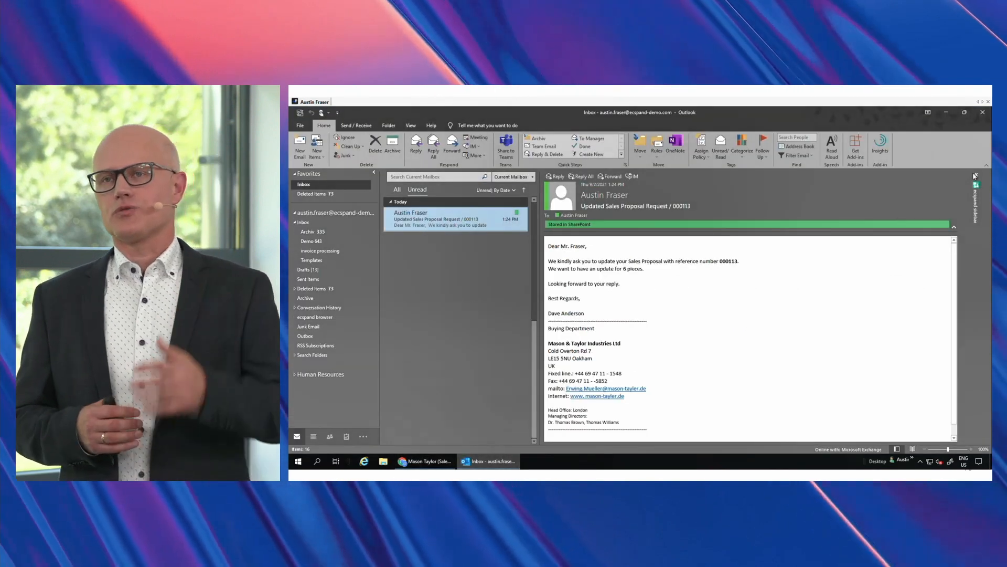
pyautogui.click(975, 176)
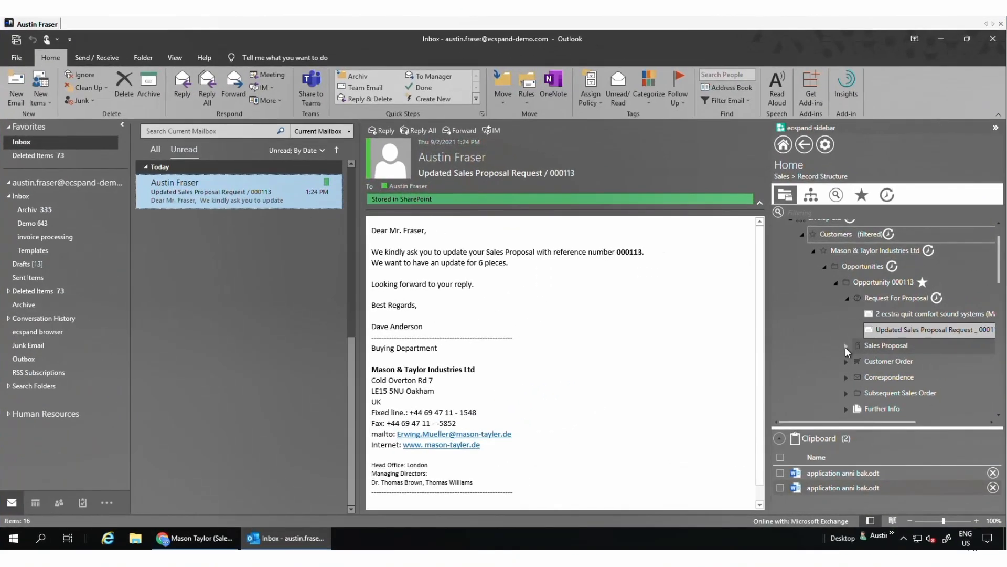
pyautogui.click(848, 345)
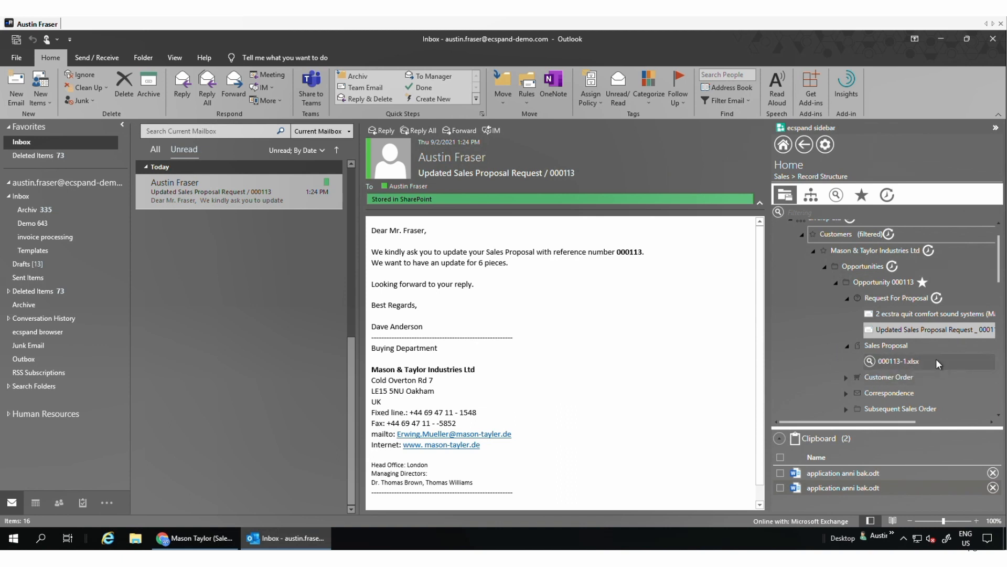
pyautogui.rightClick(897, 360)
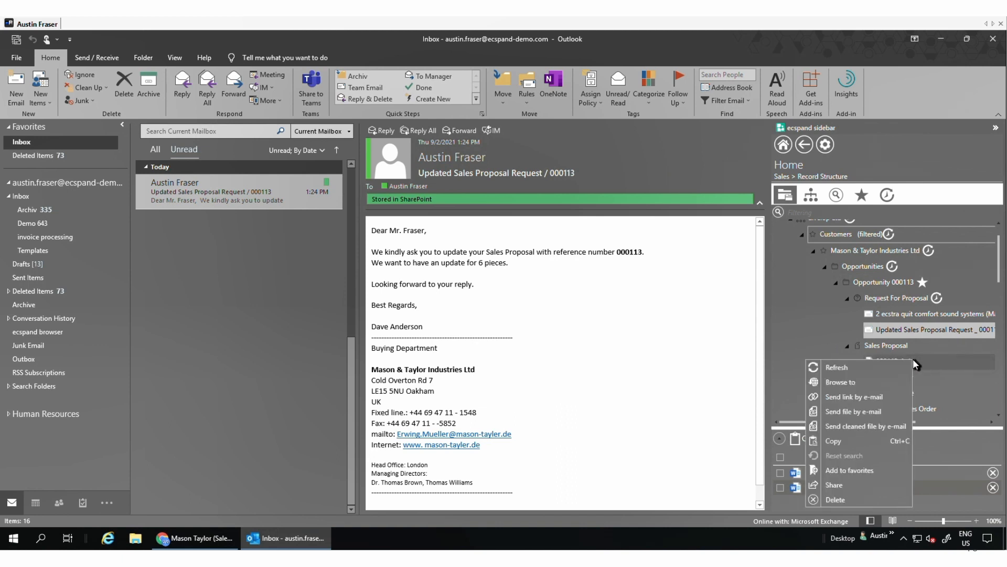
pyautogui.moveTo(854, 411)
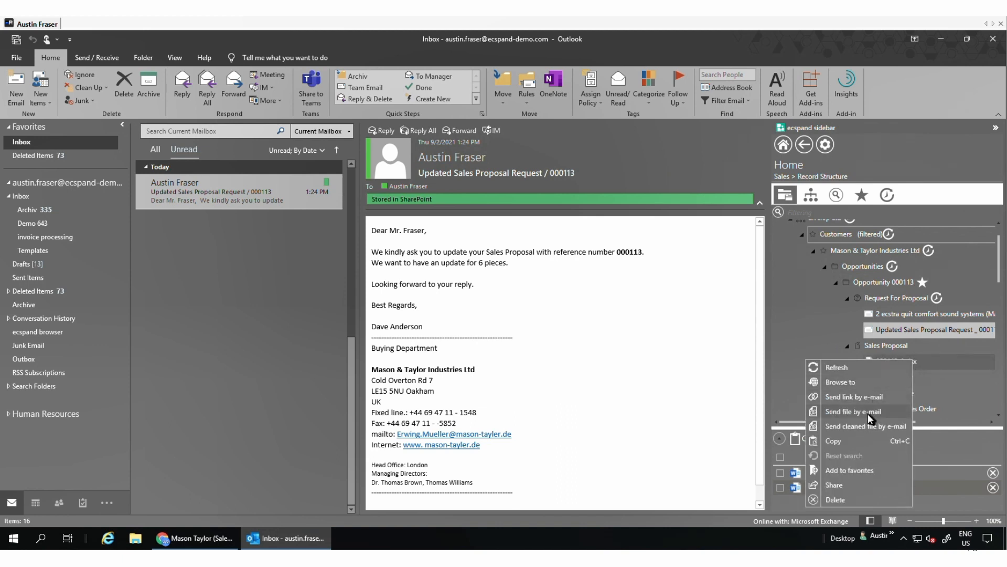
pyautogui.click(833, 441)
pyautogui.write('Au')
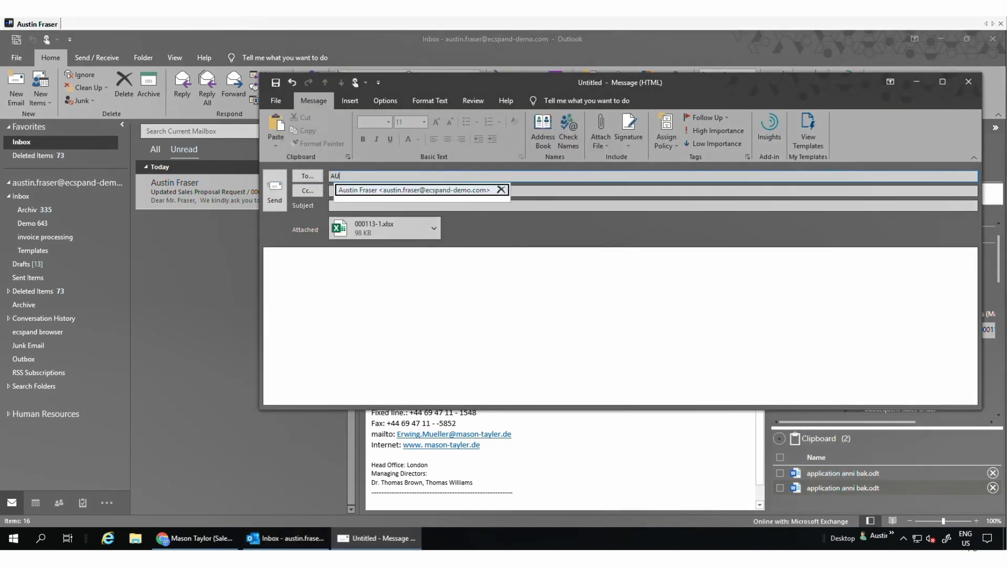
pyautogui.write('Here is our u')
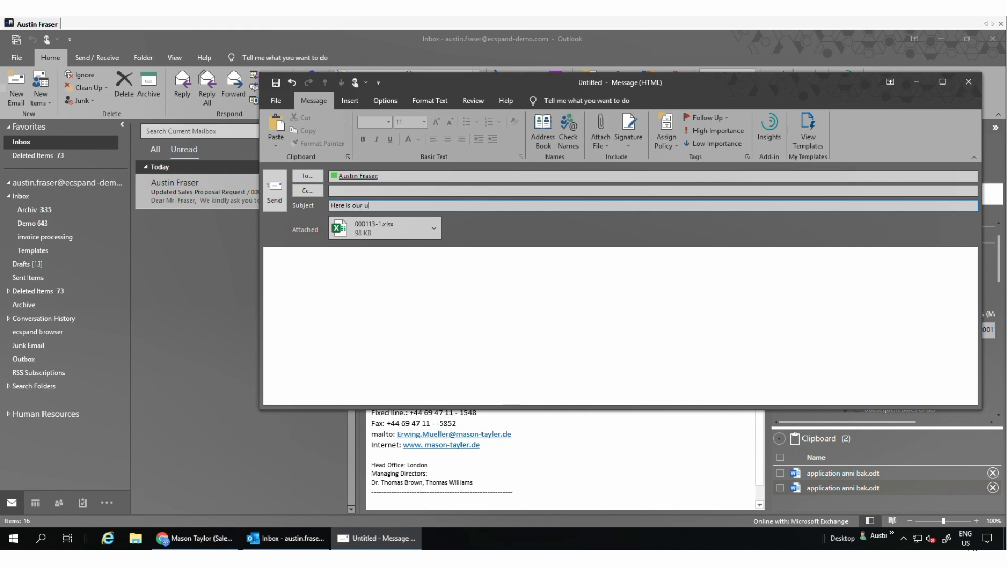
pyautogui.write('pdated Quo')
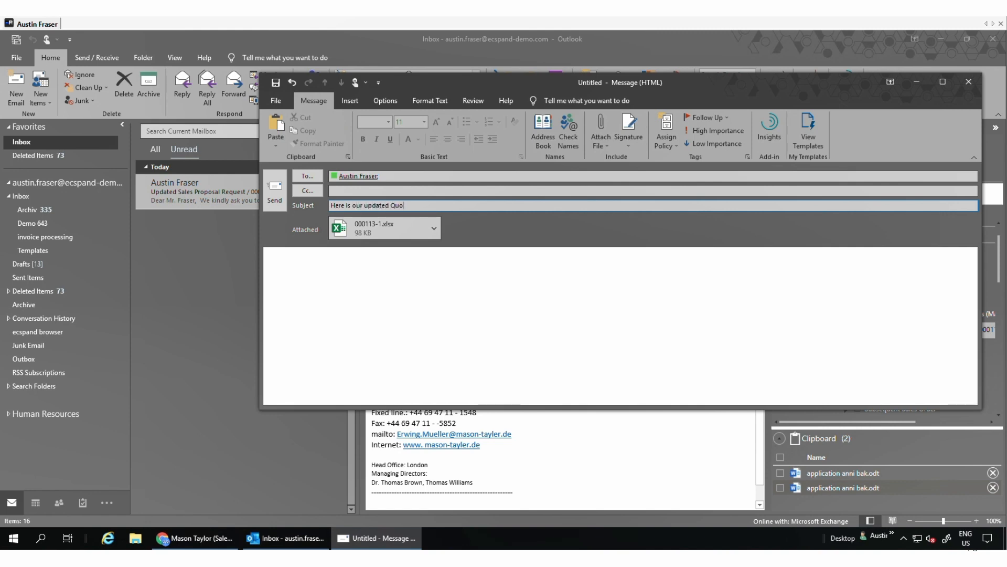
pyautogui.write('tation')
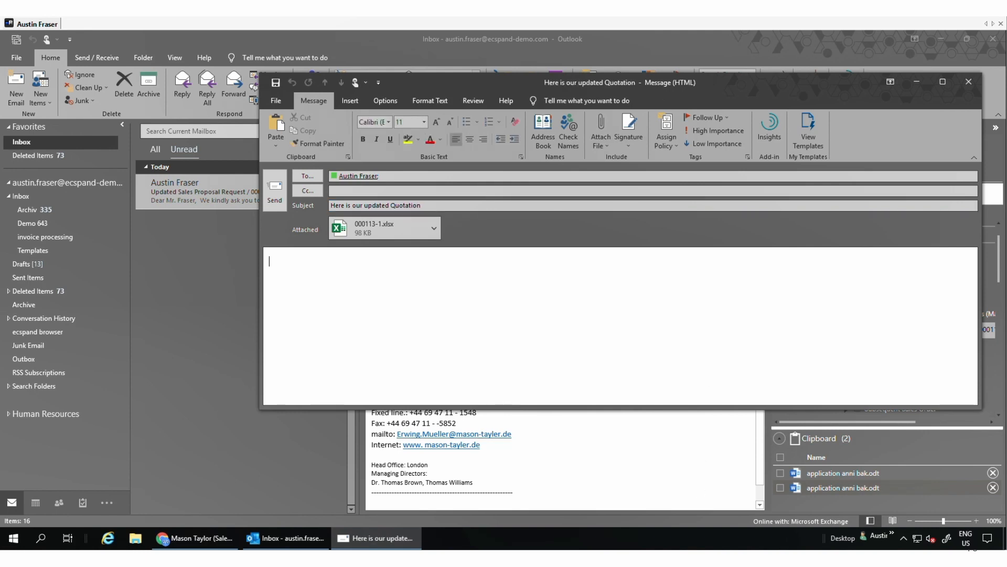
pyautogui.click(968, 82)
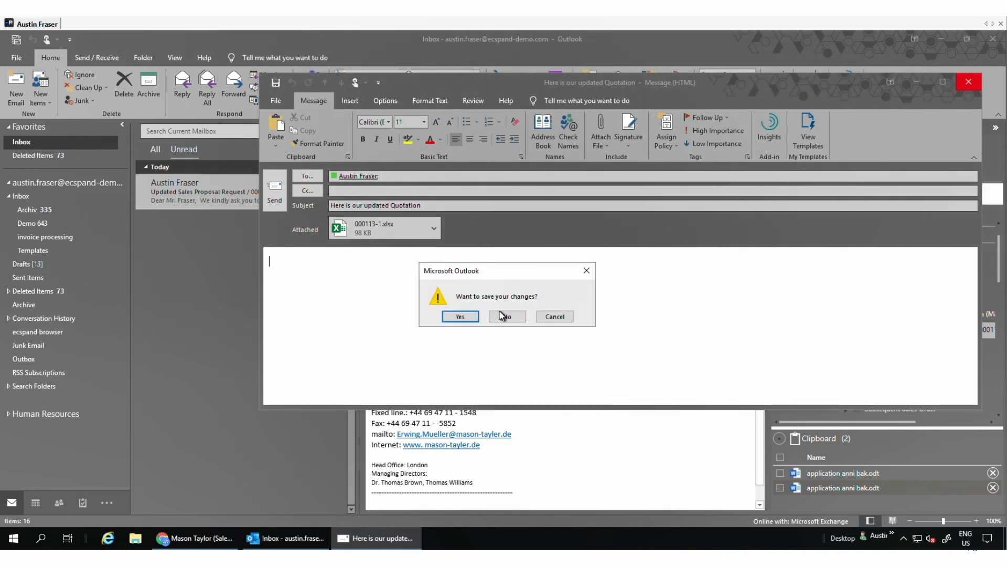
pyautogui.click(505, 316)
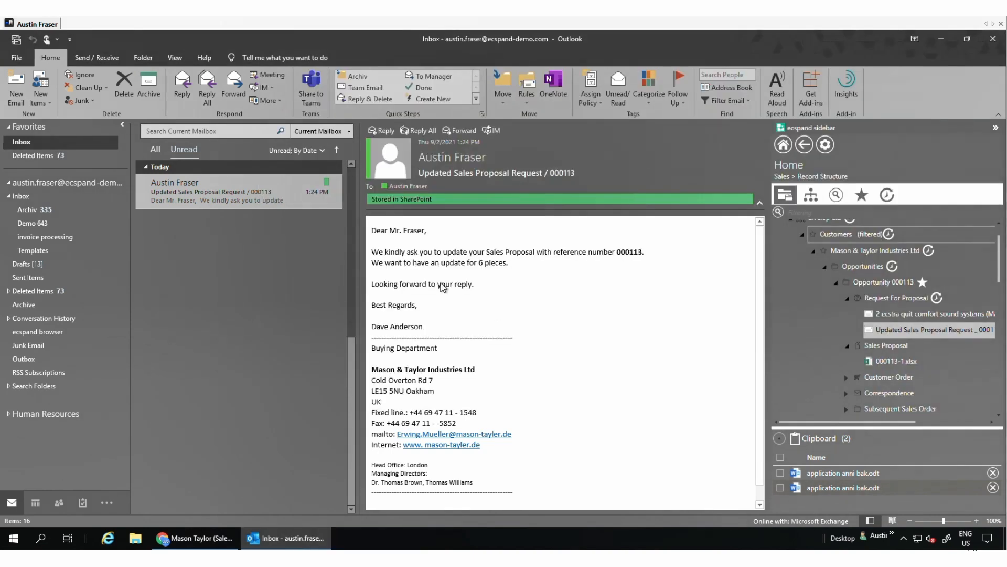
pyautogui.moveTo(302, 382)
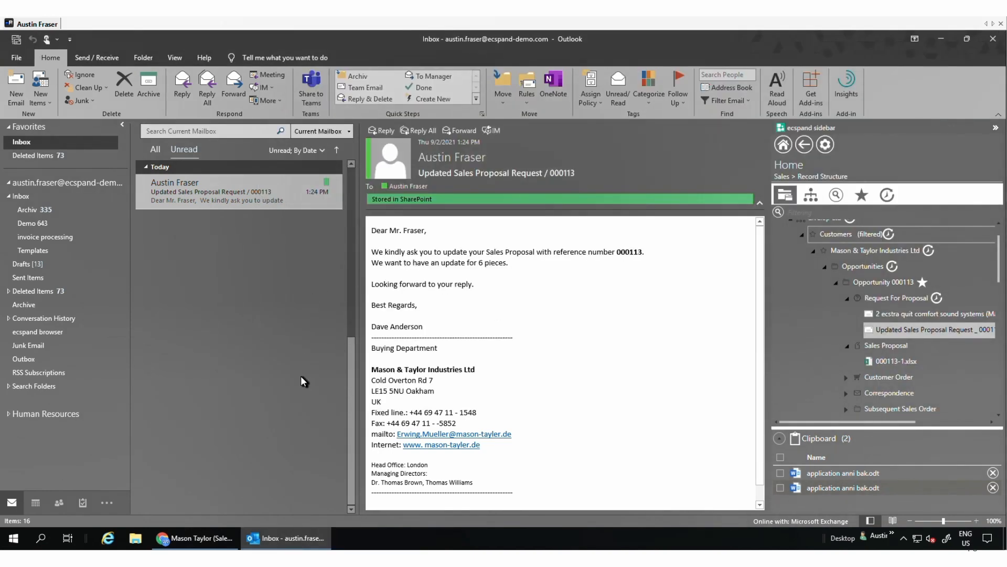
# Step: Return to the d.velop Ltd top level in Teams, listing all 19 customers
pyautogui.click(195, 537)
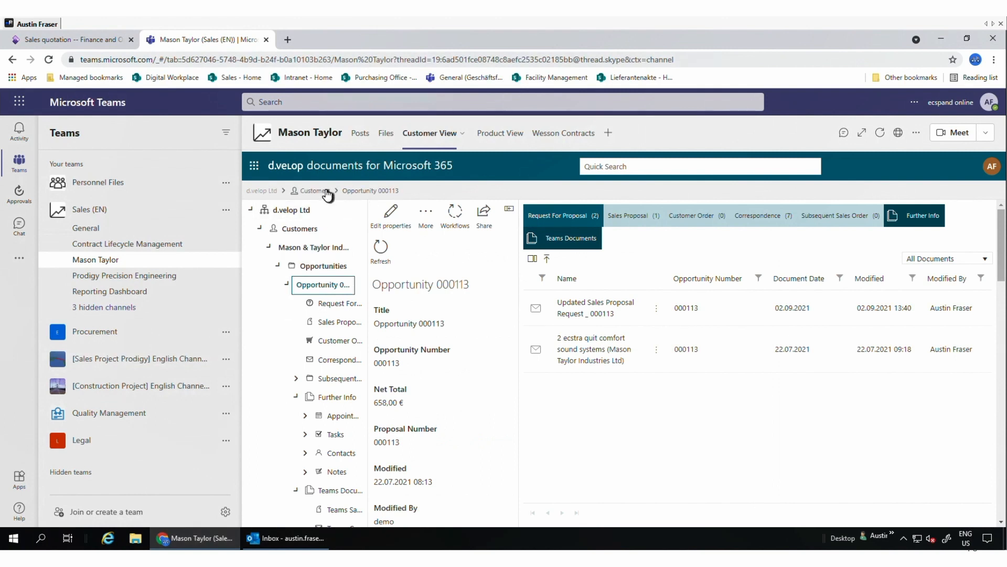
pyautogui.click(292, 210)
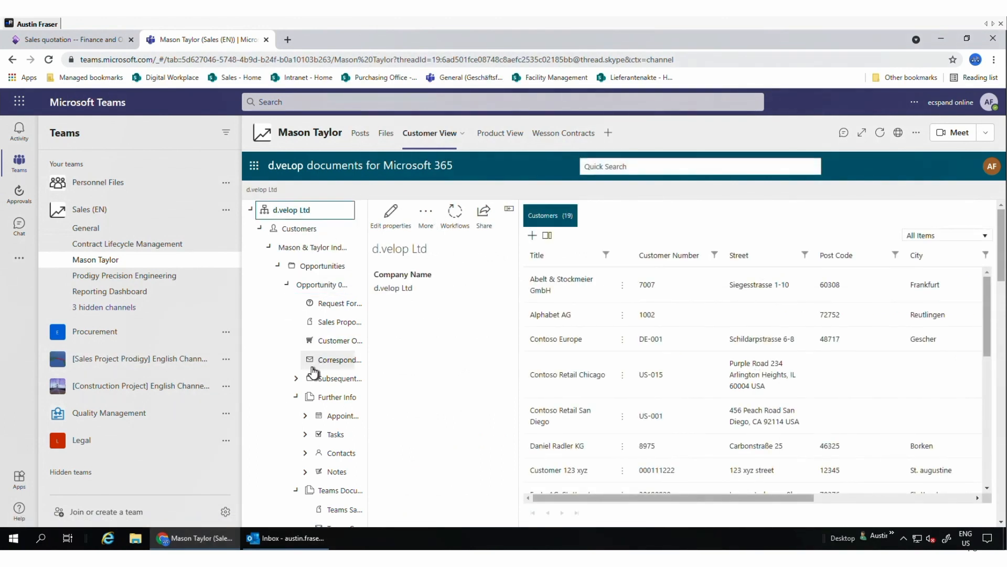
pyautogui.moveTo(378, 413)
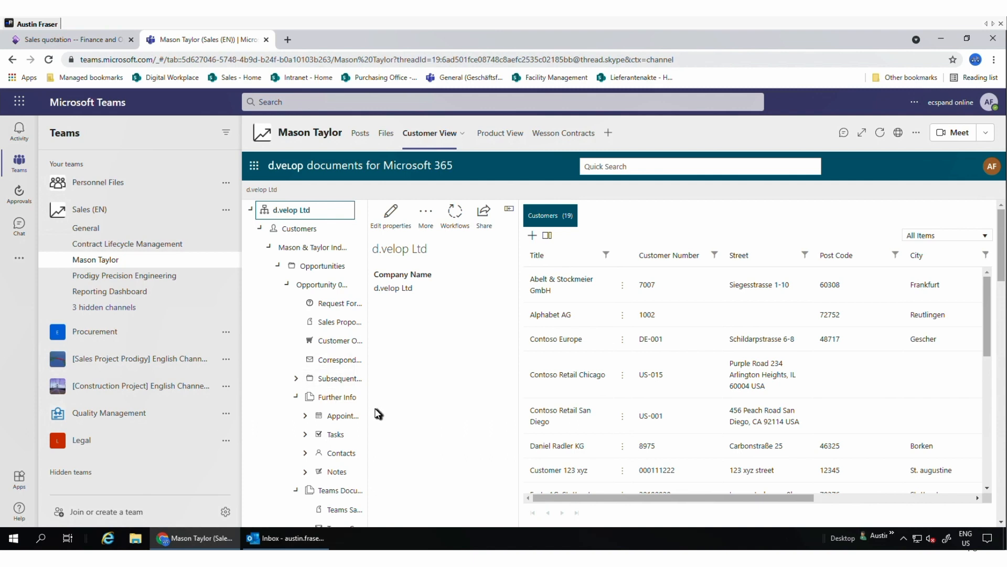
pyautogui.moveTo(324, 284)
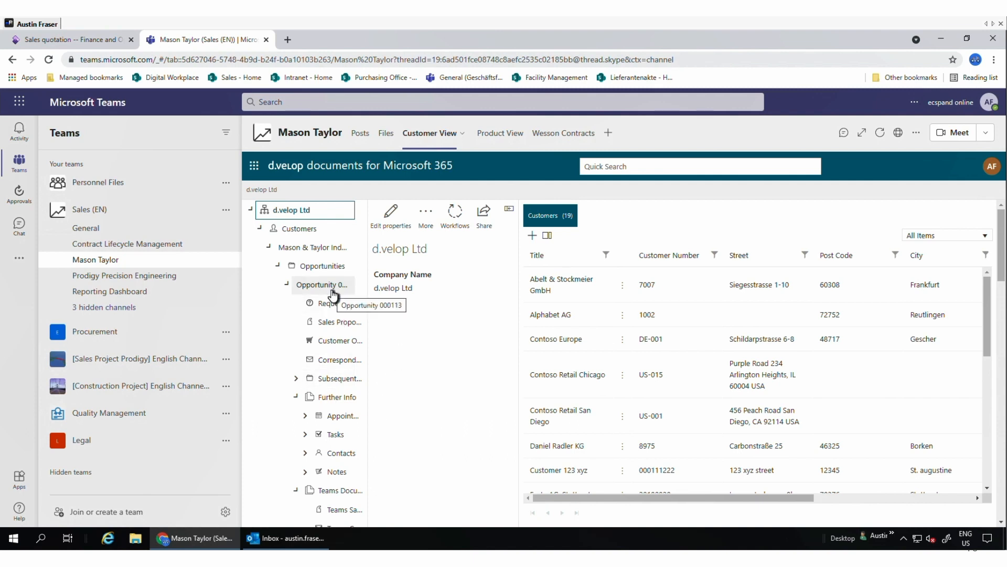
pyautogui.moveTo(333, 294)
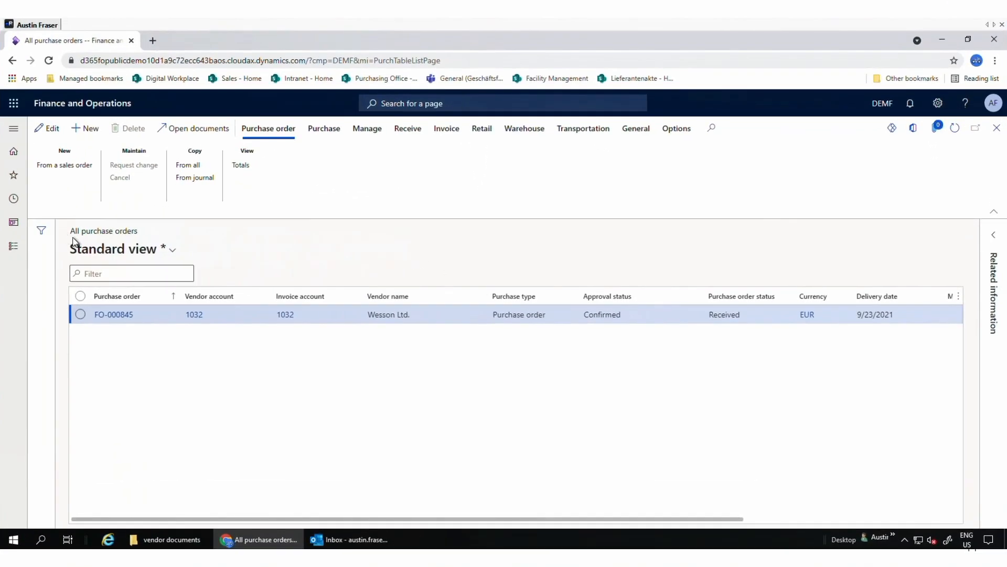
pyautogui.moveTo(285, 256)
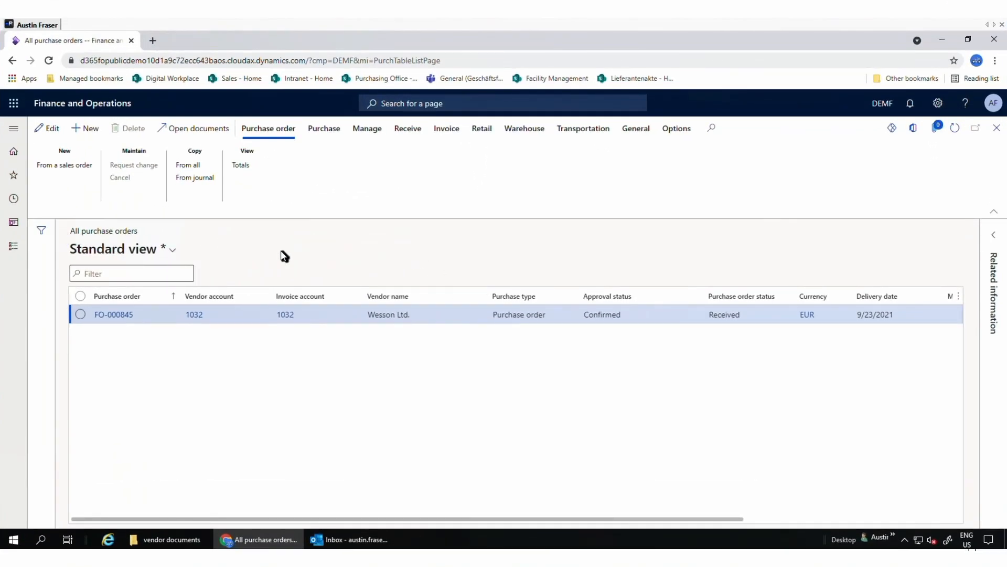
pyautogui.moveTo(299, 341)
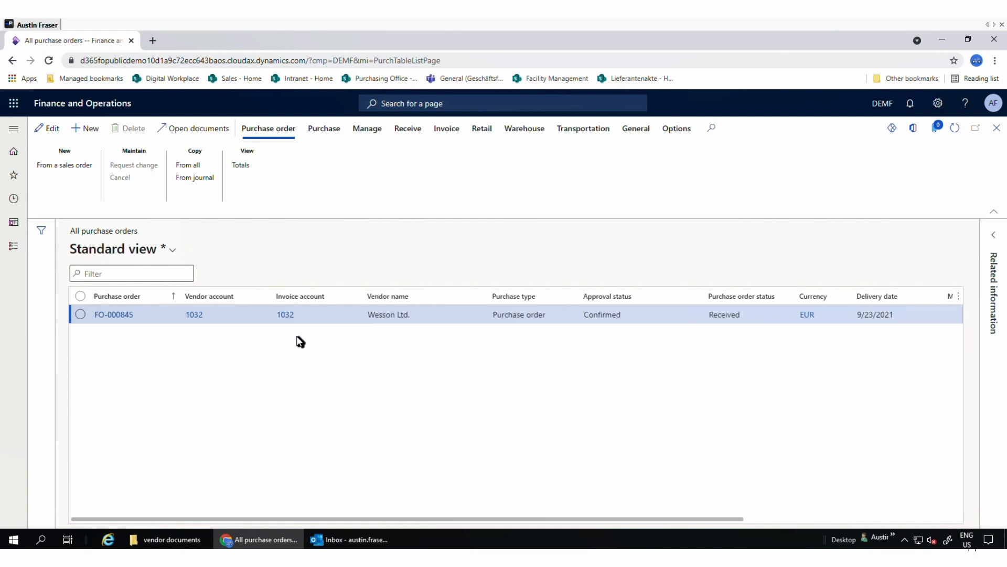
pyautogui.moveTo(199, 238)
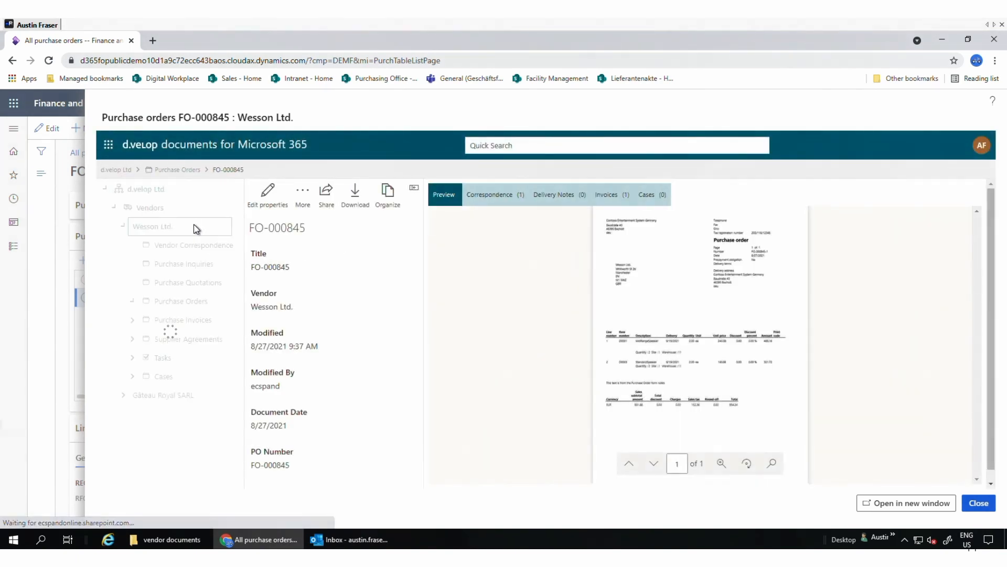
# Step: Review the Wesson purchase invoice filed under FO-000845's correspondence in an enlarged preview
pyautogui.click(181, 301)
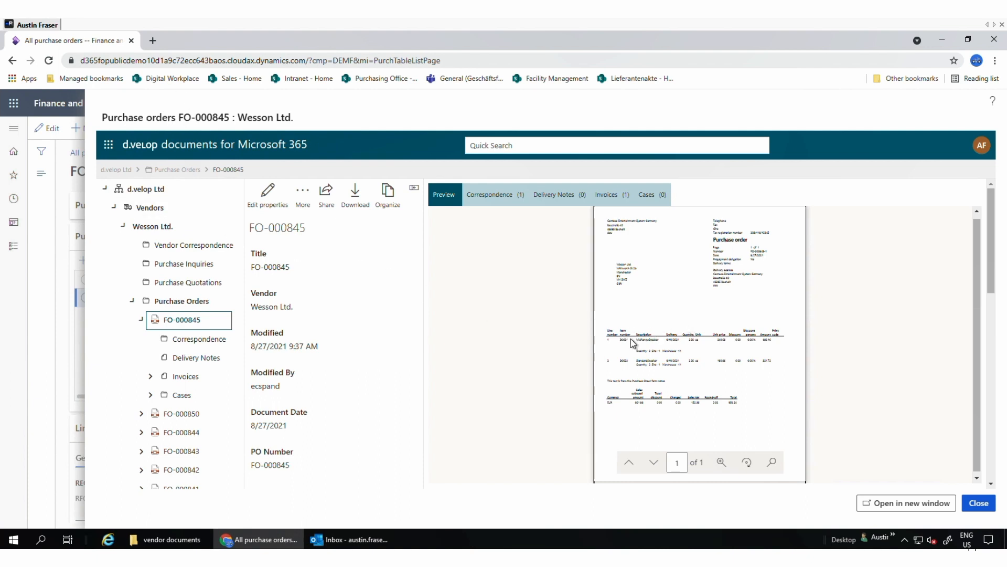
pyautogui.click(490, 194)
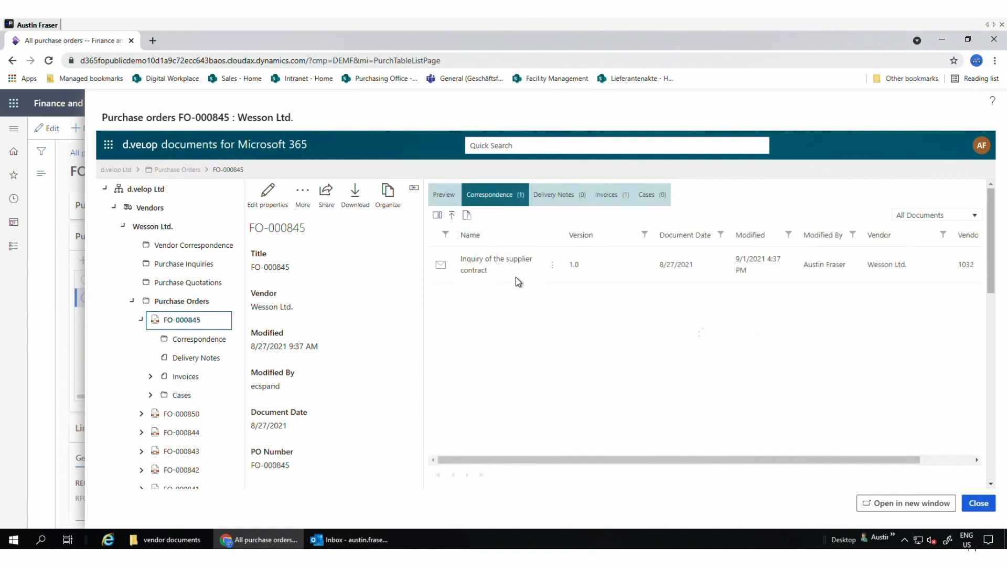
pyautogui.click(607, 194)
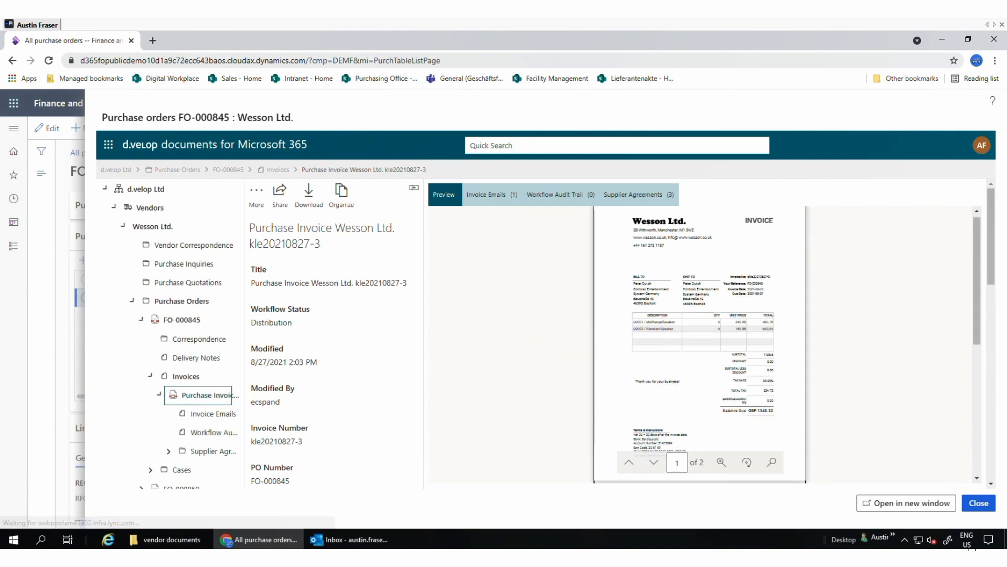
pyautogui.moveTo(722, 463)
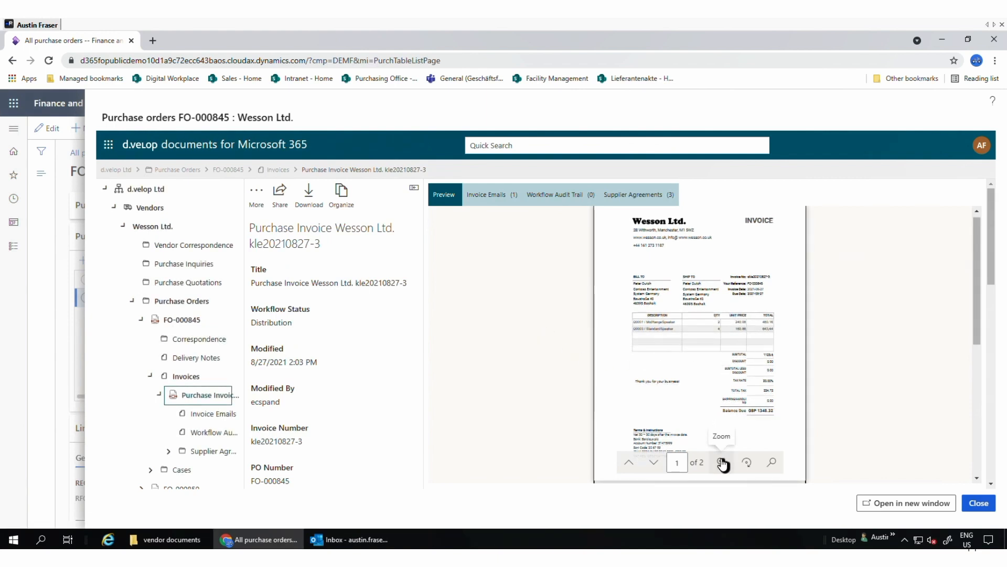
pyautogui.click(720, 461)
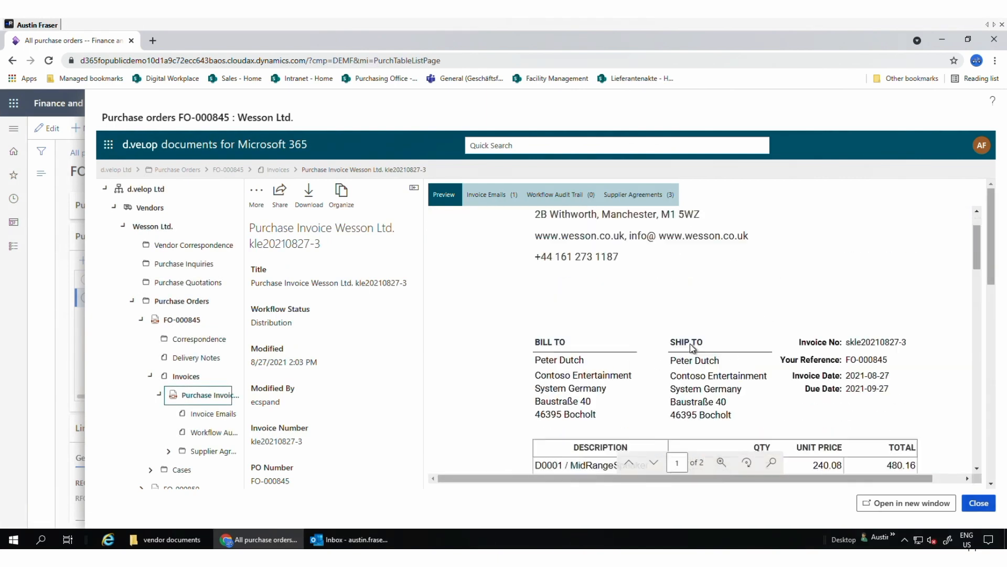
pyautogui.scroll(-3)
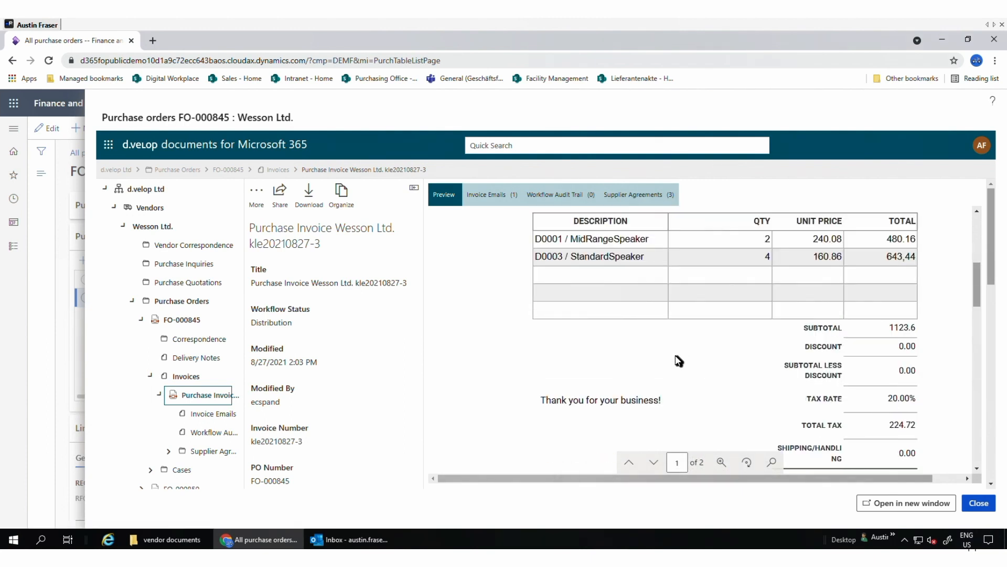
# Step: Check the invoice emails, then show FO-000845's still-empty delivery notes
pyautogui.click(486, 194)
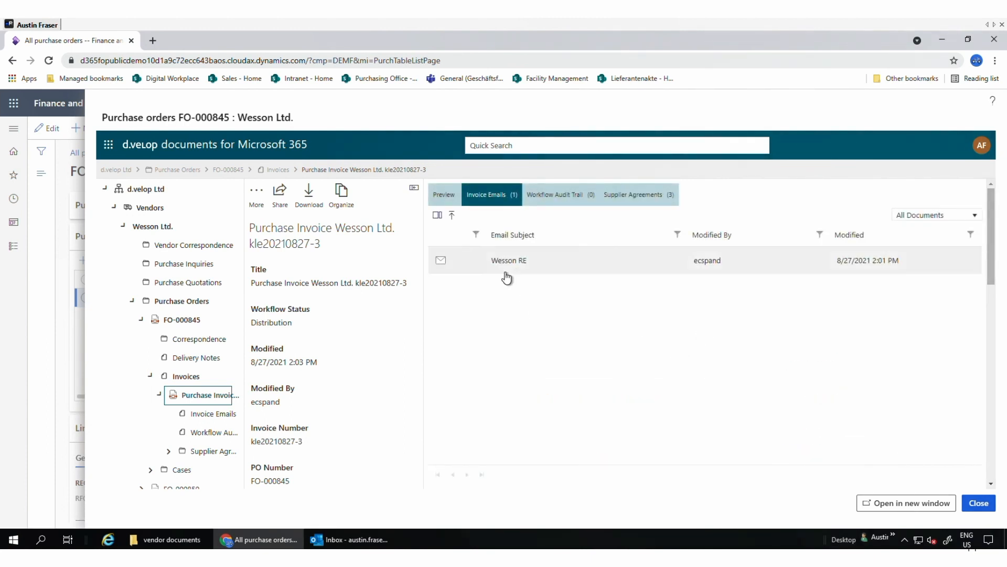
pyautogui.moveTo(330, 182)
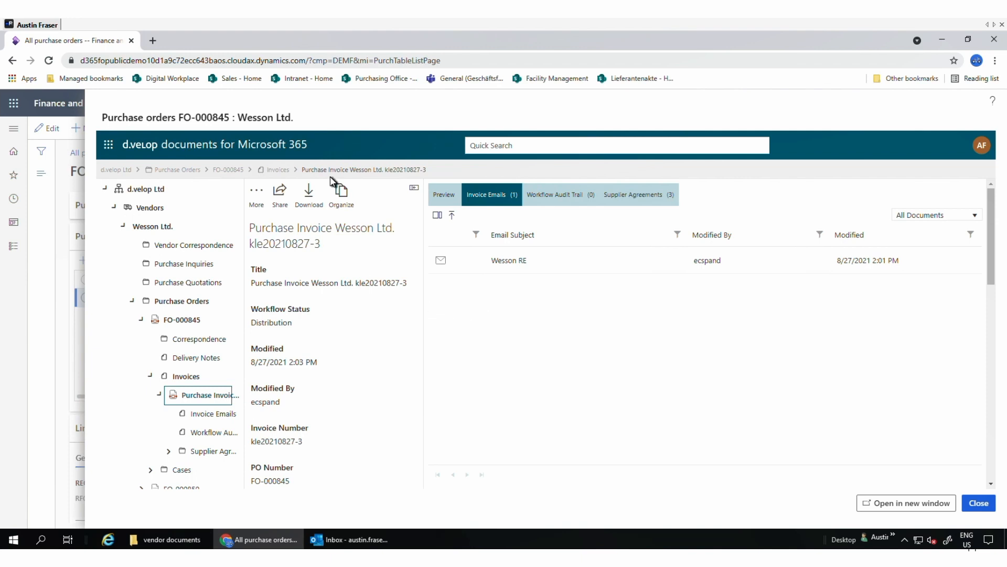
pyautogui.click(228, 169)
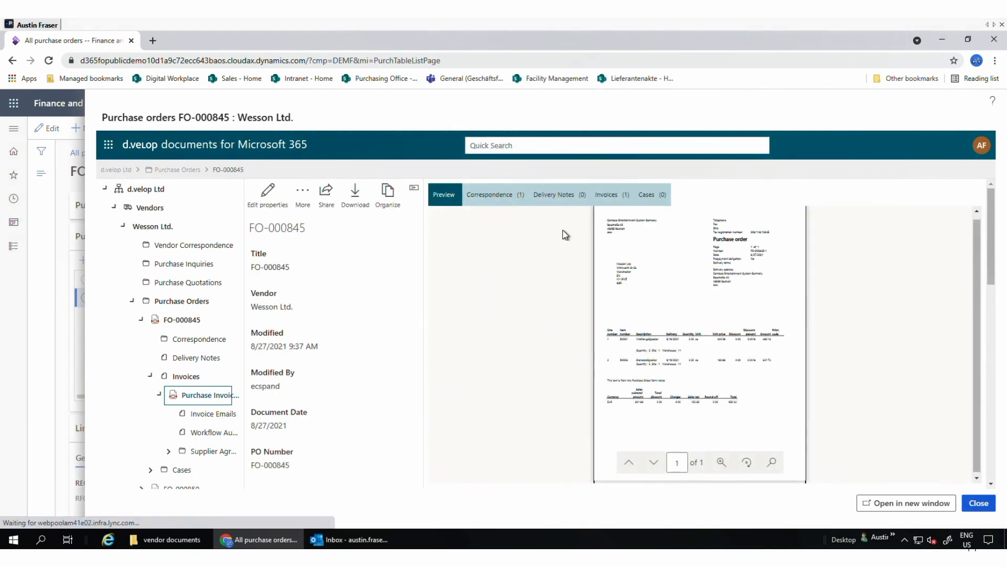
pyautogui.click(554, 195)
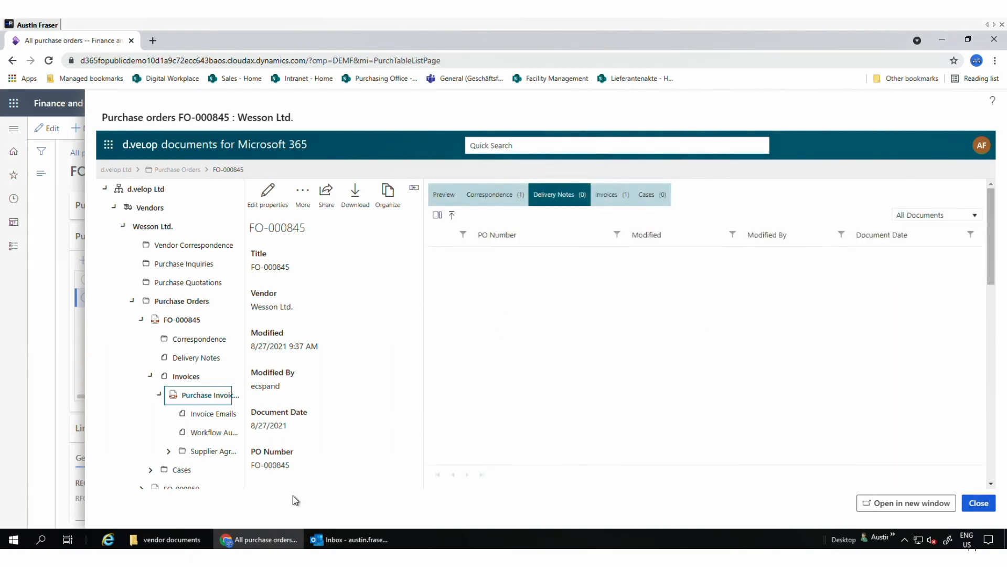
# Step: Drag Delivery-Note-DN-460 from the vendor documents folder onto FO-000845's delivery notes
pyautogui.click(165, 540)
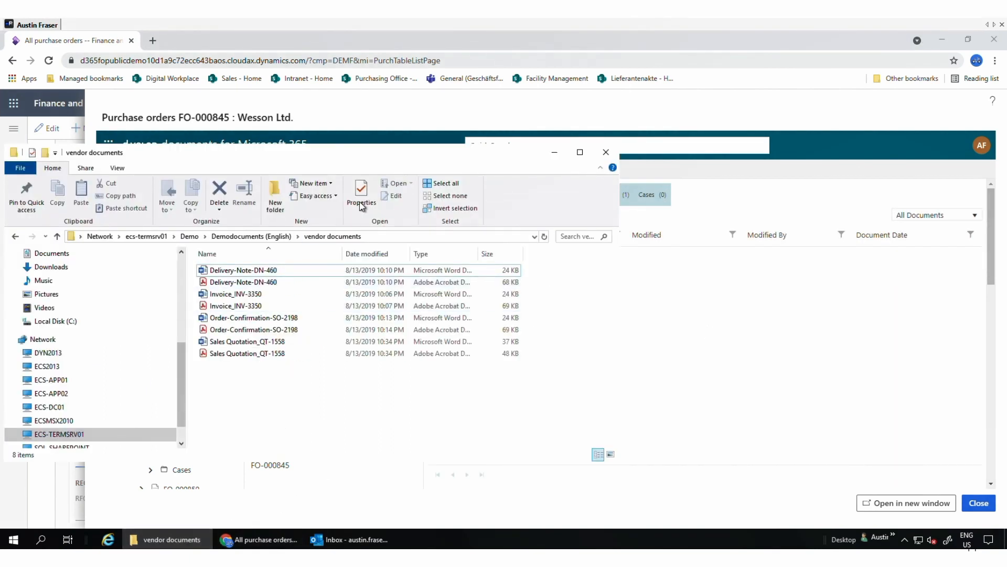
pyautogui.click(243, 270)
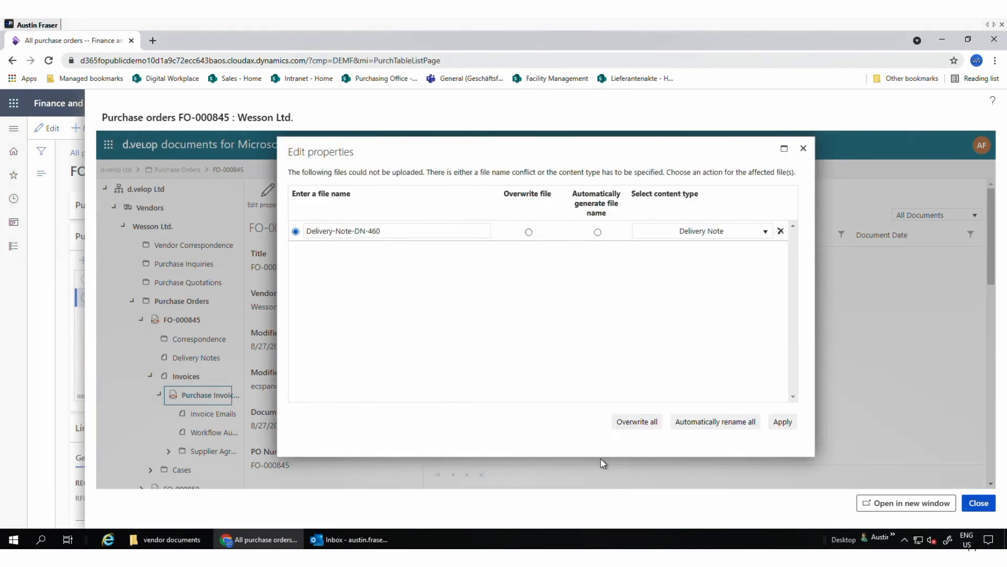
pyautogui.moveTo(637, 421)
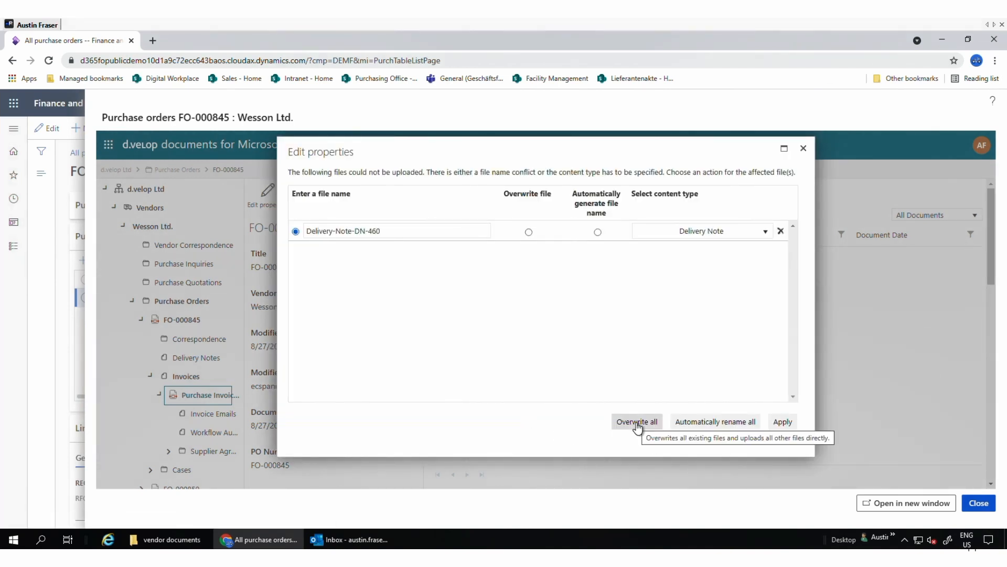
# Step: Overwrite the conflict and save Delivery-Note-DN-460's properties under FO-000845
pyautogui.click(636, 422)
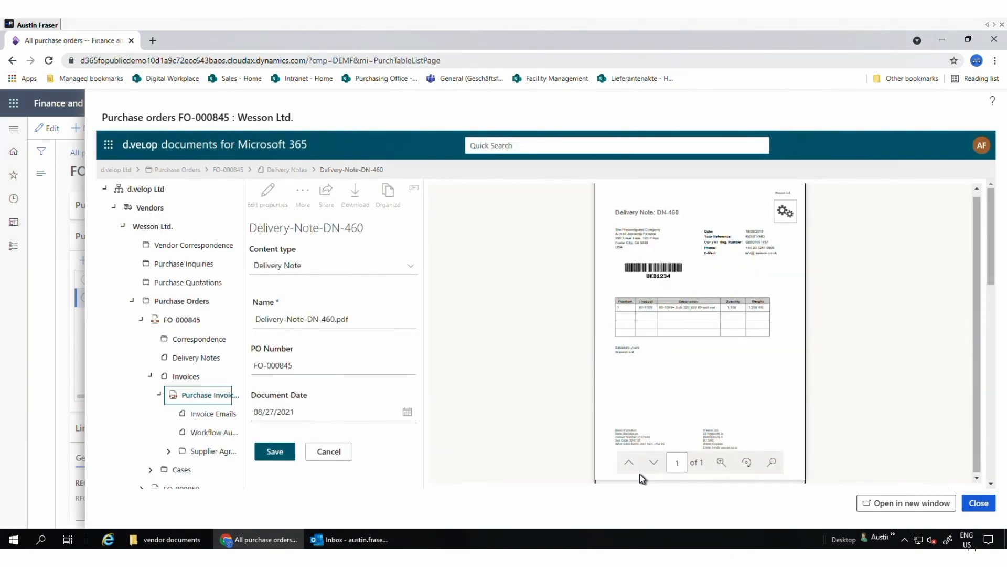
pyautogui.moveTo(313, 287)
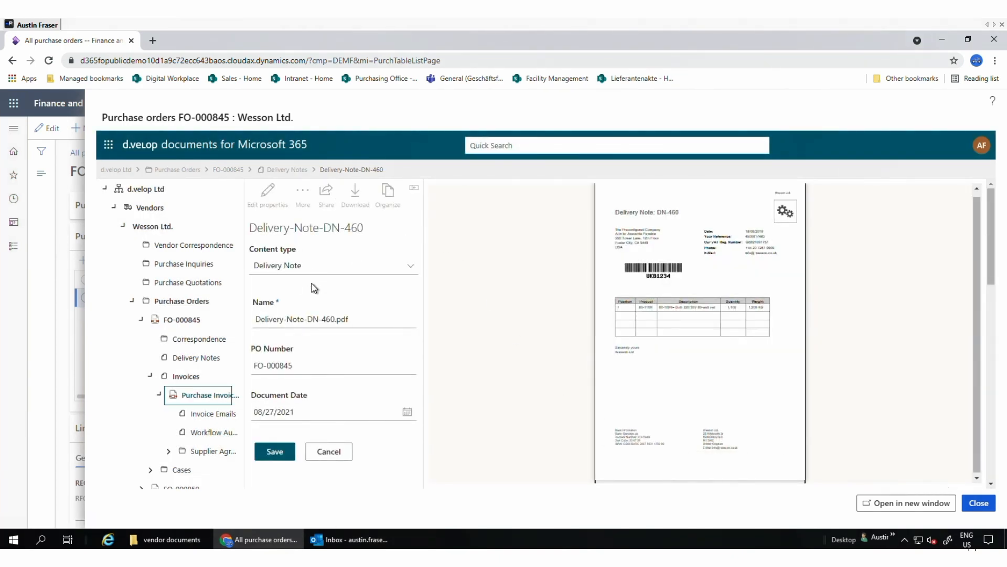
pyautogui.moveTo(276, 357)
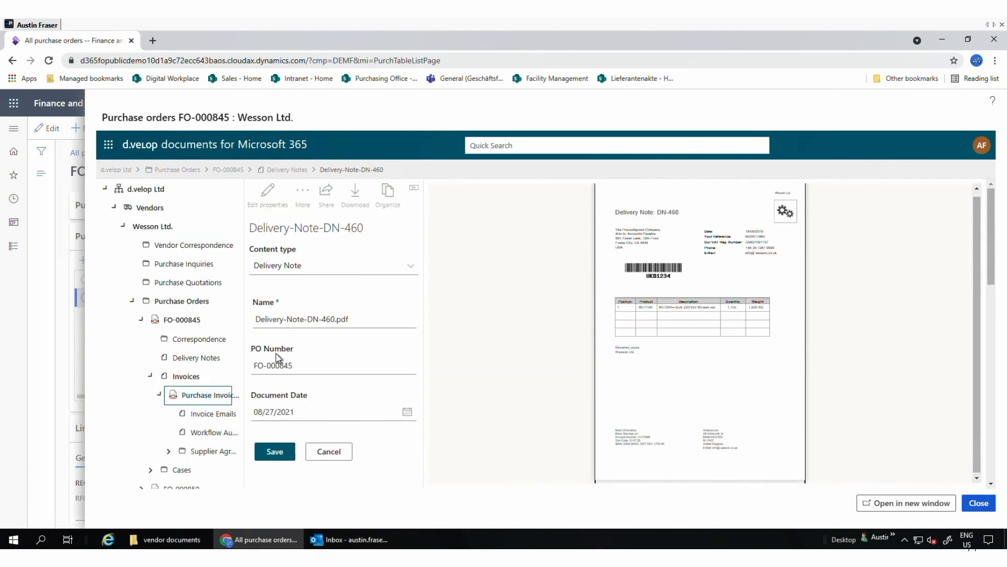
pyautogui.moveTo(431, 393)
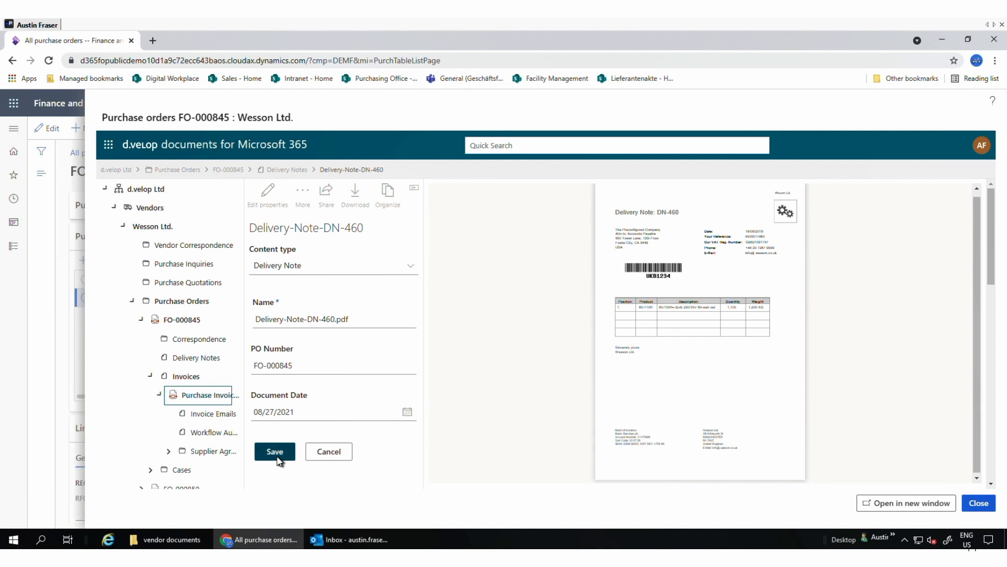
pyautogui.click(274, 451)
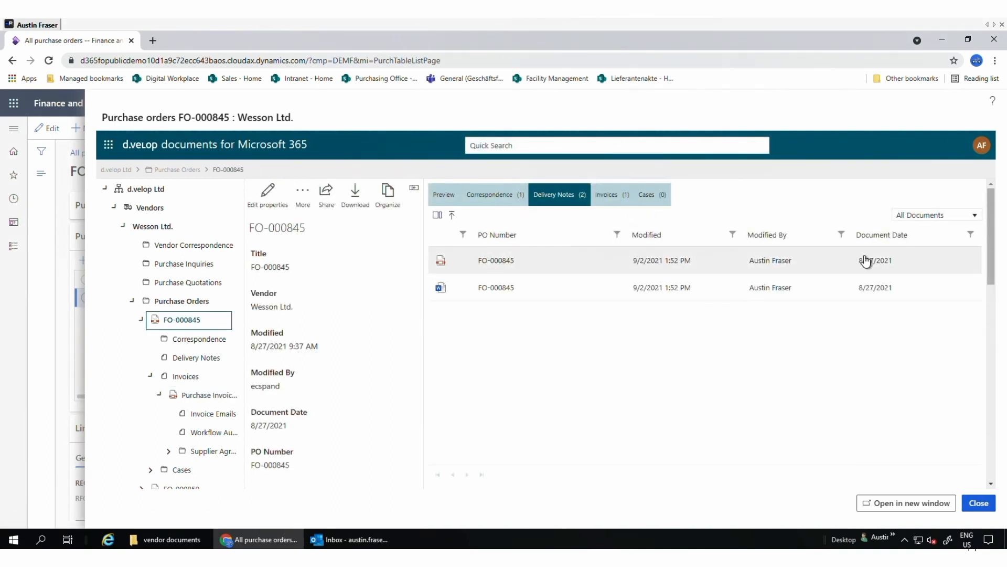
pyautogui.moveTo(633, 252)
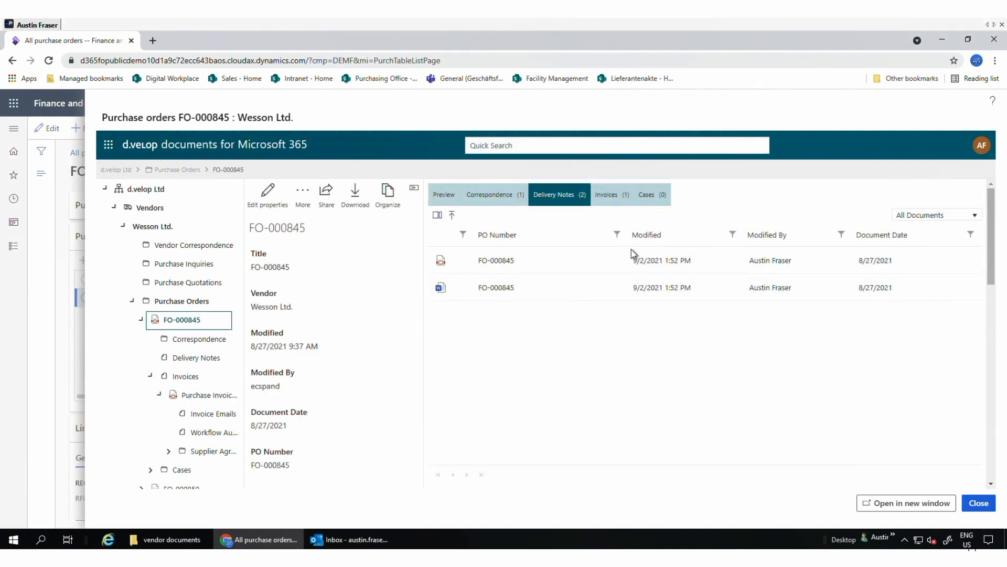
pyautogui.moveTo(675, 396)
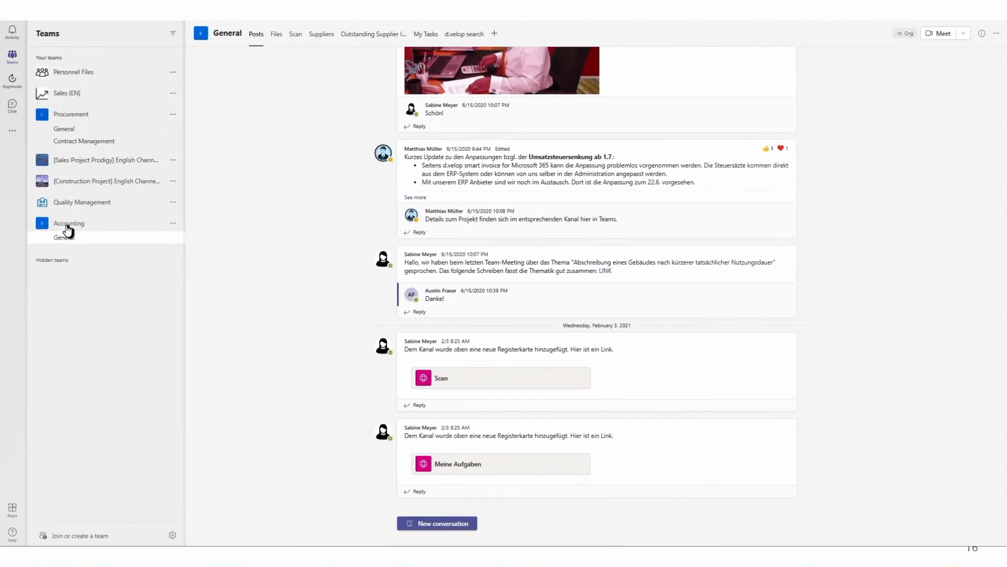
pyautogui.moveTo(430, 45)
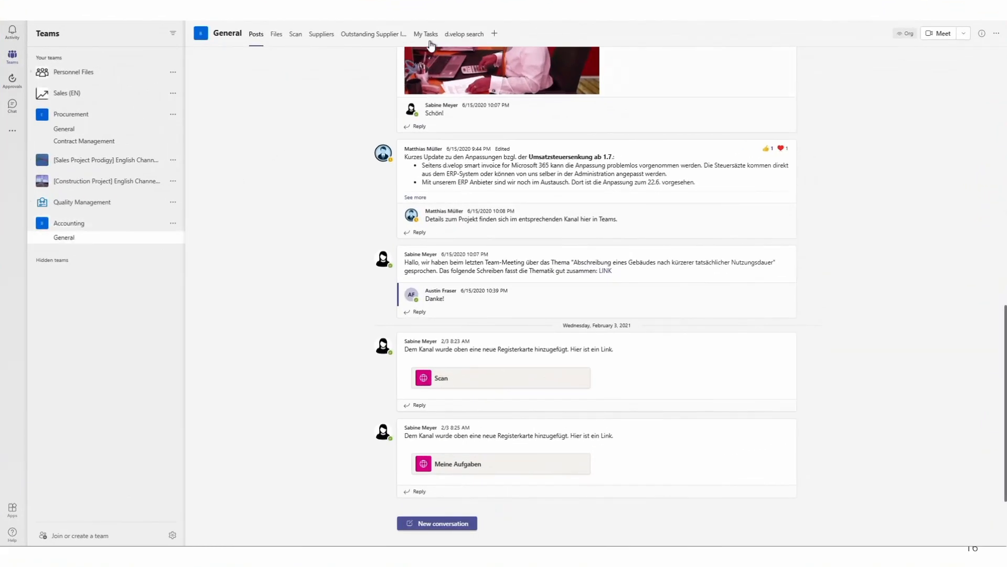
# Step: Show the My Tasks tab in the Accounting General channel with the Wesson Ltd. invoice
pyautogui.click(425, 34)
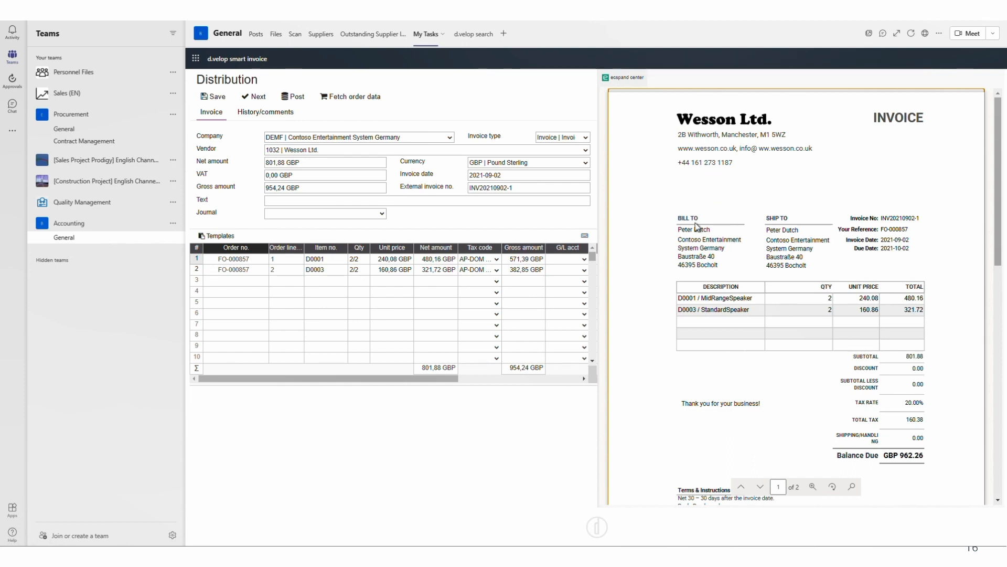
pyautogui.moveTo(293, 58)
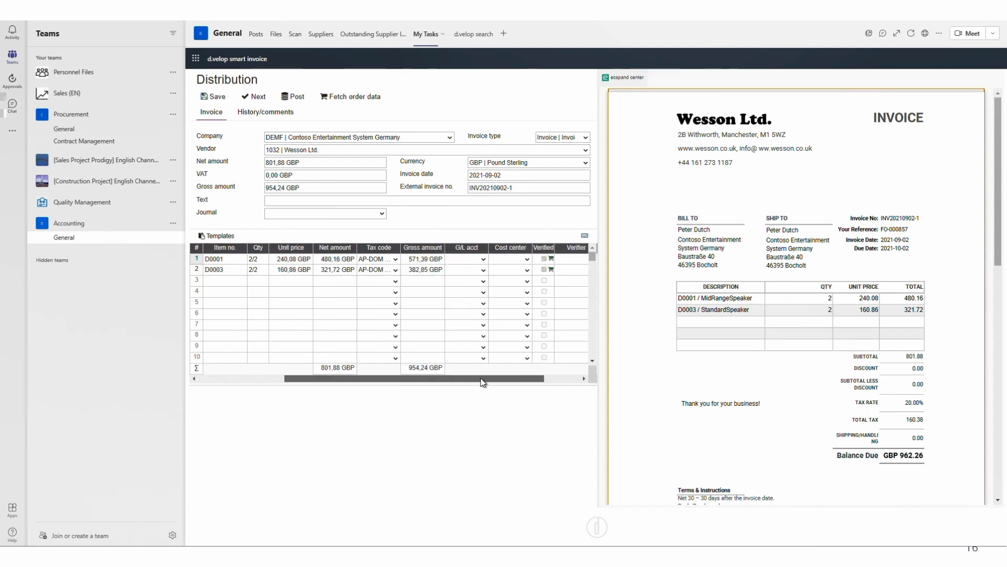
pyautogui.hscroll(3)
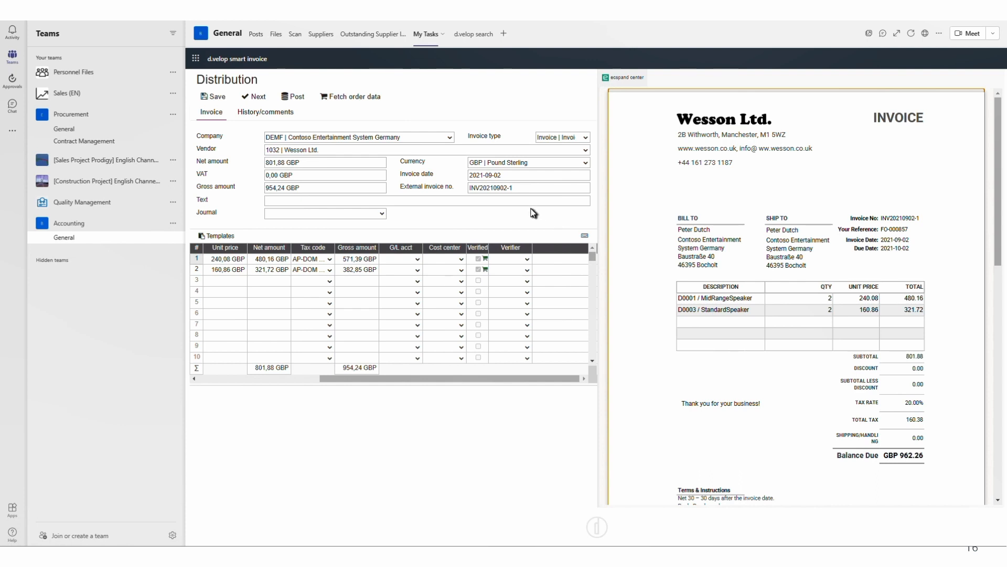
pyautogui.moveTo(479, 258)
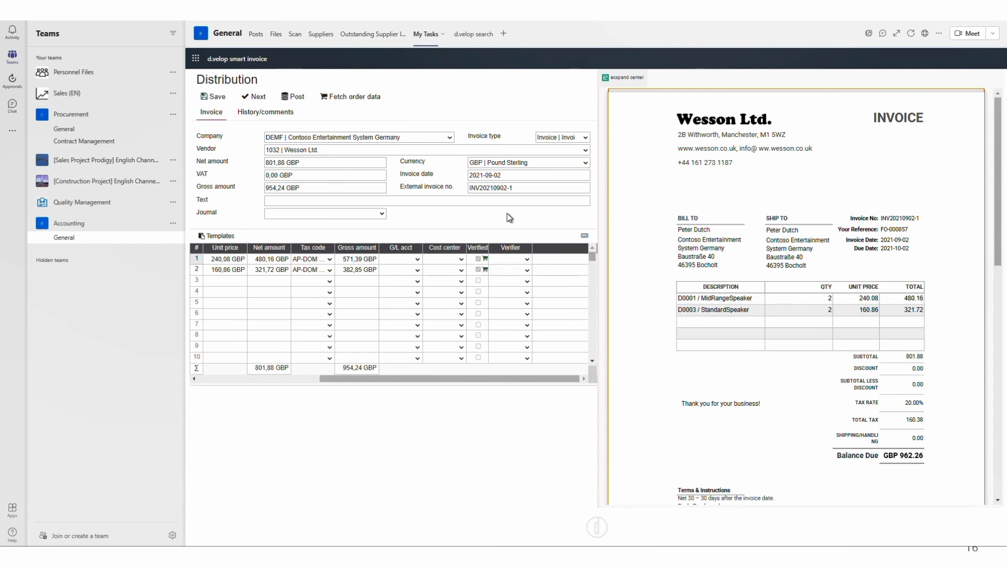
pyautogui.moveTo(258, 96)
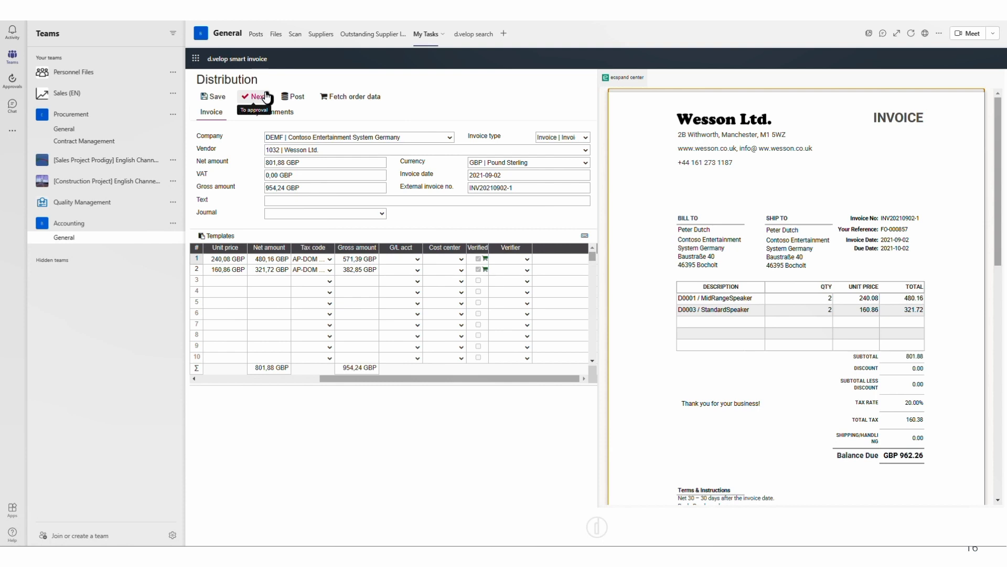
pyautogui.moveTo(354, 100)
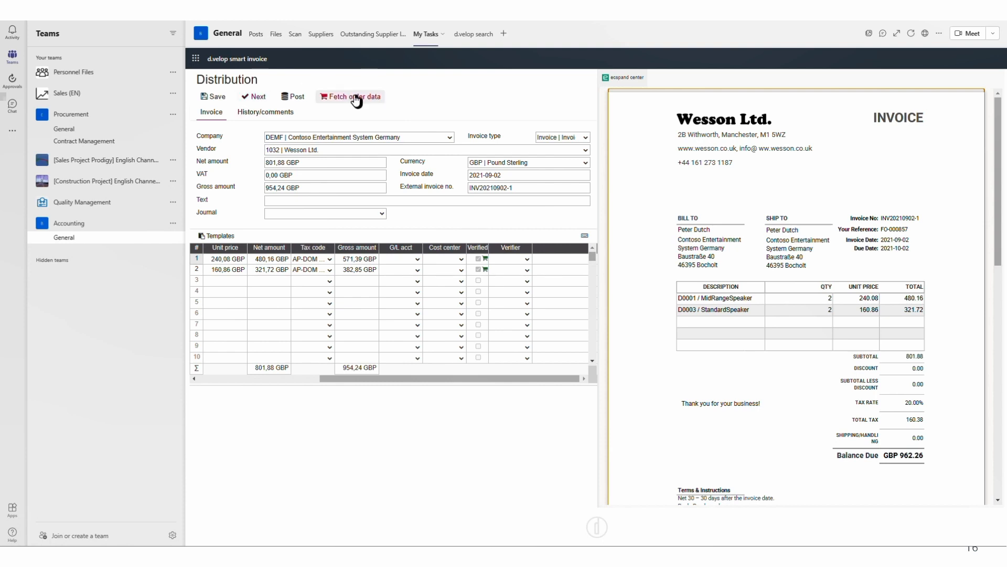
pyautogui.moveTo(292, 97)
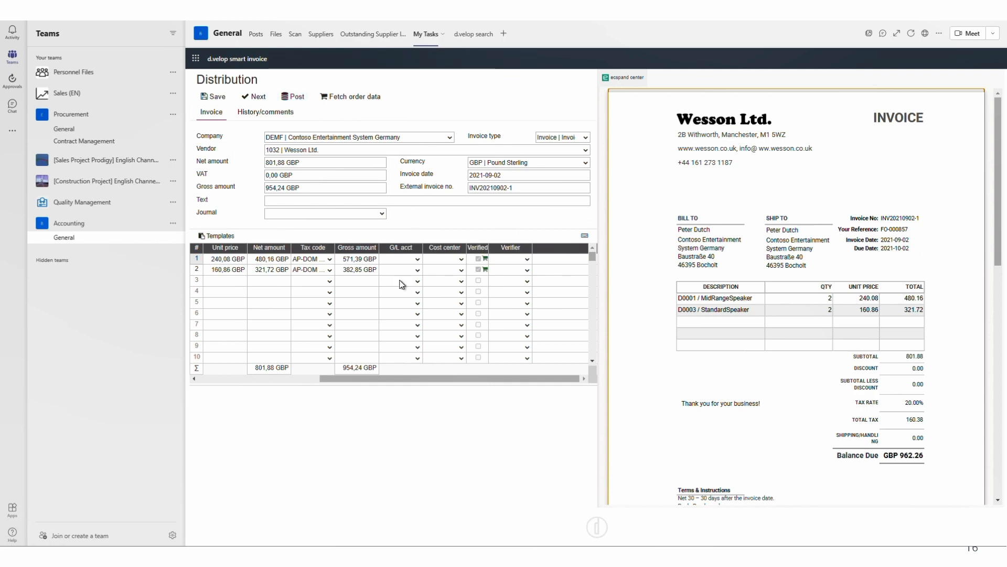
pyautogui.moveTo(404, 450)
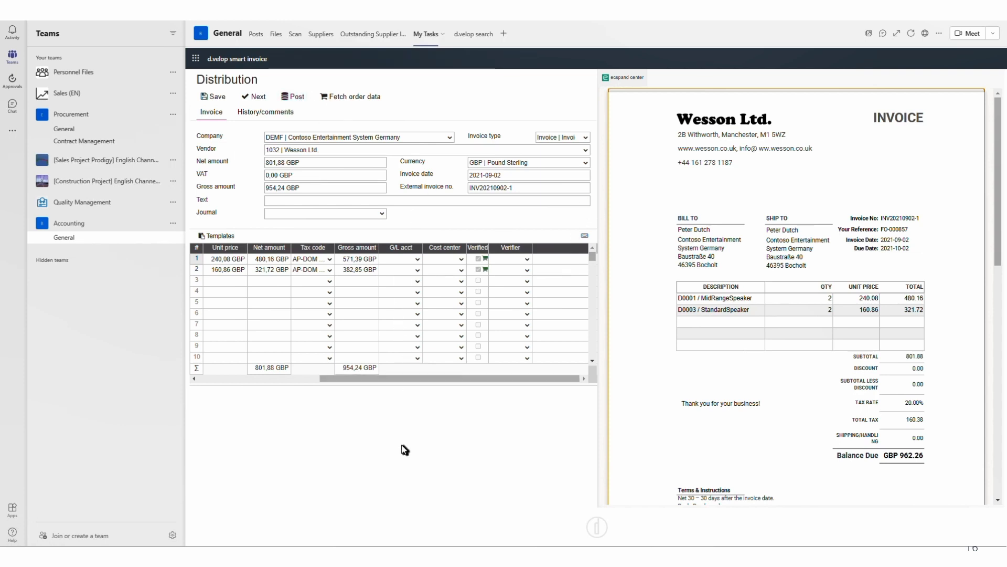
pyautogui.moveTo(402, 442)
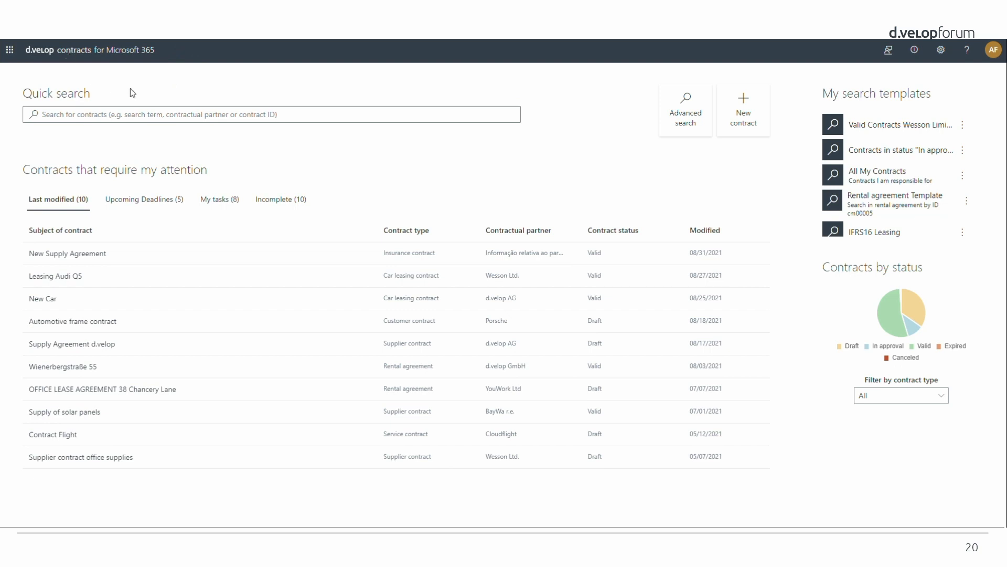
pyautogui.moveTo(10, 139)
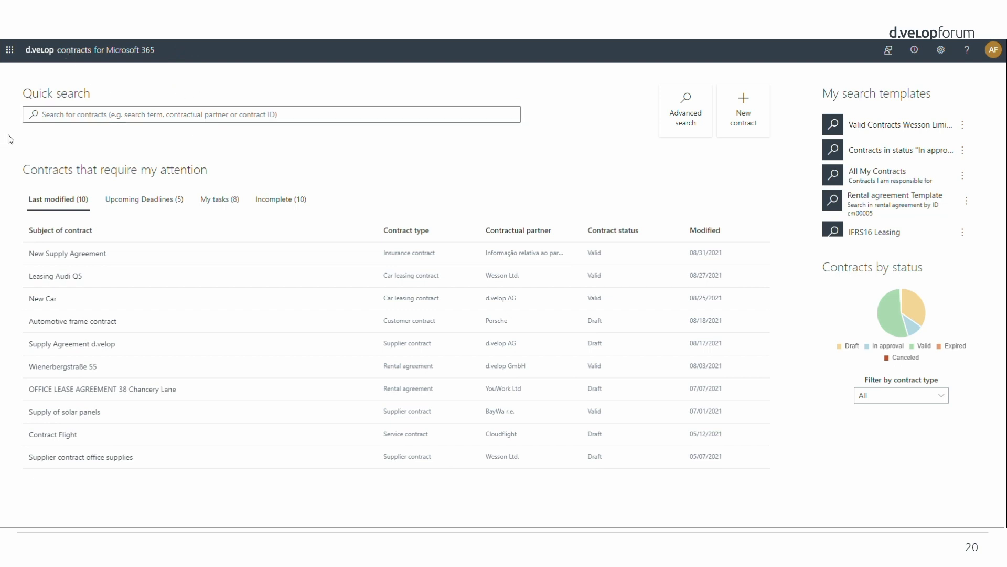
pyautogui.moveTo(215, 174)
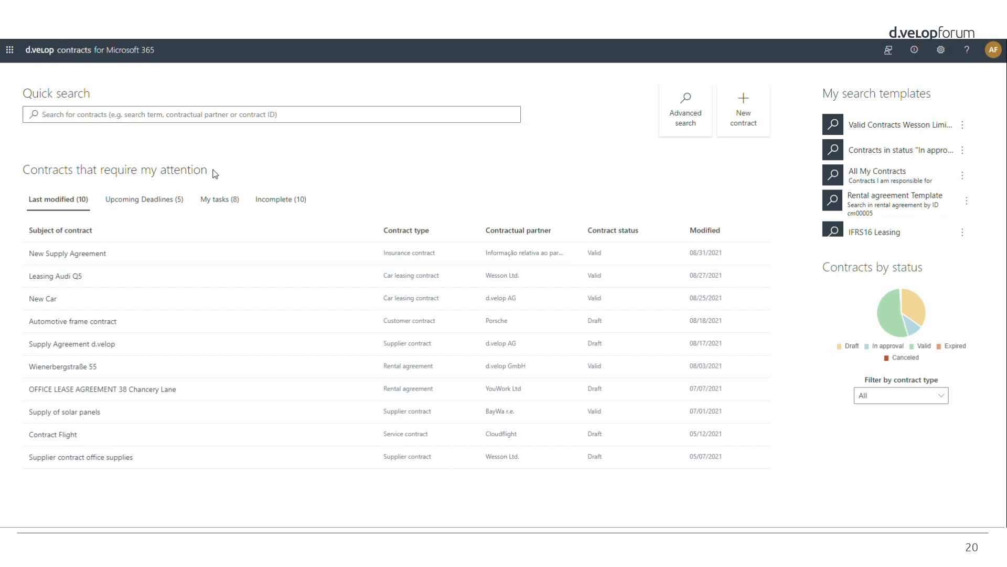
pyautogui.moveTo(67, 253)
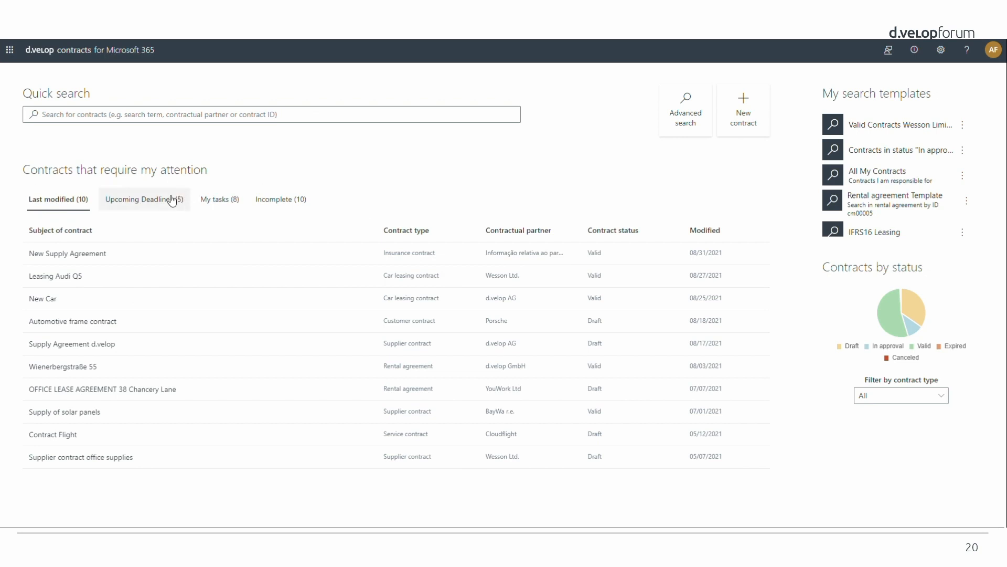
pyautogui.click(144, 199)
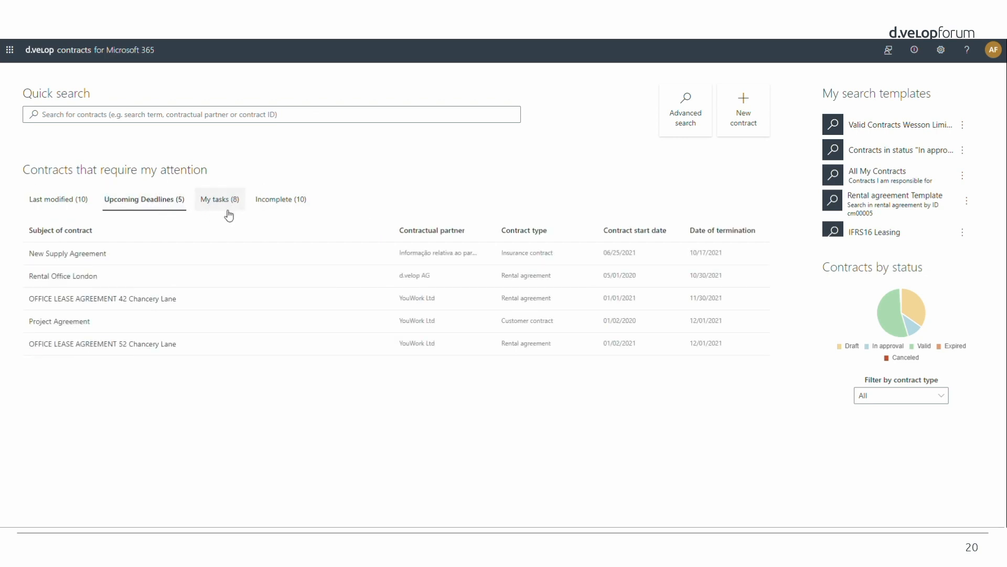
pyautogui.moveTo(317, 199)
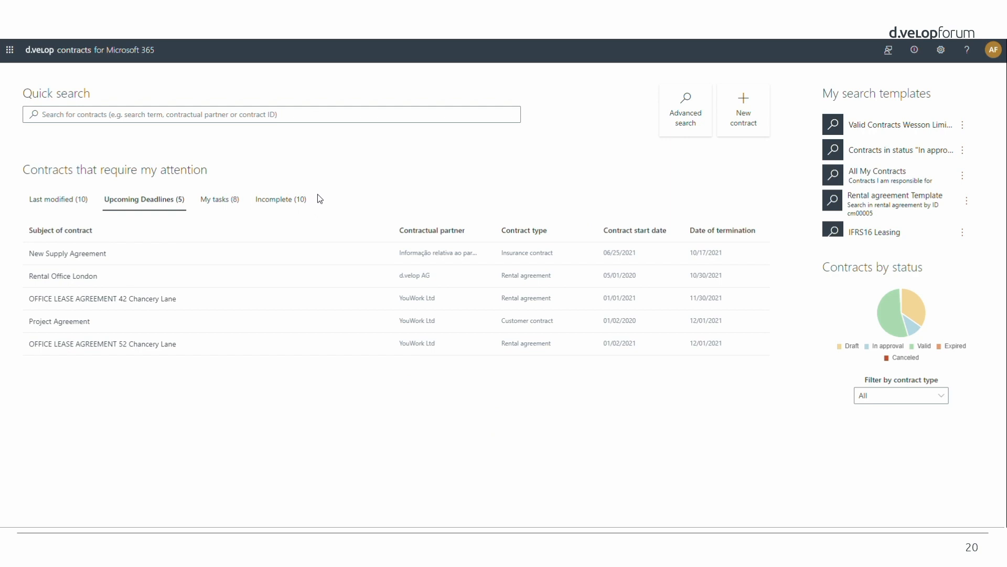
pyautogui.click(57, 199)
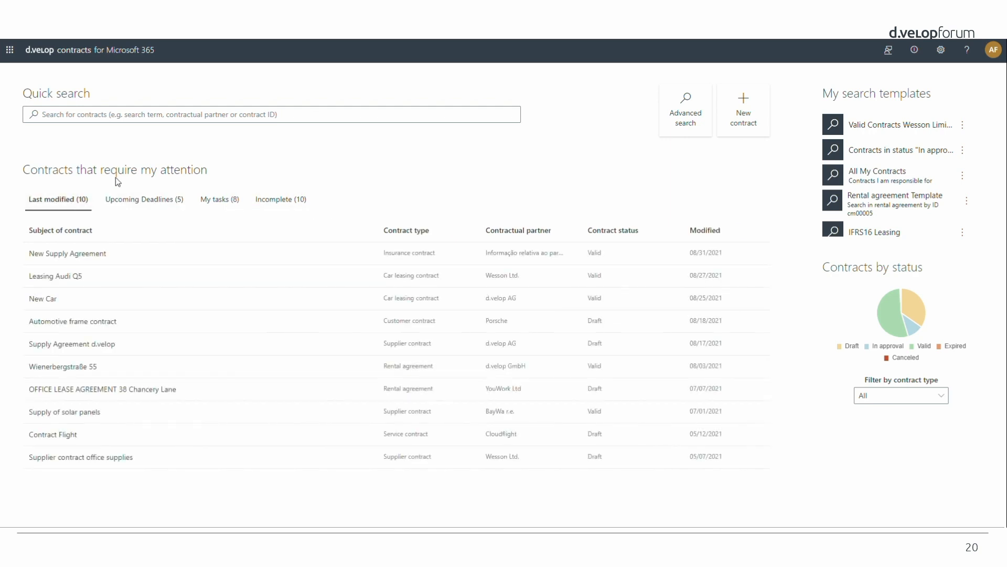
pyautogui.click(270, 114)
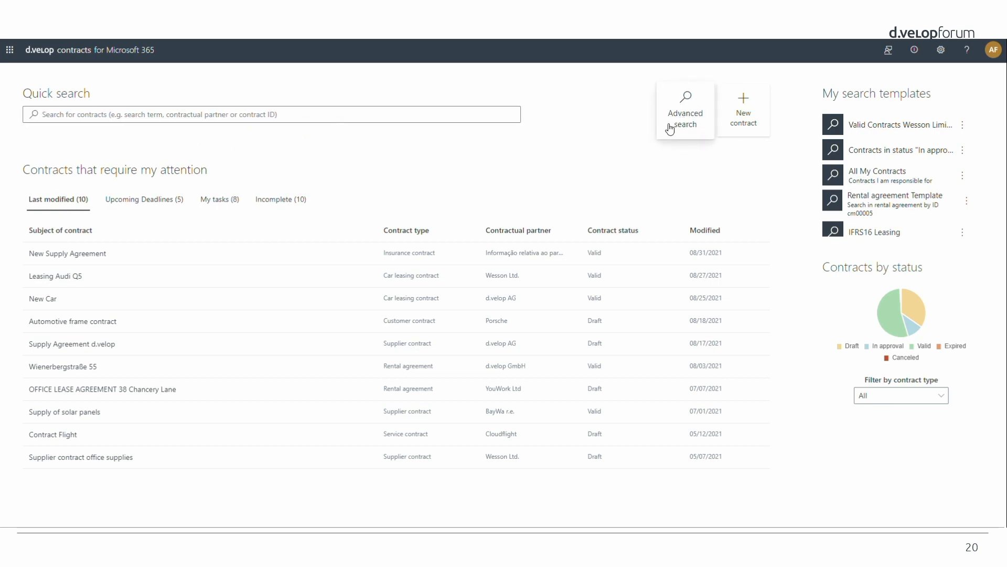
# Step: Run an advanced search restricted to supplier contracts
pyautogui.click(685, 108)
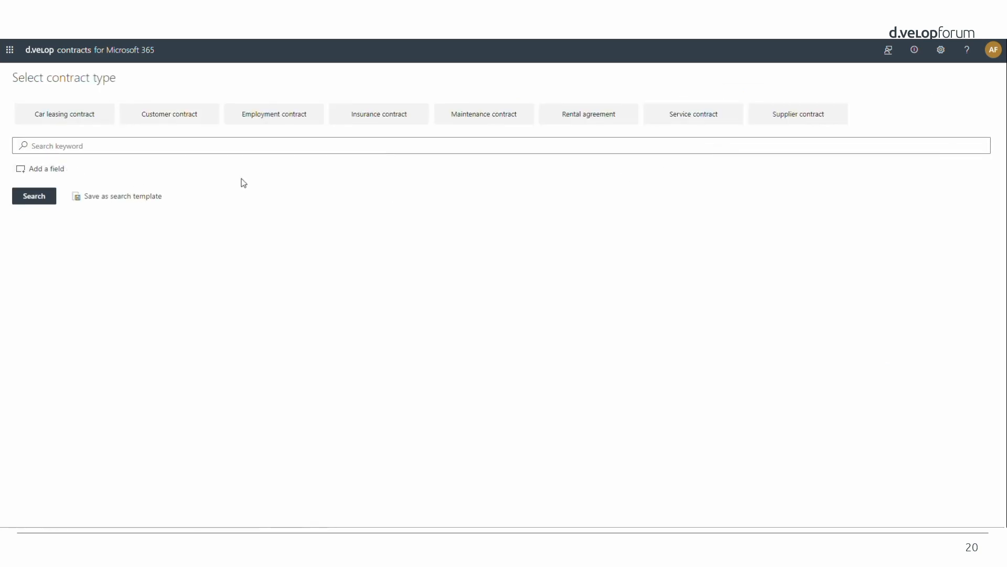
pyautogui.moveTo(133, 90)
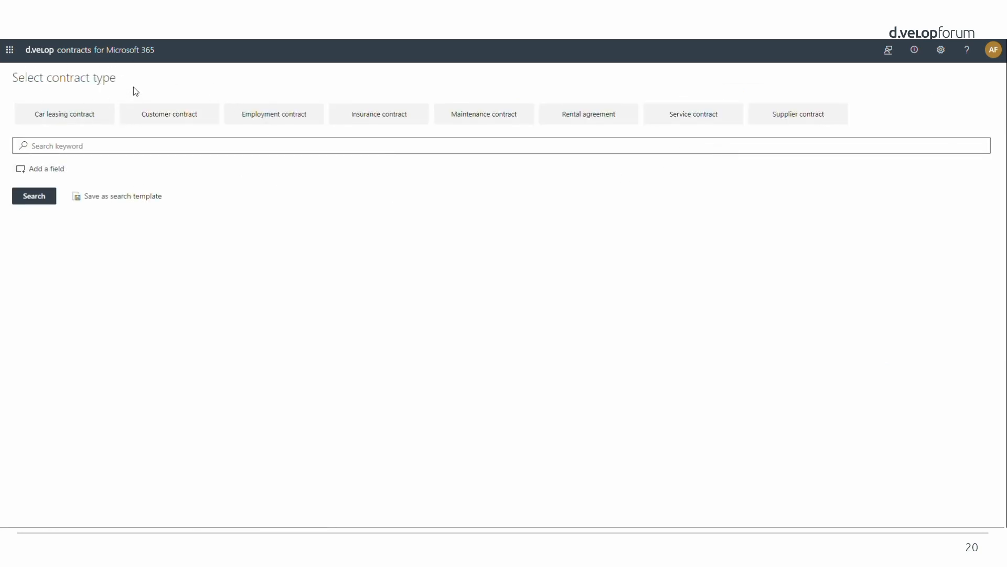
pyautogui.click(797, 114)
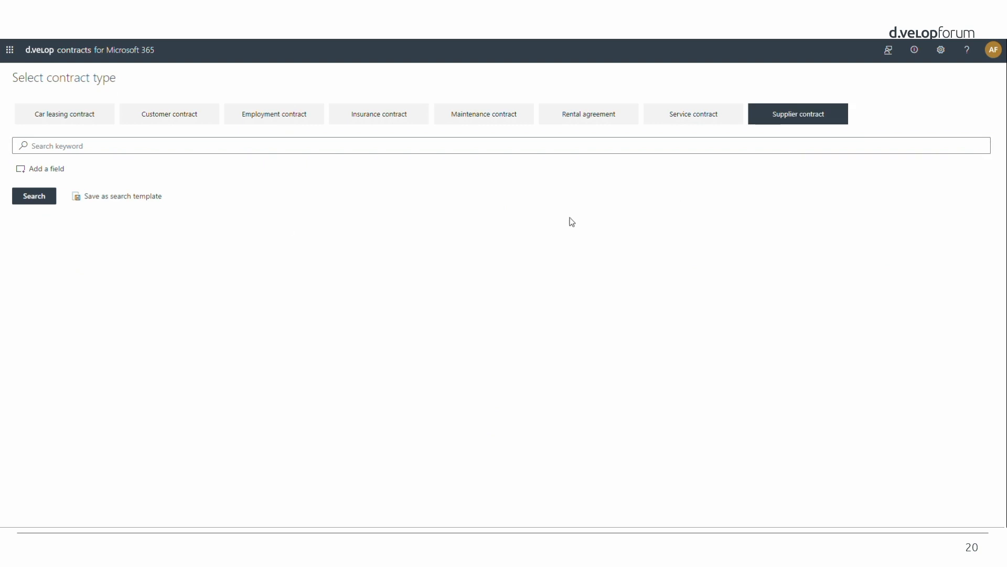
pyautogui.click(33, 196)
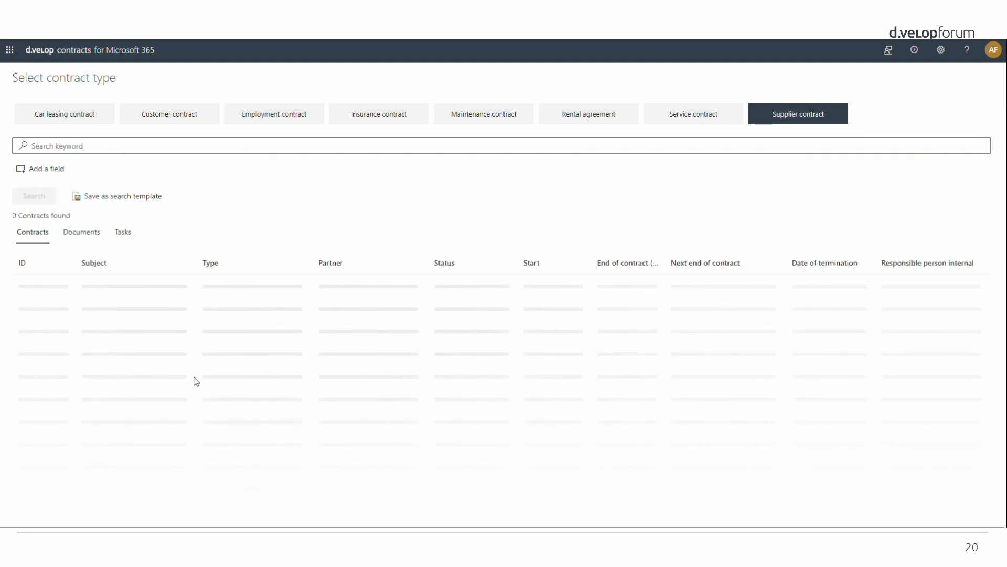
pyautogui.click(34, 196)
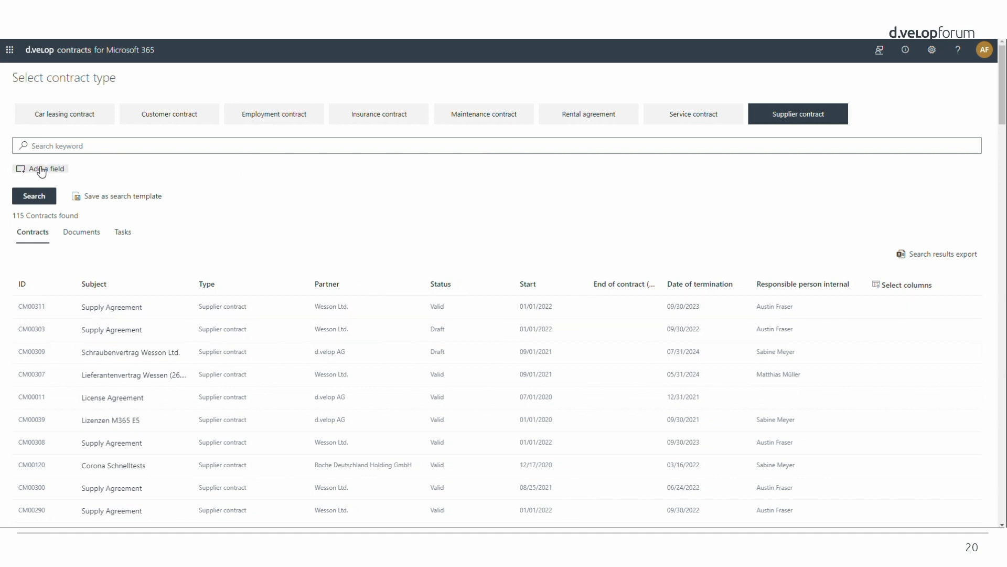
# Step: Filter by contractual partner 'wesson', returning 73 contracts
pyautogui.click(45, 168)
pyautogui.write('we')
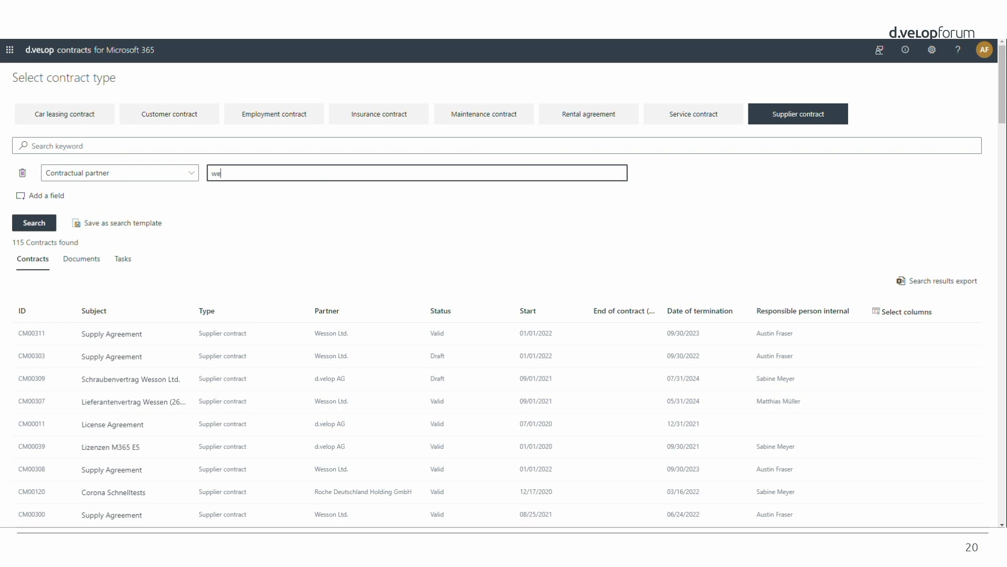
pyautogui.write('sson')
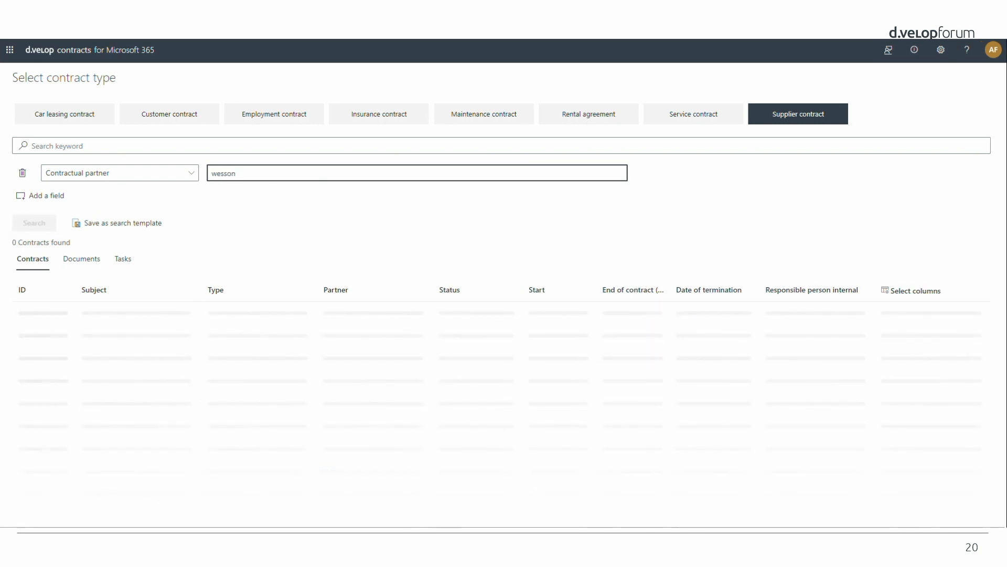
pyautogui.click(33, 222)
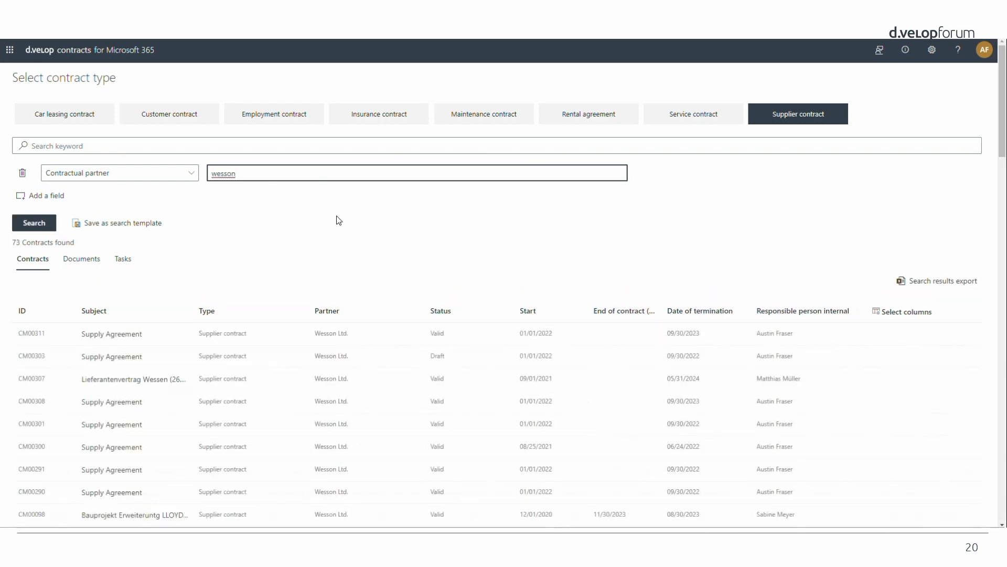
pyautogui.moveTo(341, 204)
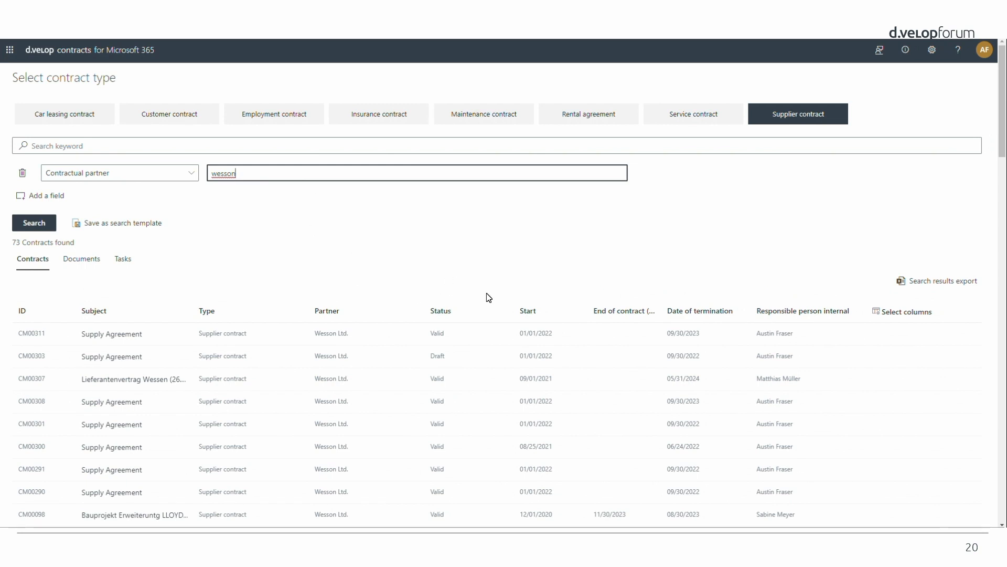
pyautogui.moveTo(956, 285)
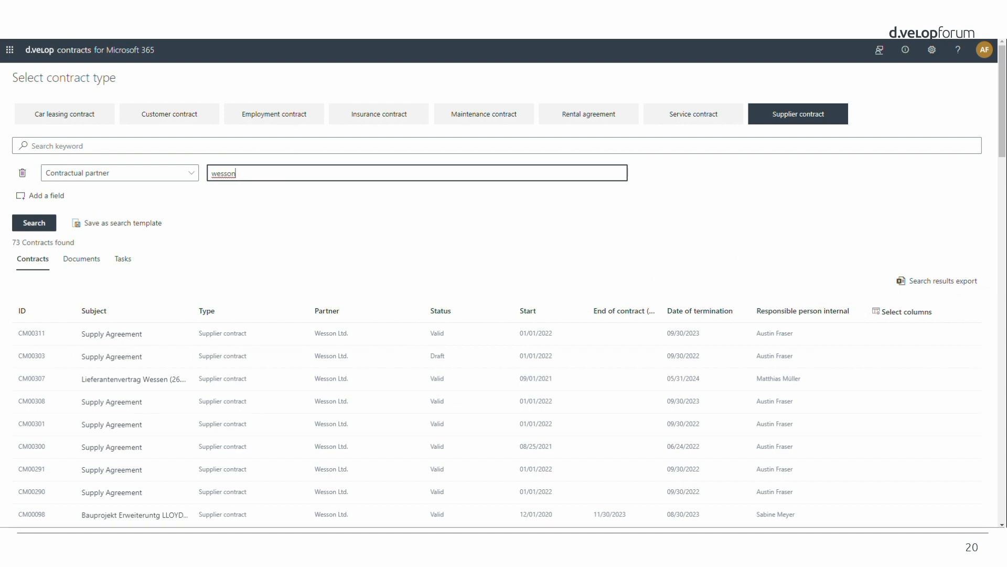
pyautogui.moveTo(84, 217)
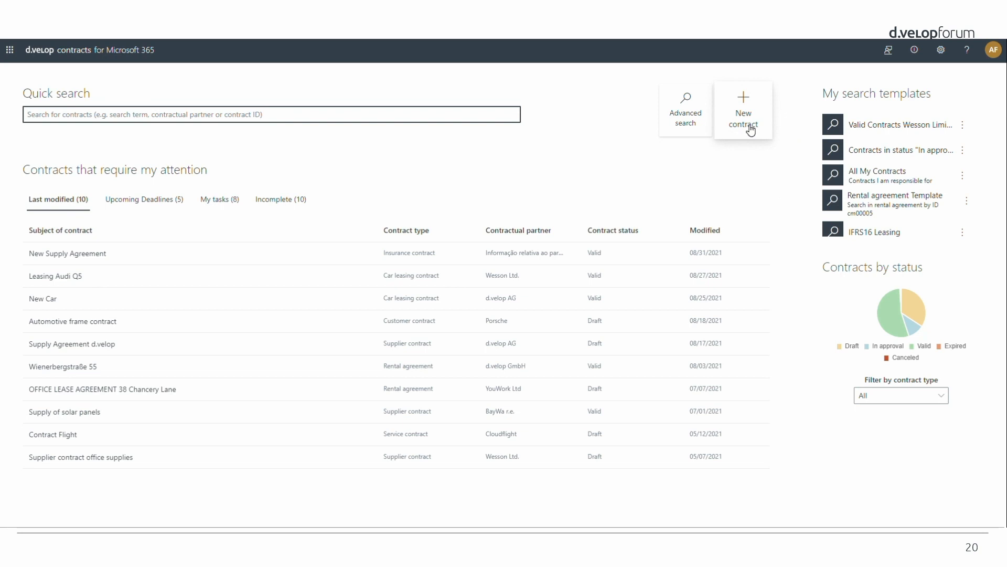
pyautogui.moveTo(764, 164)
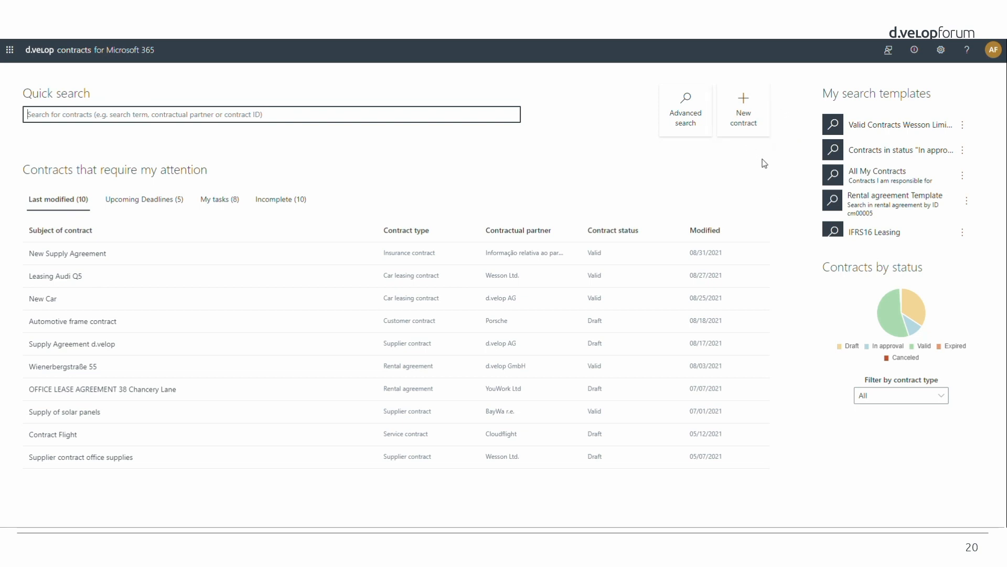
pyautogui.moveTo(985, 170)
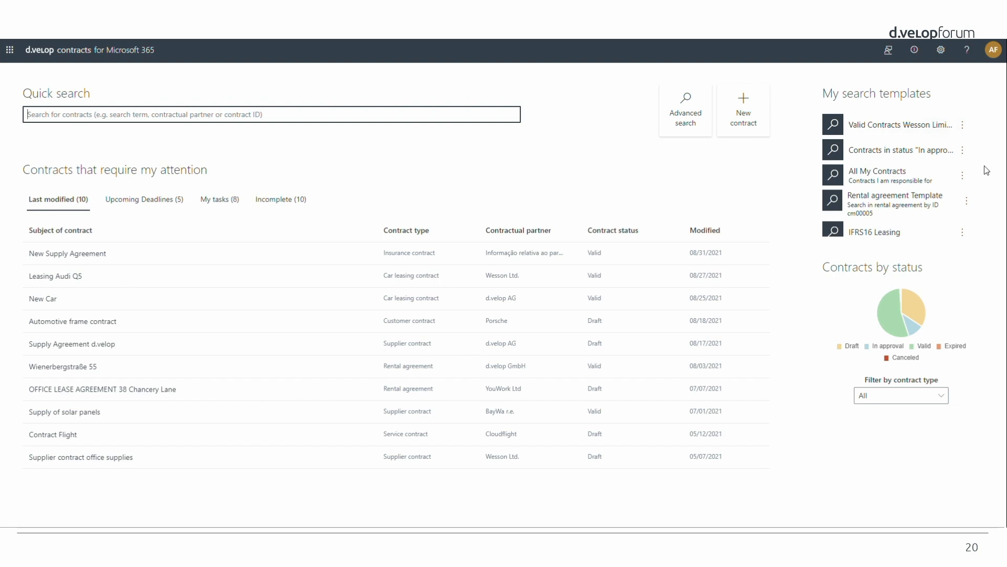
pyautogui.moveTo(808, 177)
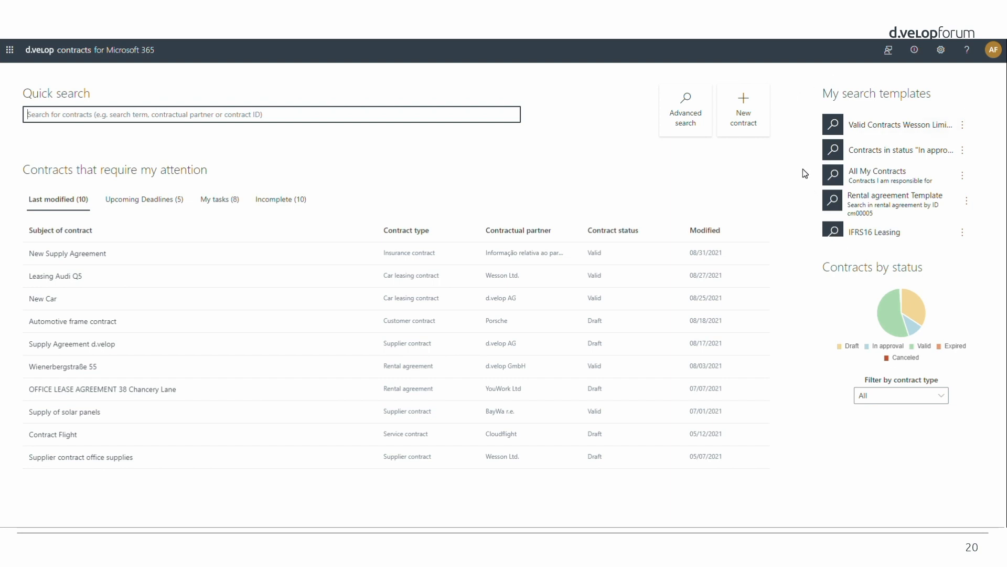
pyautogui.moveTo(930, 253)
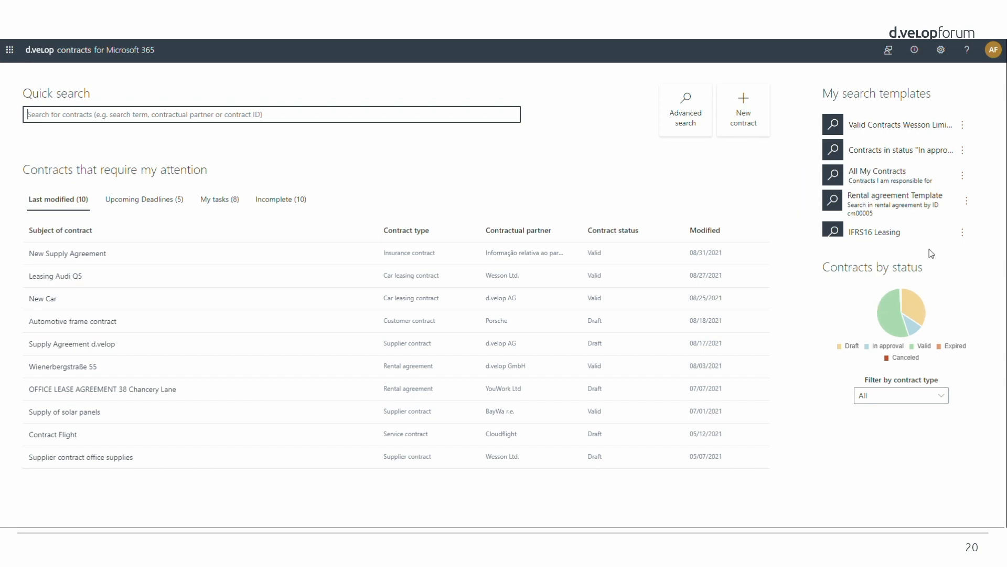
pyautogui.moveTo(890, 323)
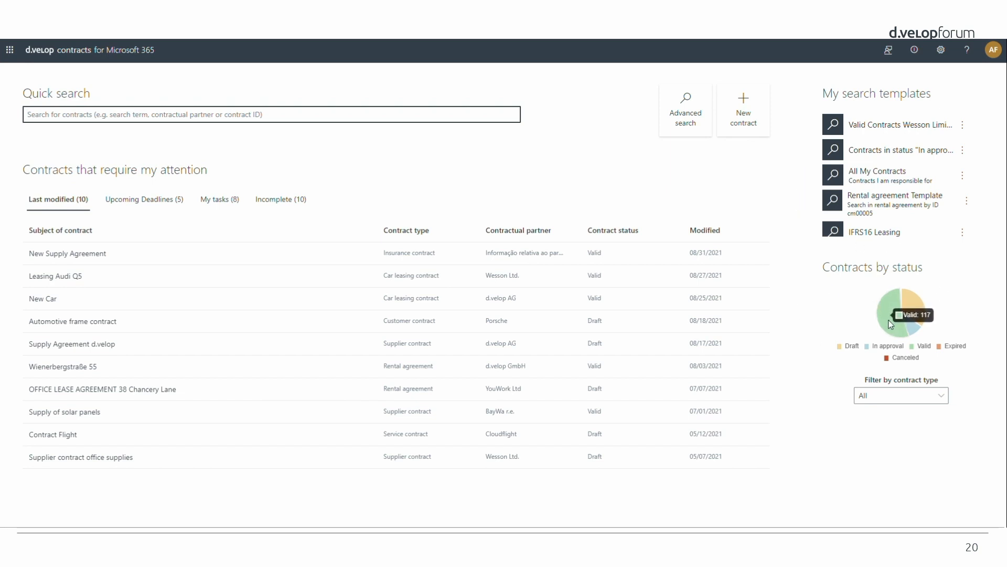
pyautogui.moveTo(843, 365)
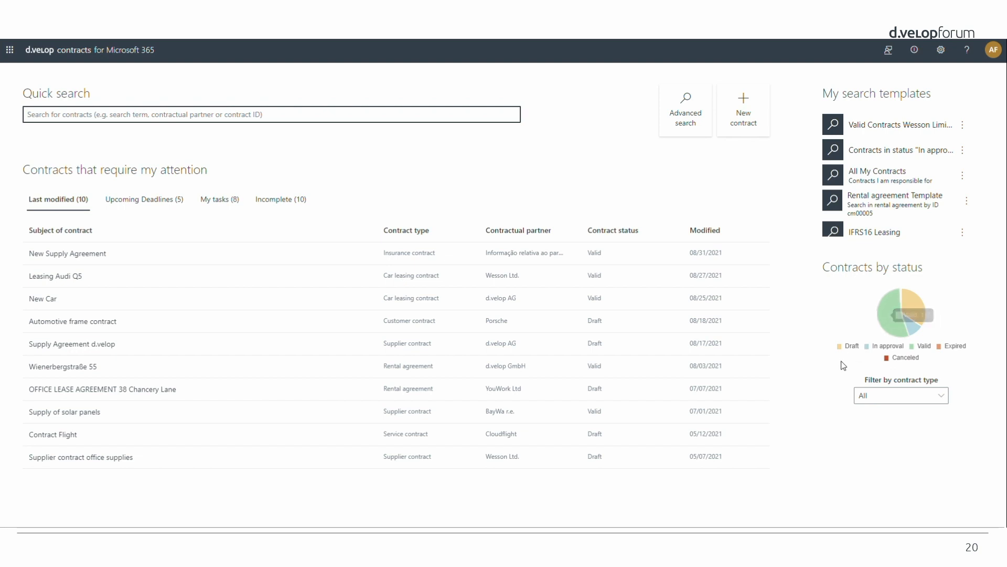
pyautogui.moveTo(931, 427)
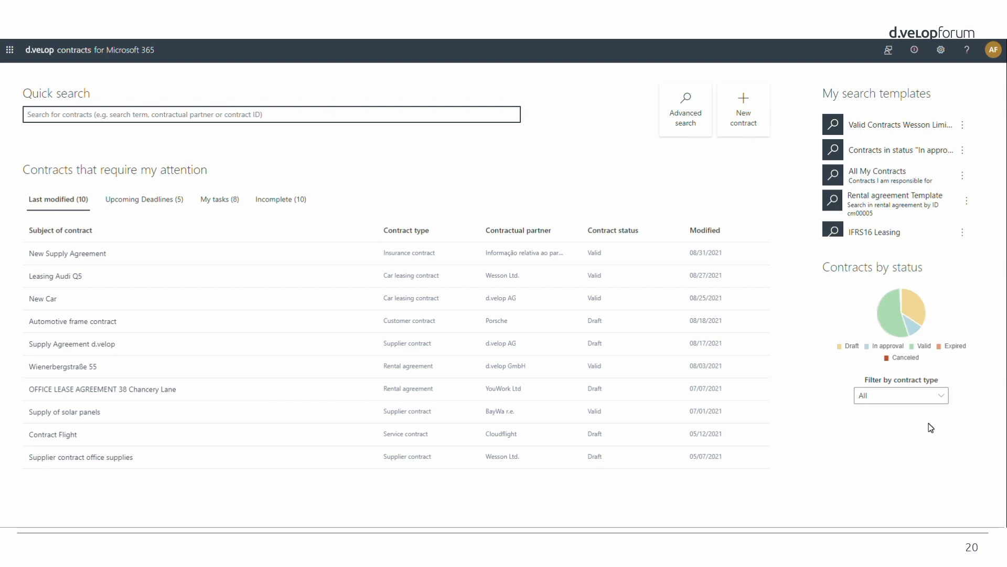
pyautogui.click(900, 396)
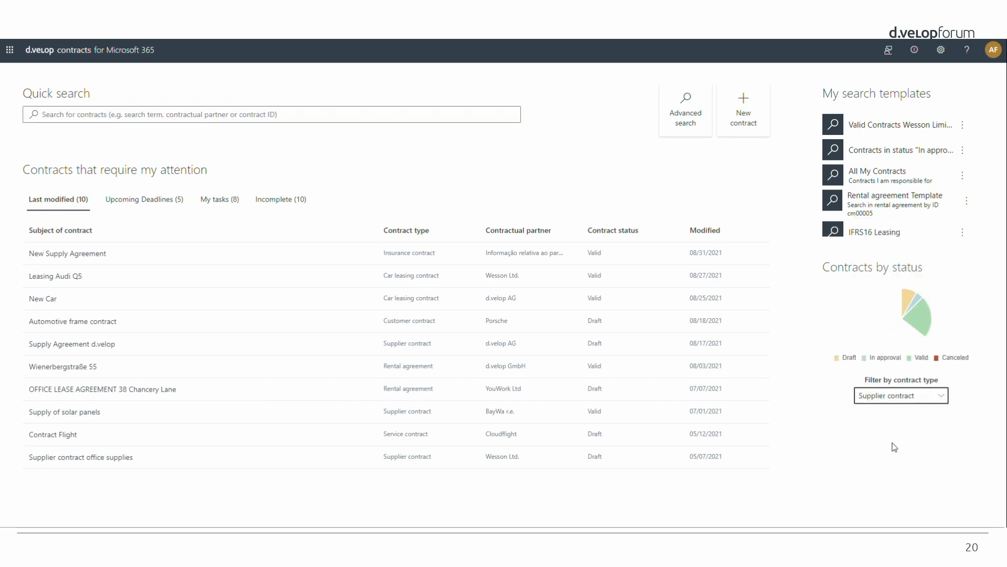
pyautogui.moveTo(890, 328)
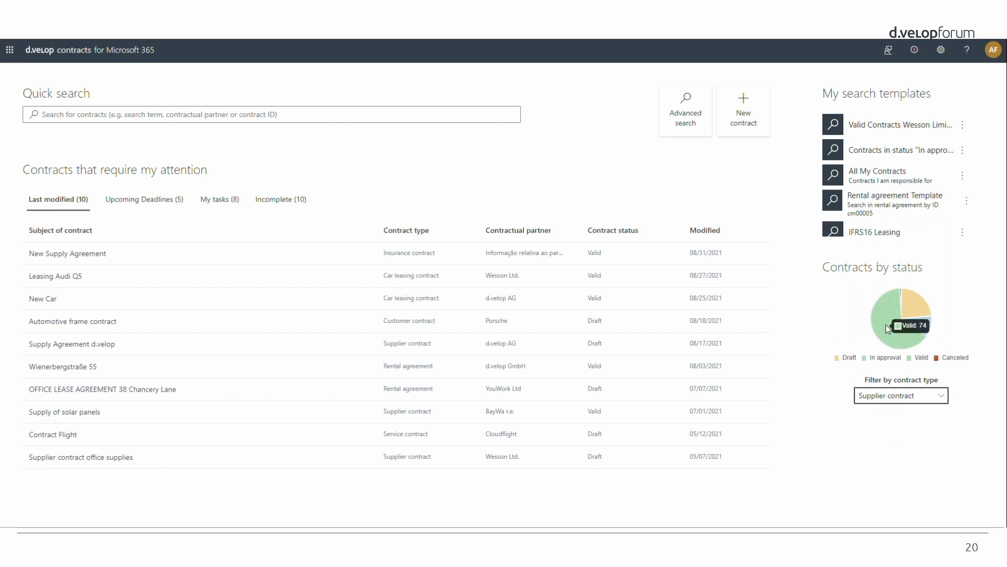
pyautogui.moveTo(889, 468)
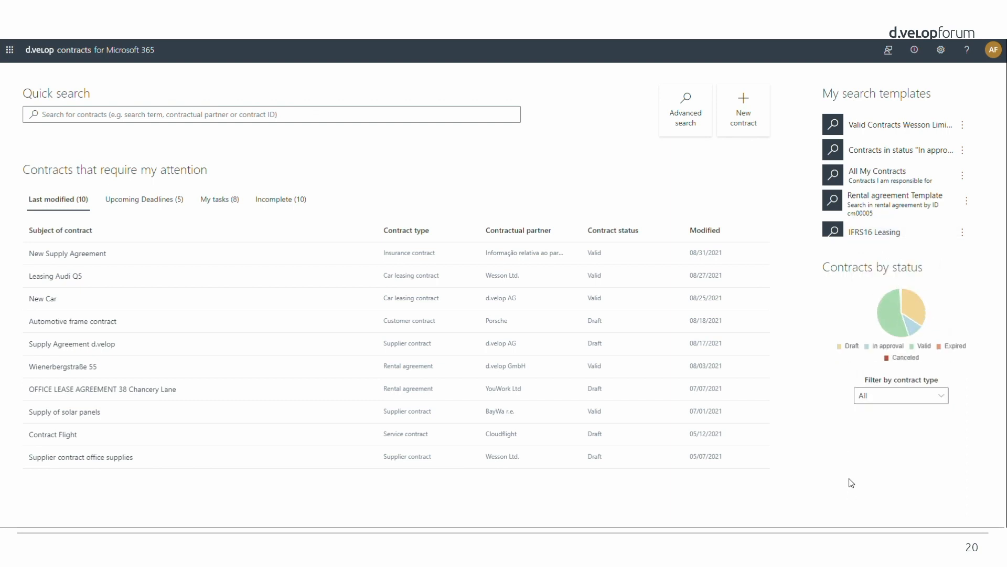
pyautogui.moveTo(864, 499)
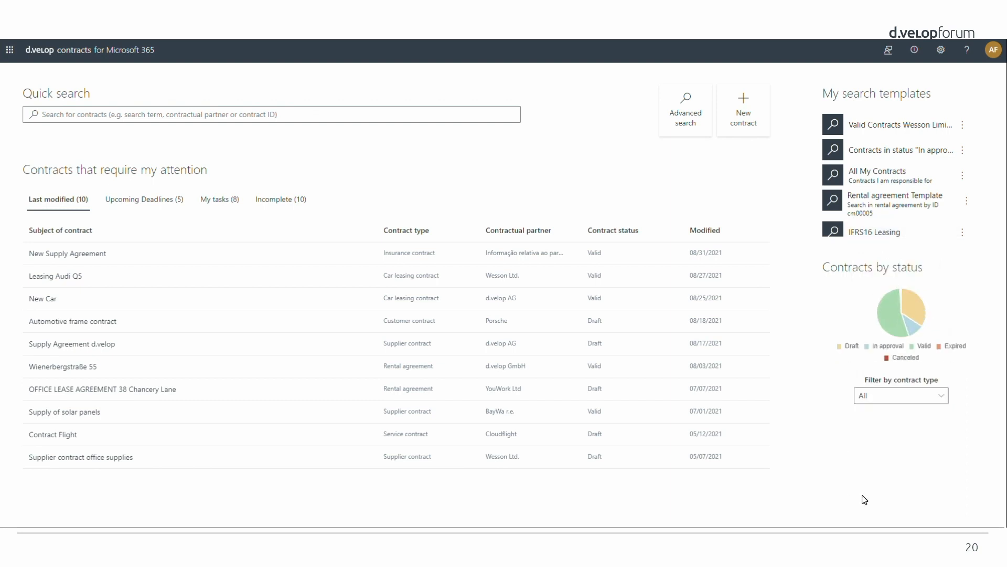